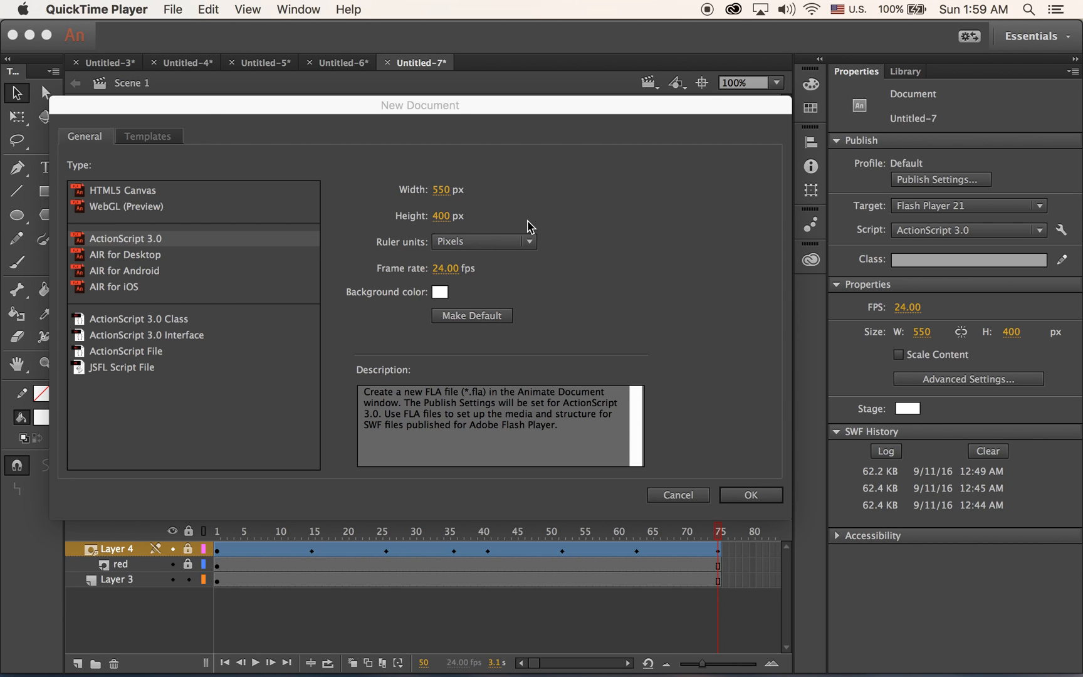
mouse_move(528, 231)
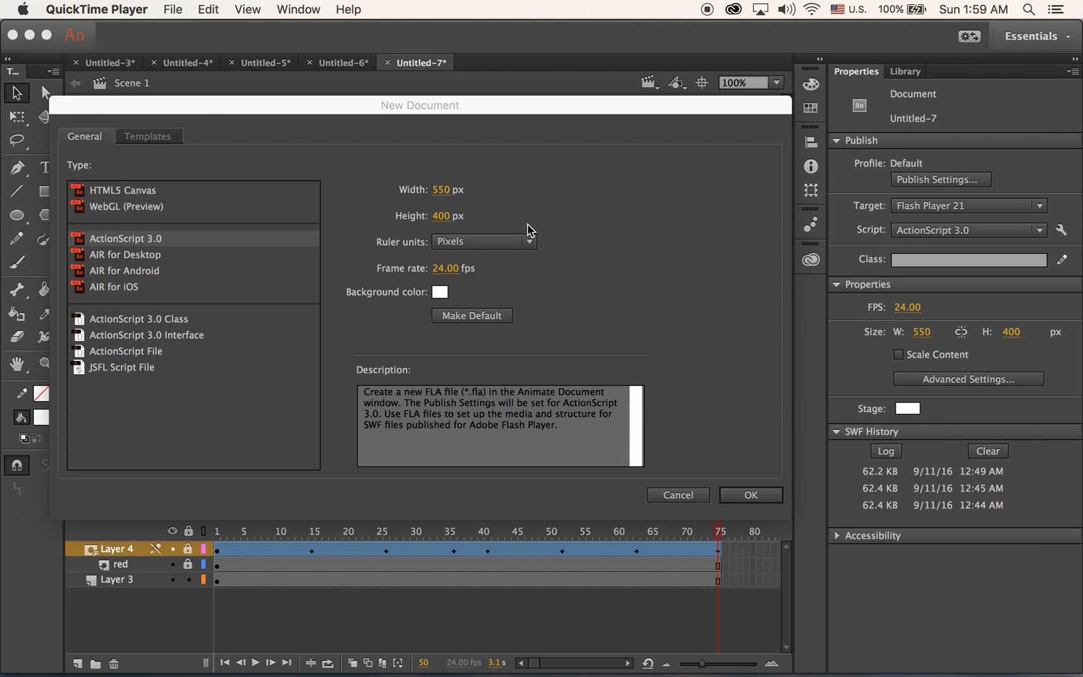
mouse_move(704, 424)
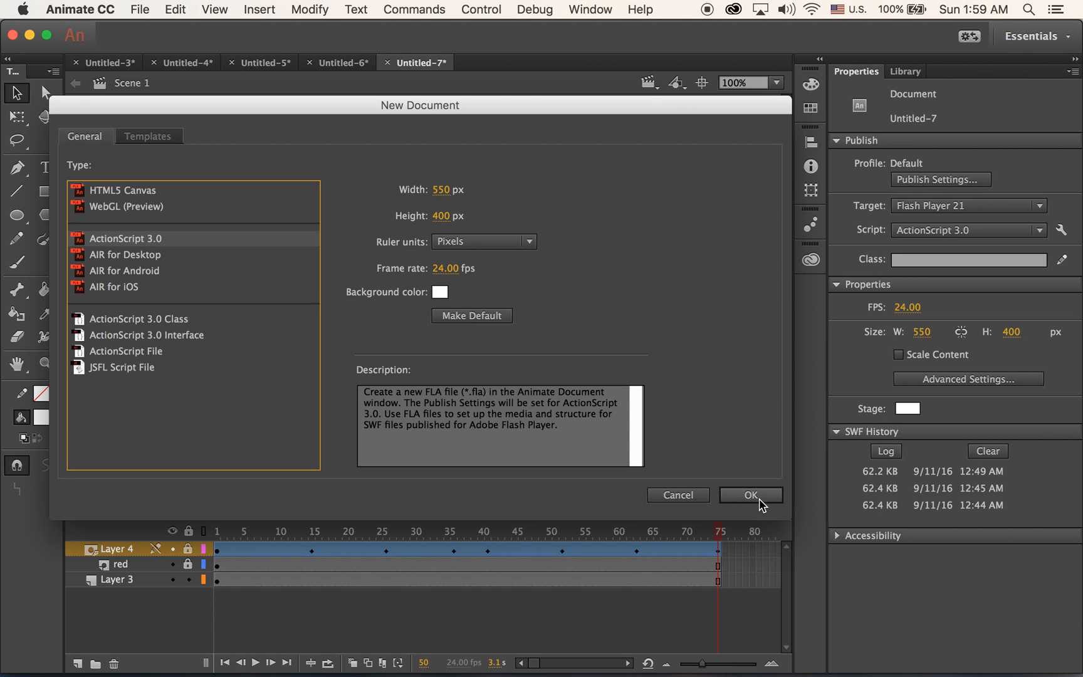
Step: Confirm a new blank 550×400 ActionScript 3.0 document
left_click(750, 494)
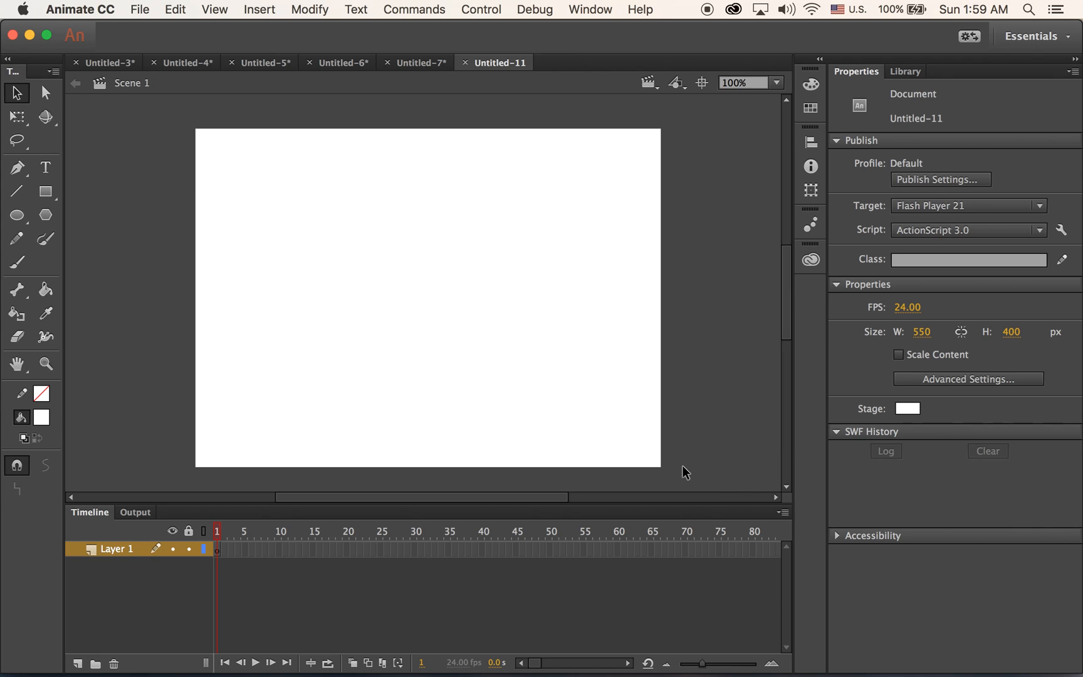
mouse_move(450, 287)
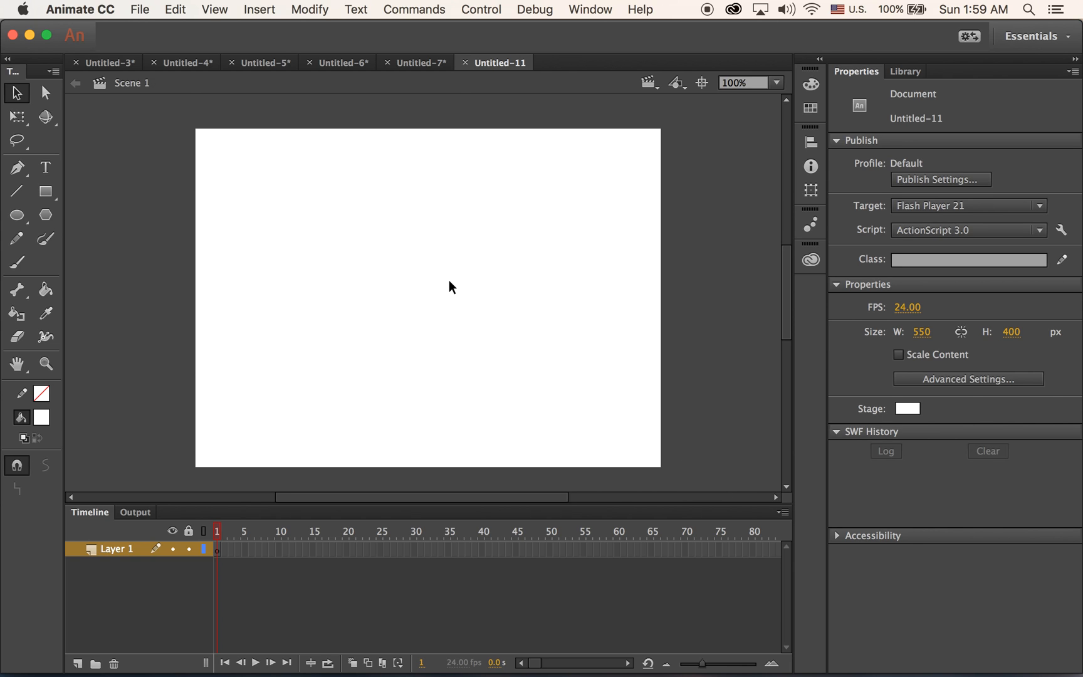
mouse_move(364, 235)
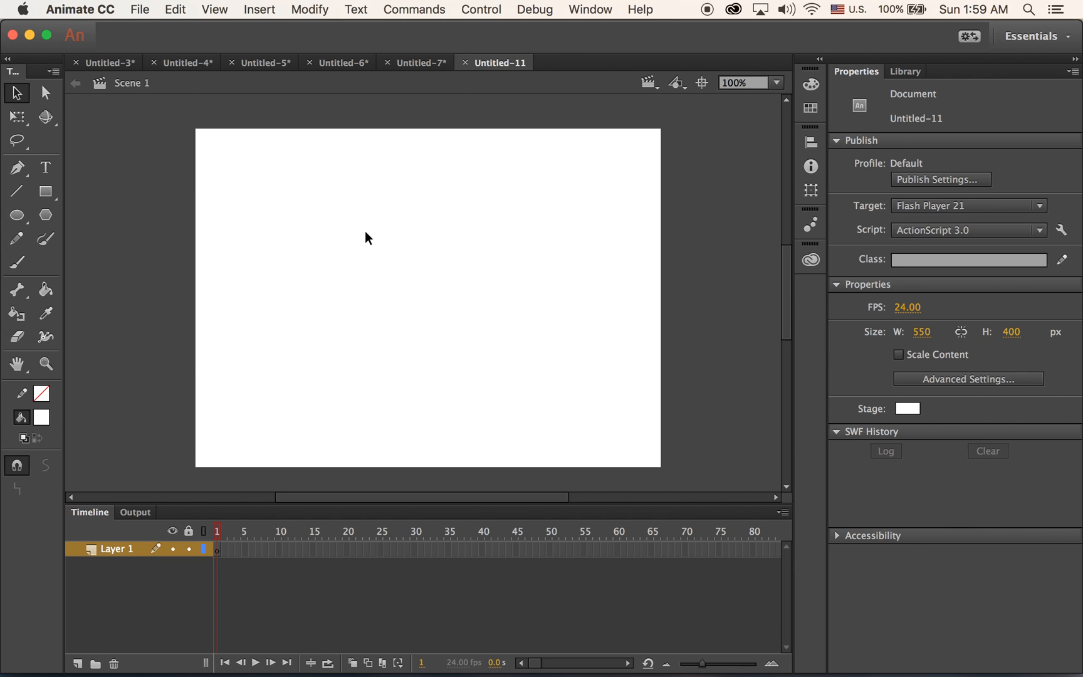
mouse_move(357, 235)
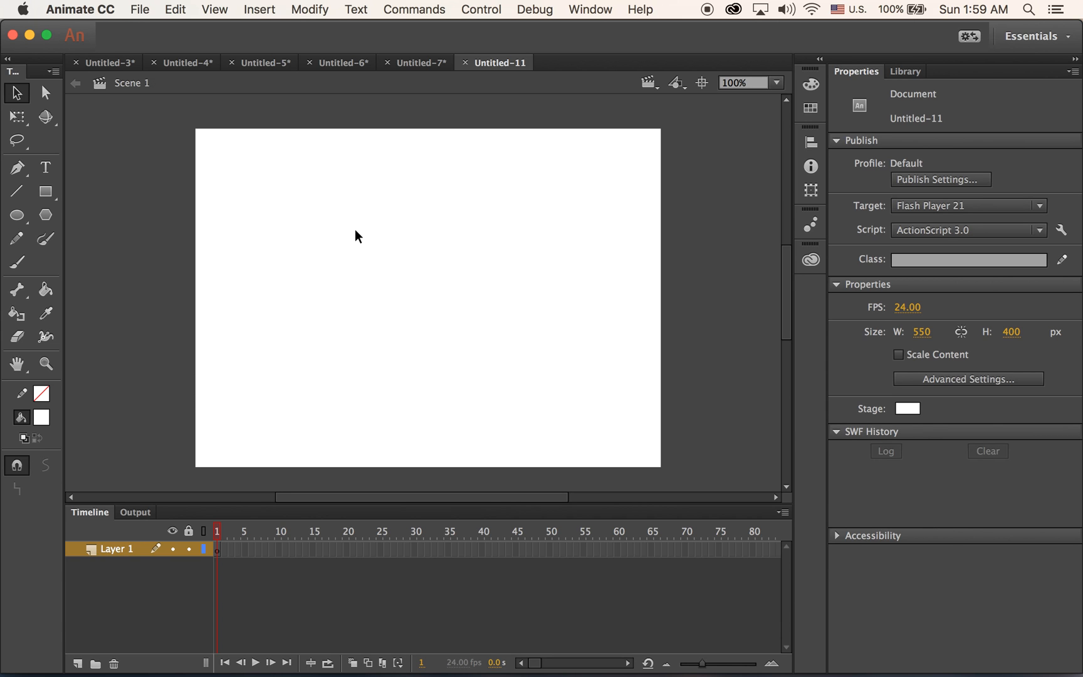
mouse_move(309, 207)
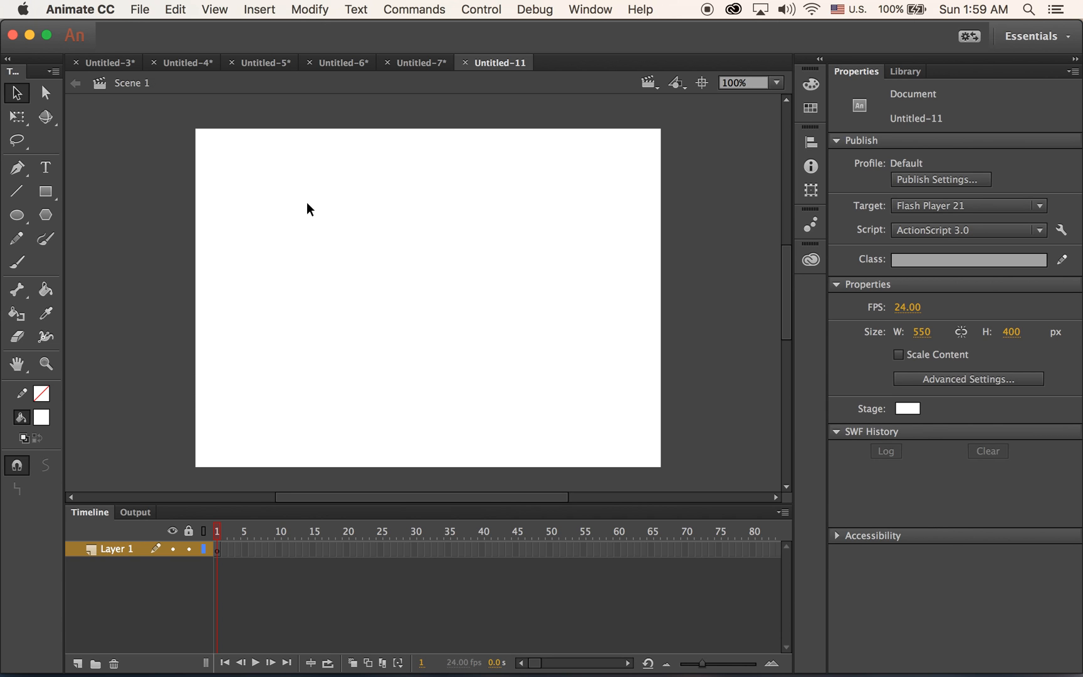
Step: Import green.jpg onto the stage and rename Layer 1 to 'green'
left_click(148, 8)
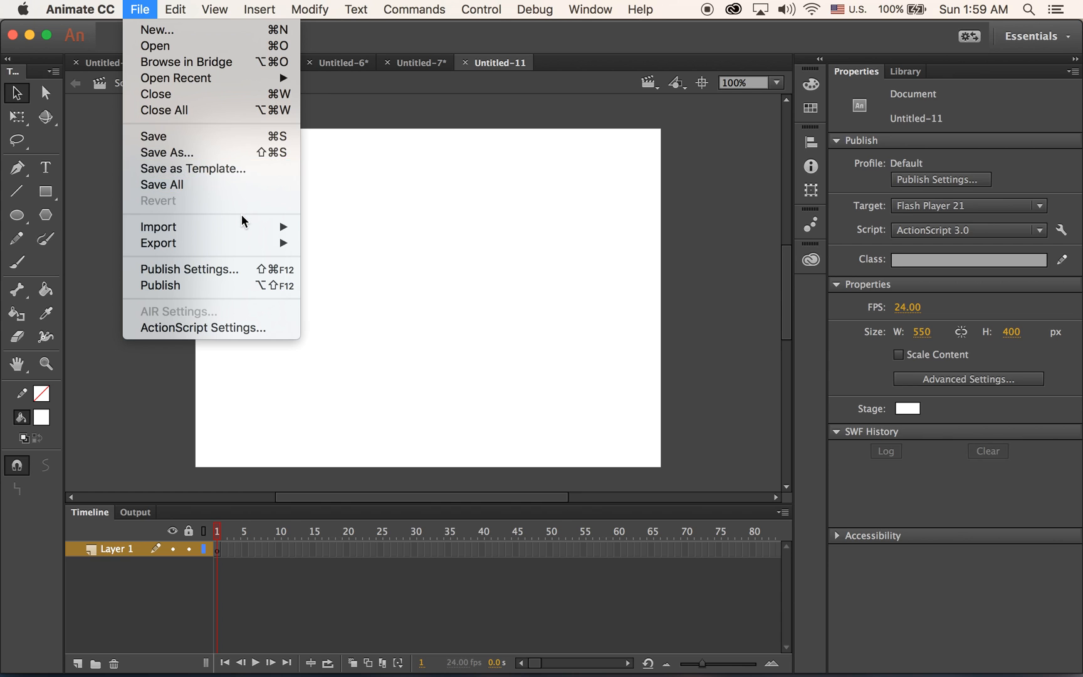
left_click(154, 45)
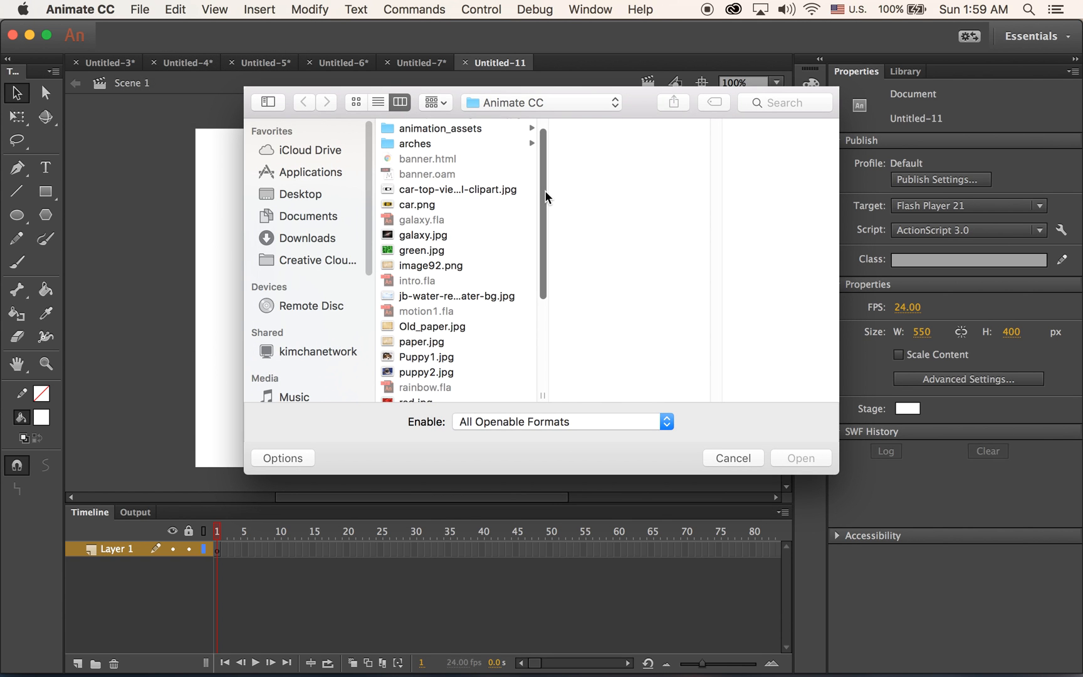
mouse_move(445, 257)
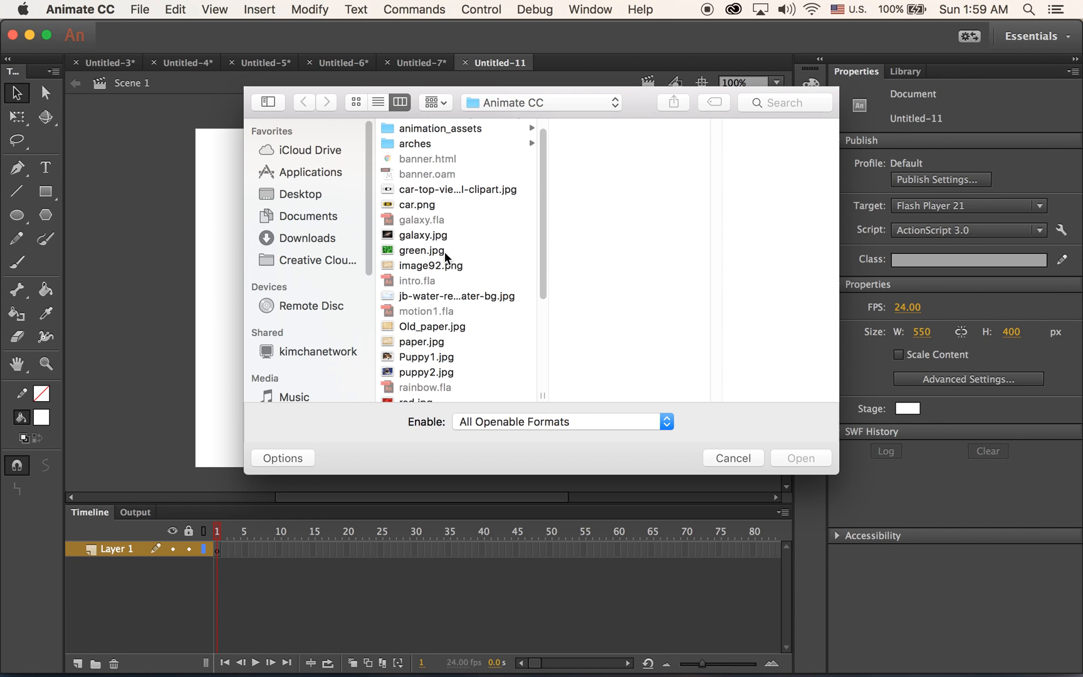
left_click(422, 250)
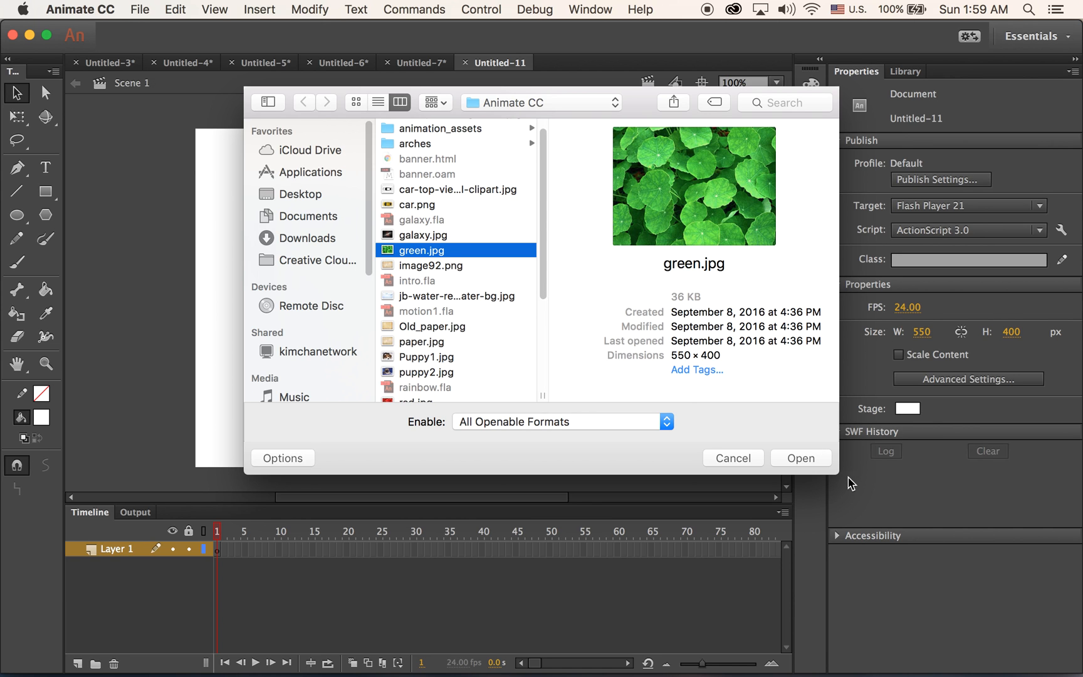
left_click(801, 457)
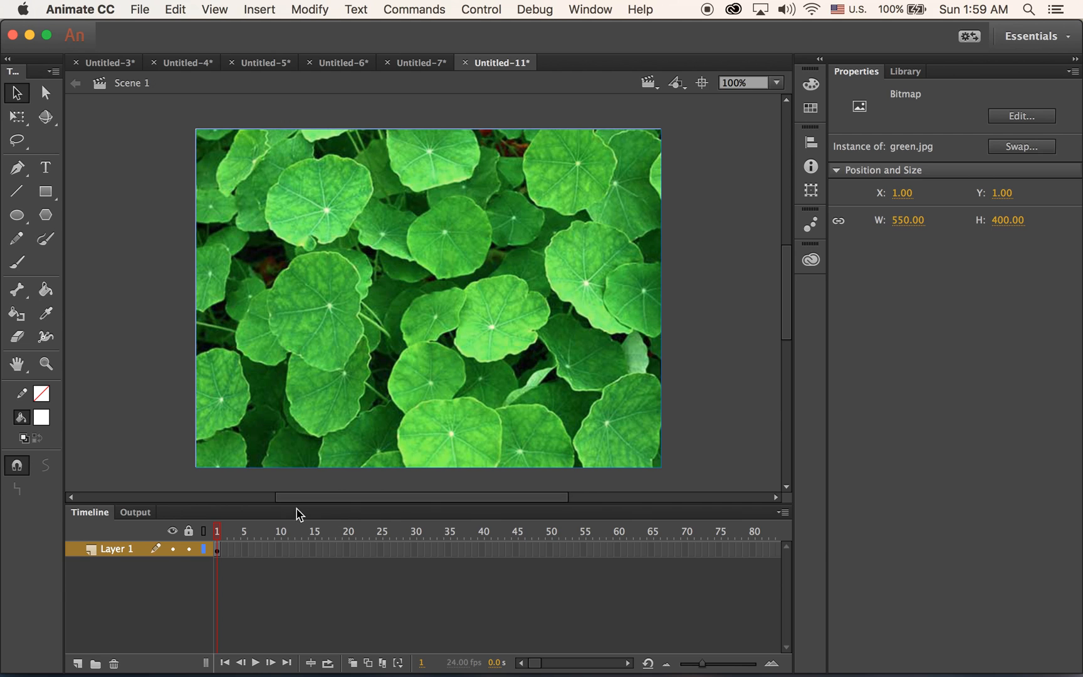
double_click(115, 549)
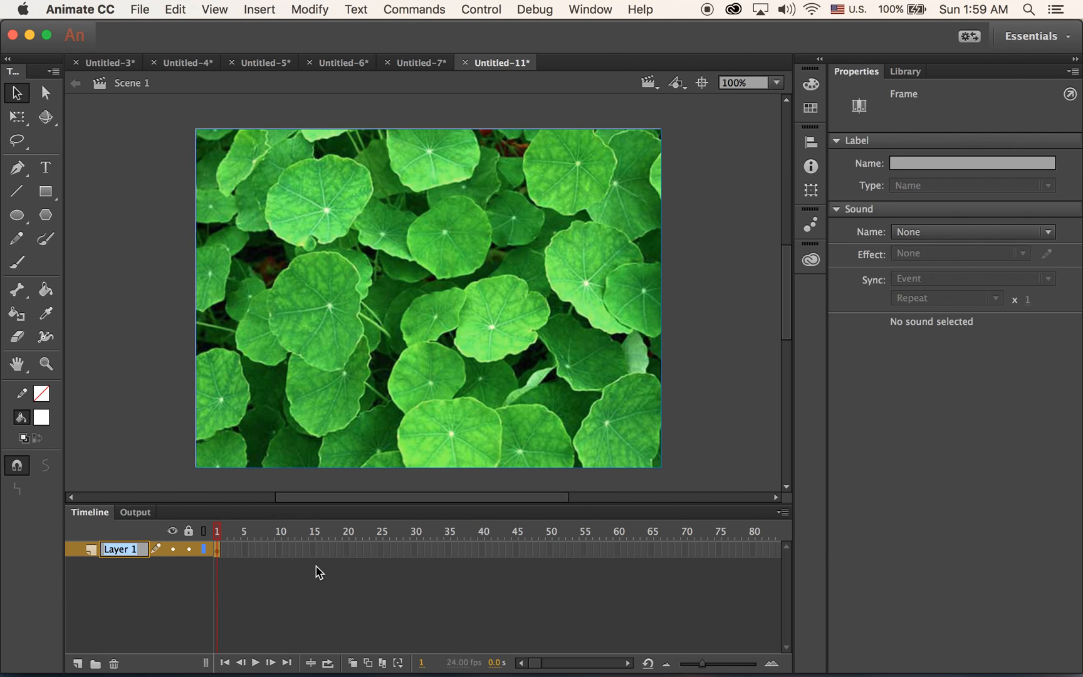
type("green")
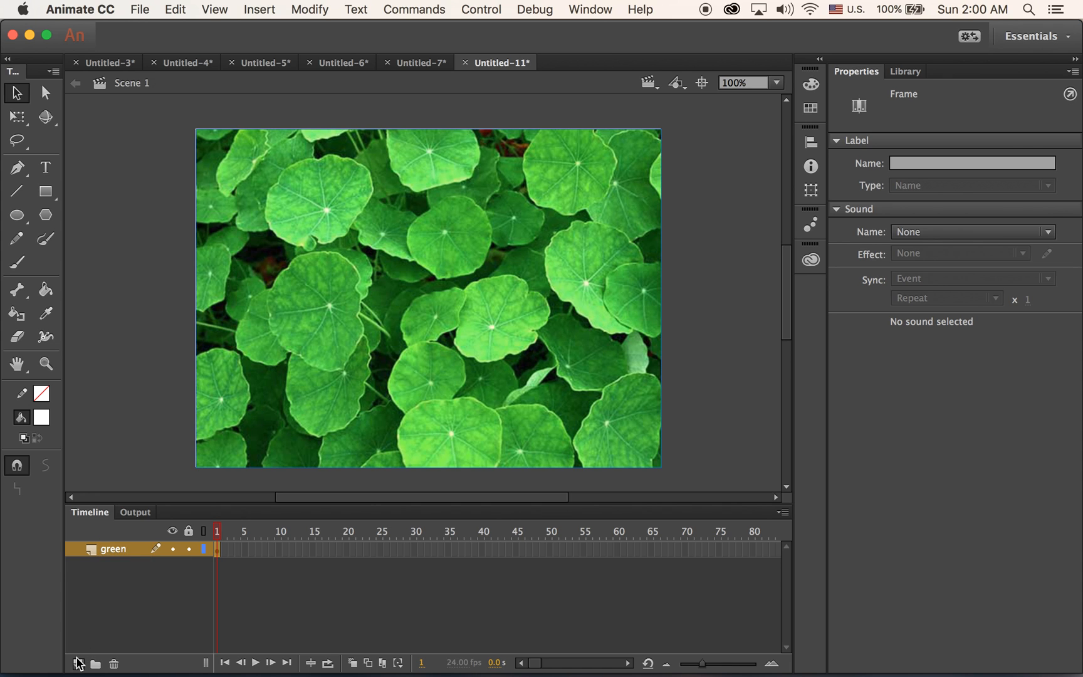
Step: Add a layer holding red.jpg, rename it 'red', and check its position
left_click(81, 659)
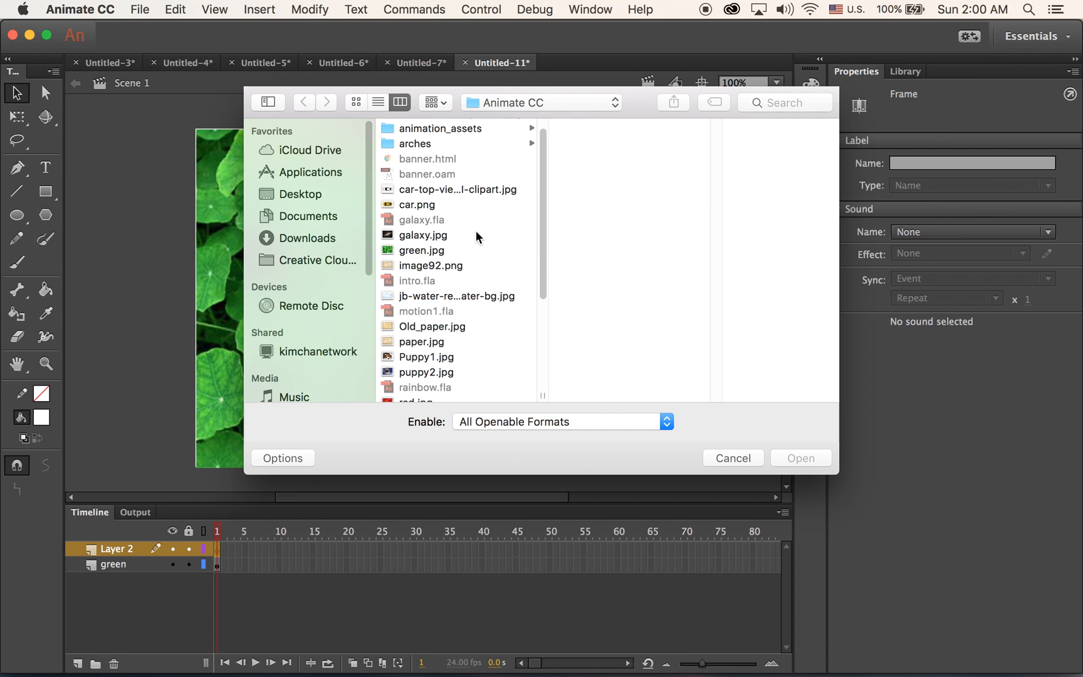
scroll("down", 3)
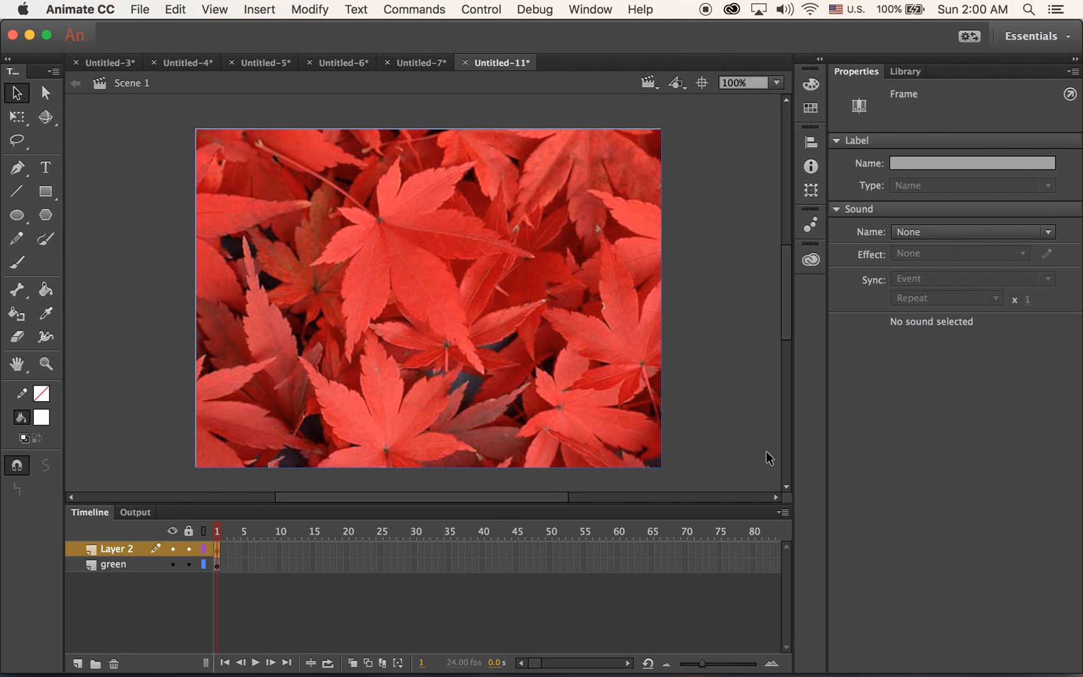
mouse_move(342, 468)
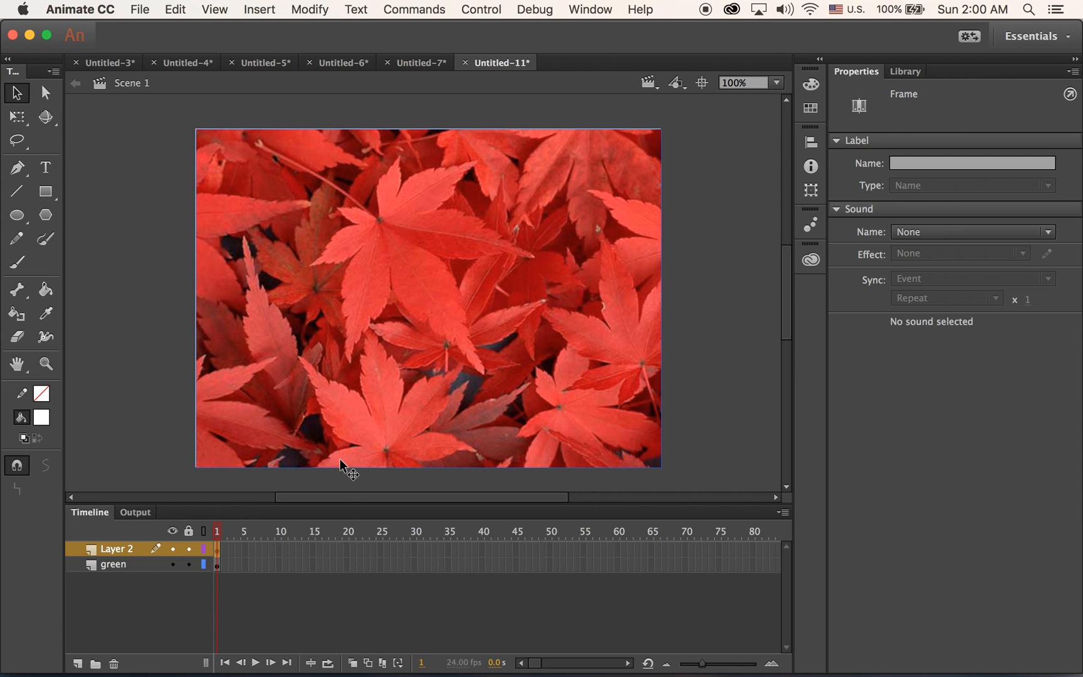
double_click(116, 548)
type("red")
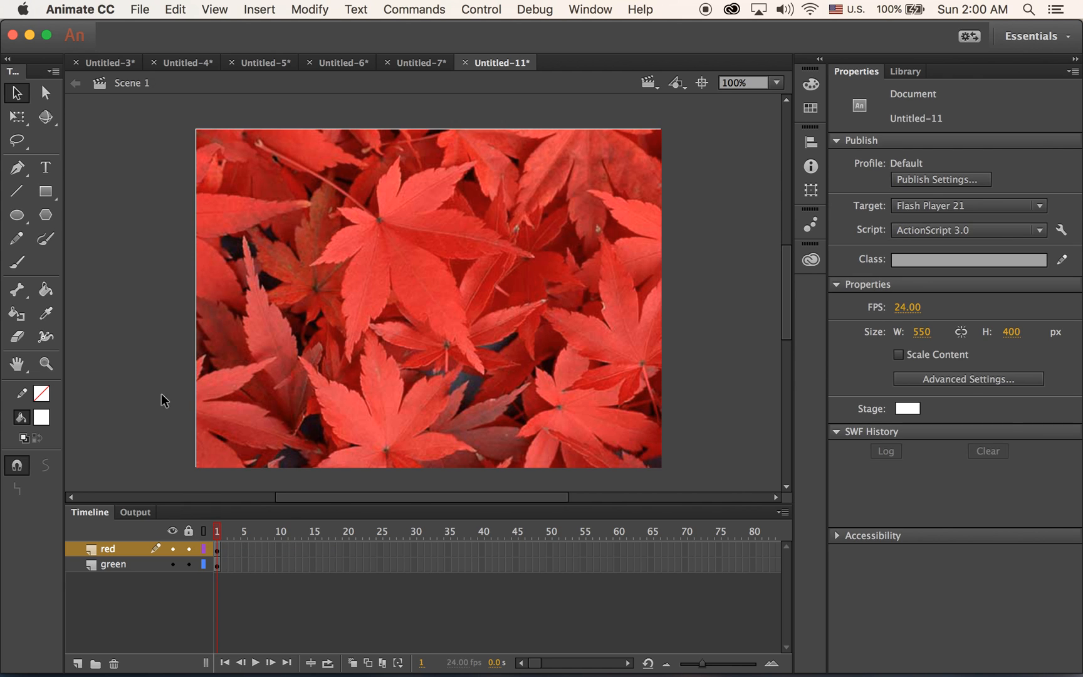
left_click(386, 343)
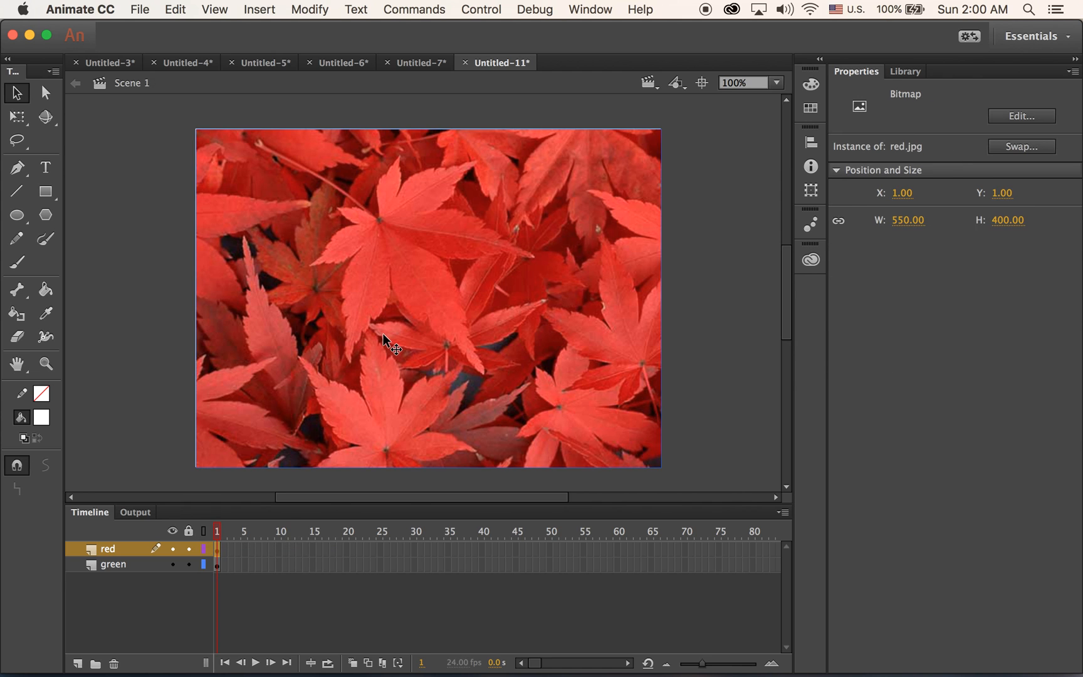
mouse_move(896, 195)
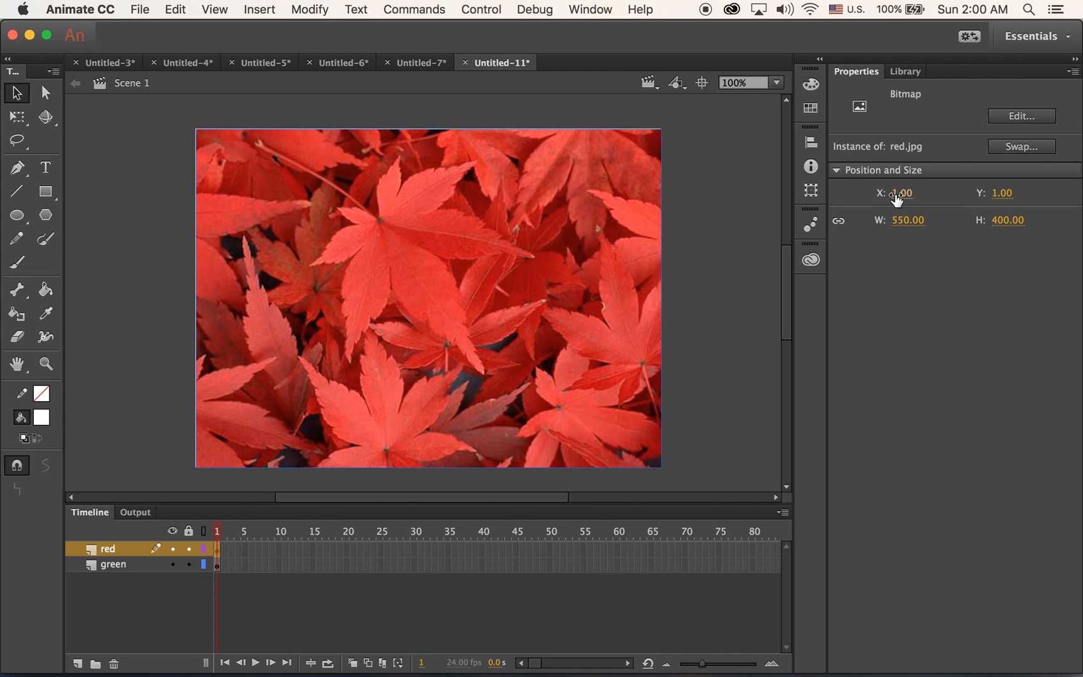
mouse_move(896, 196)
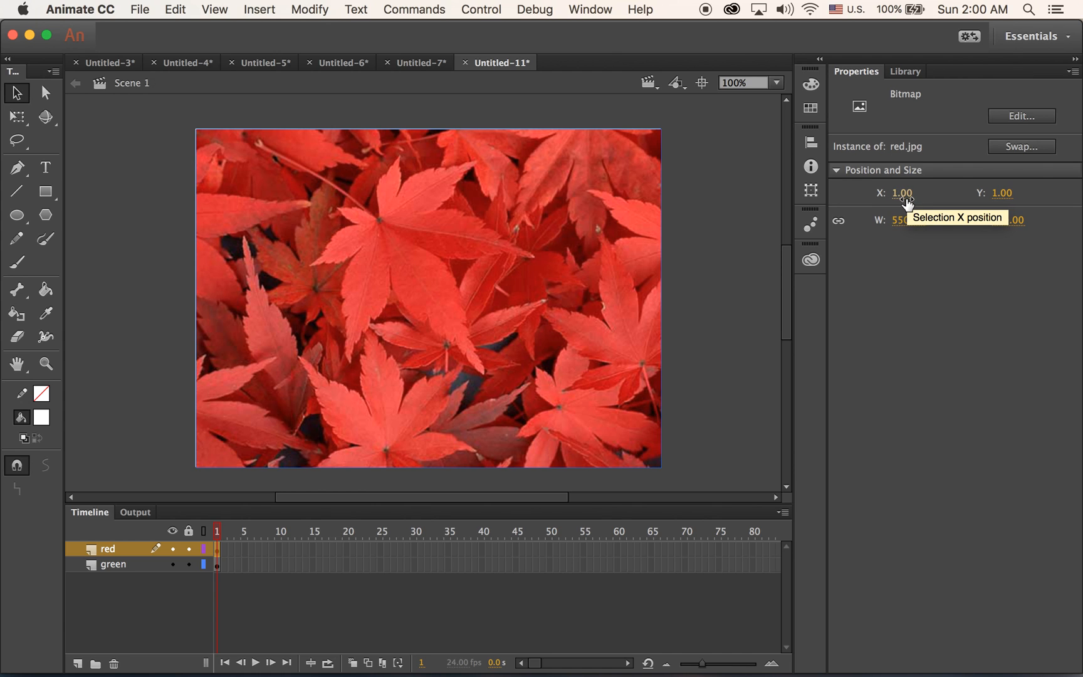
left_click(899, 192)
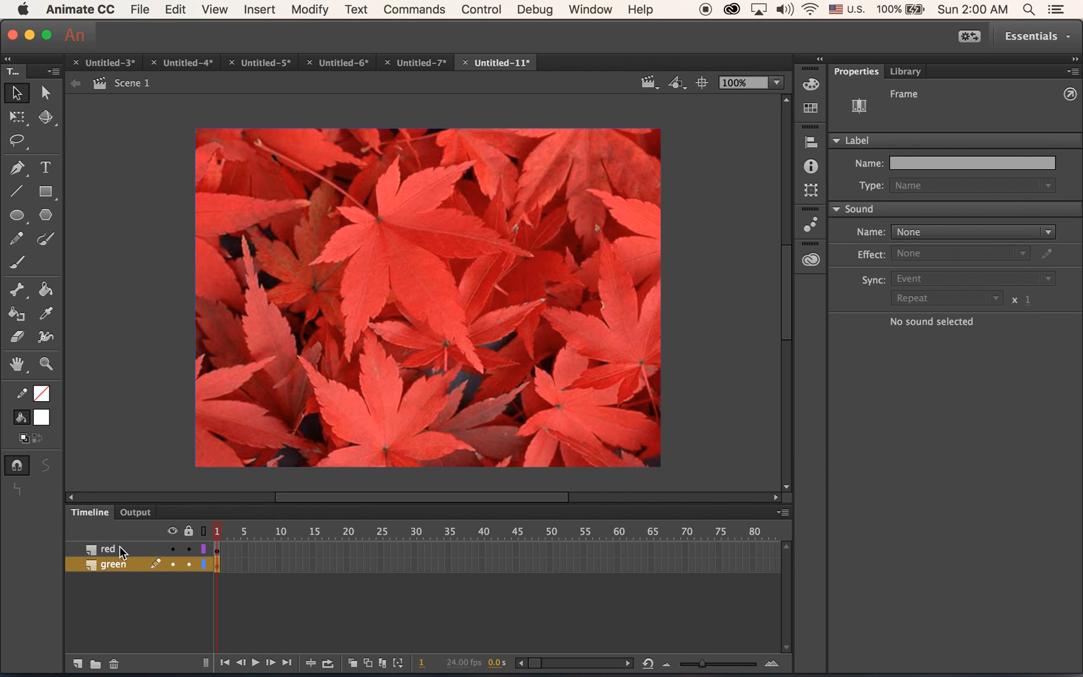
Step: Add Layer 3 above the red layer and rename it 'bar'
left_click(107, 548)
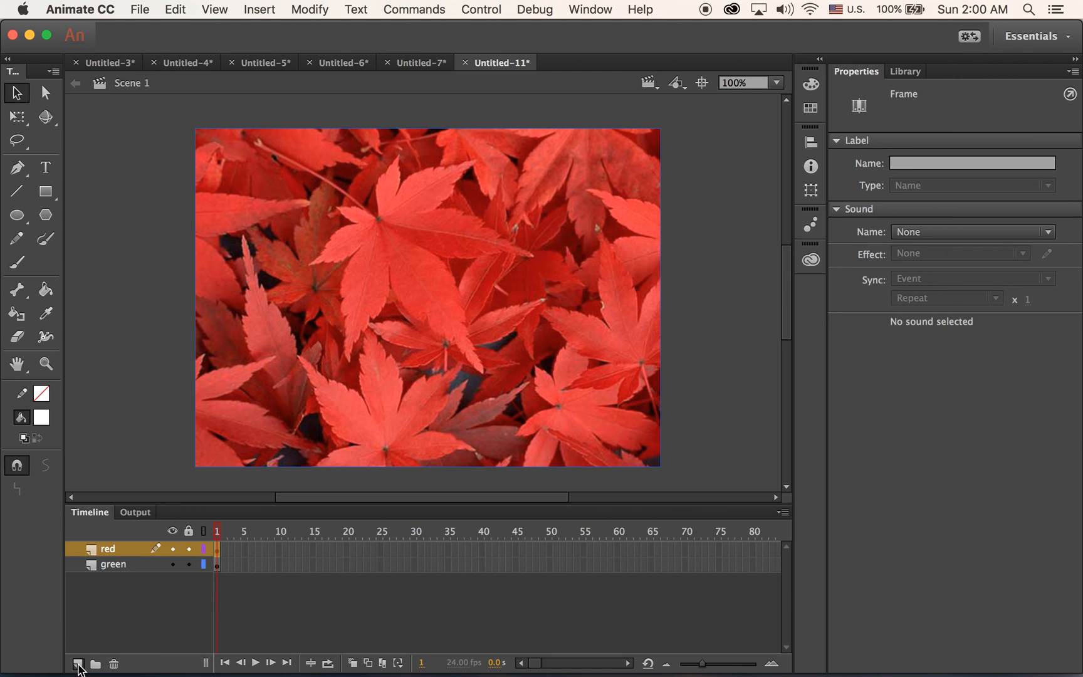
left_click(77, 661)
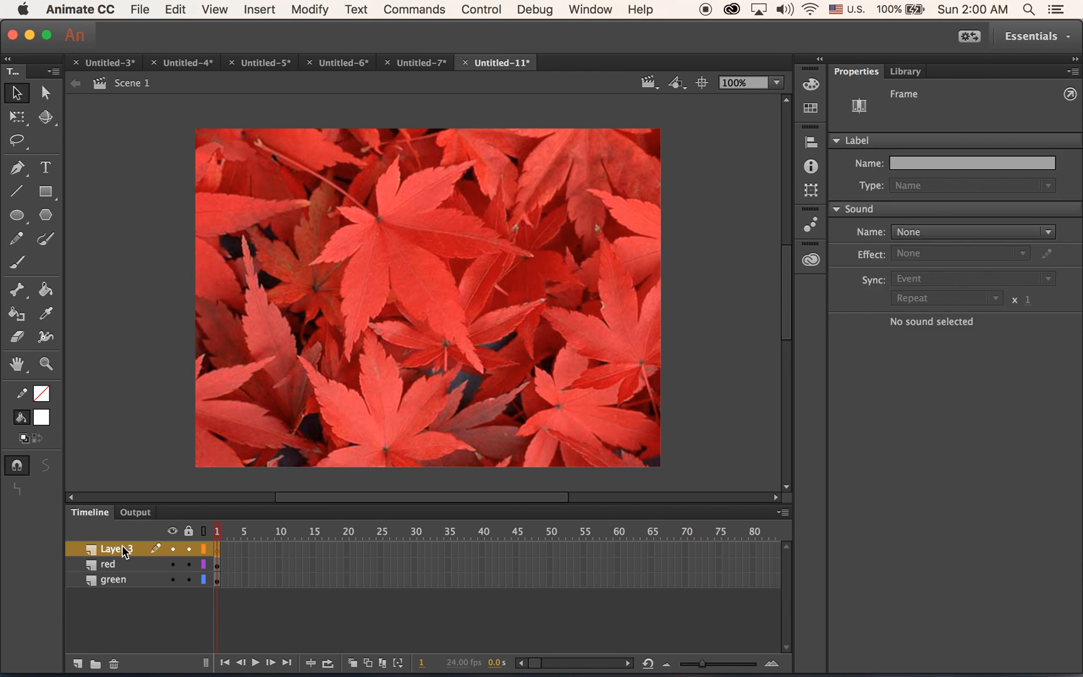
double_click(117, 549)
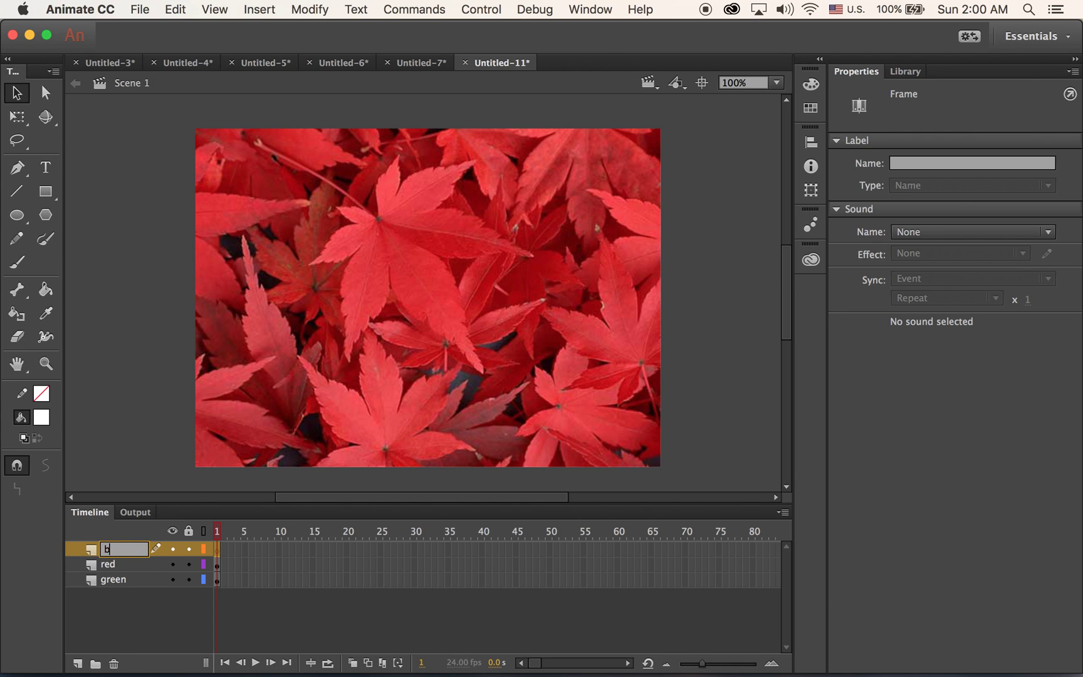
type("bar")
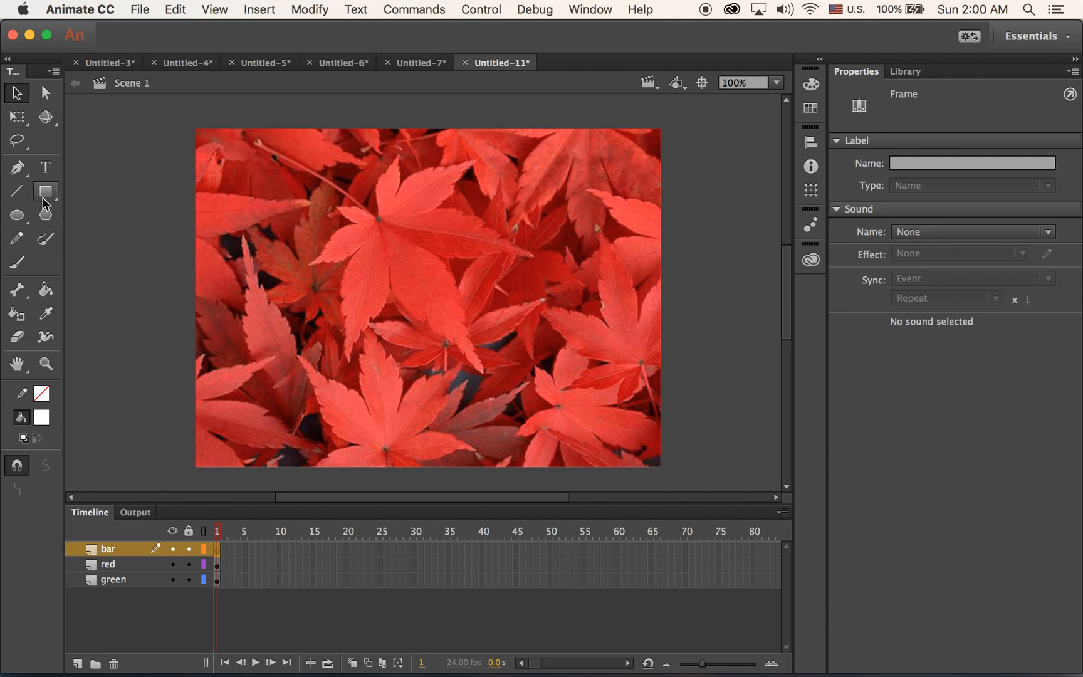
Step: Draw a tall thin rectangle on the bar layer beside the stage's left edge
left_click(45, 191)
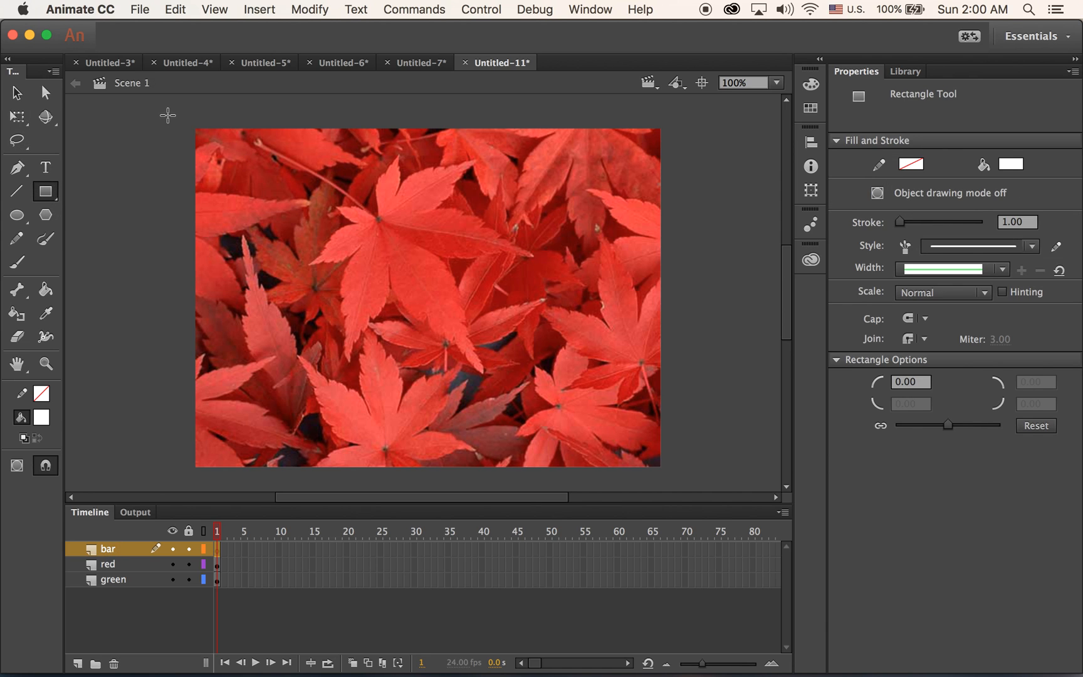
left_click_drag(173, 117, 180, 483)
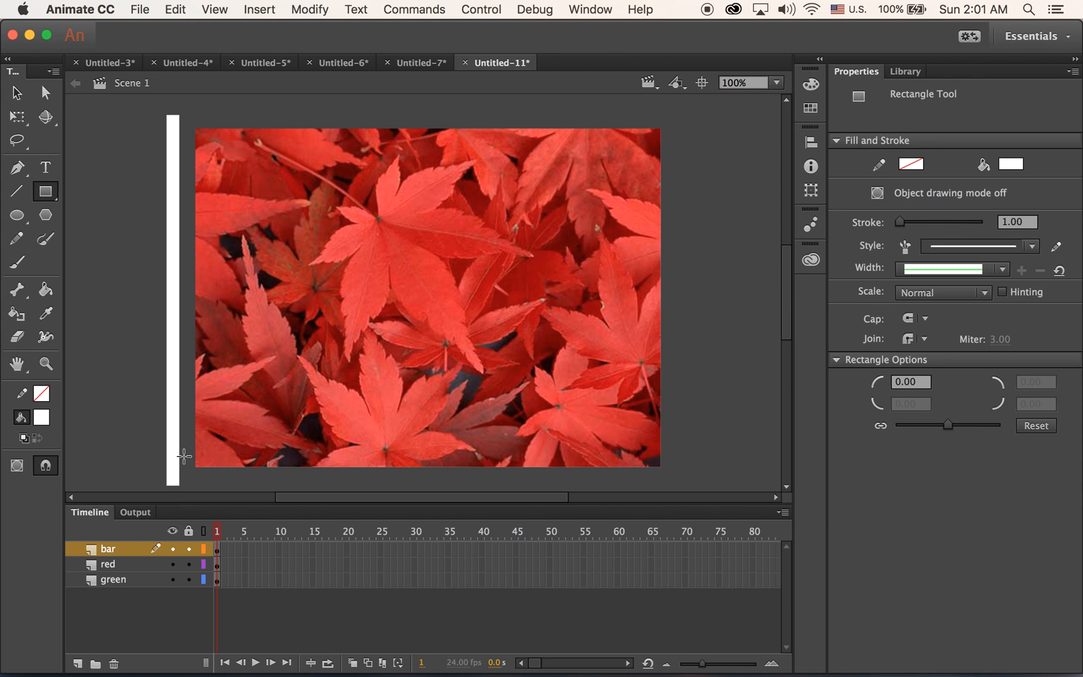
left_click(15, 92)
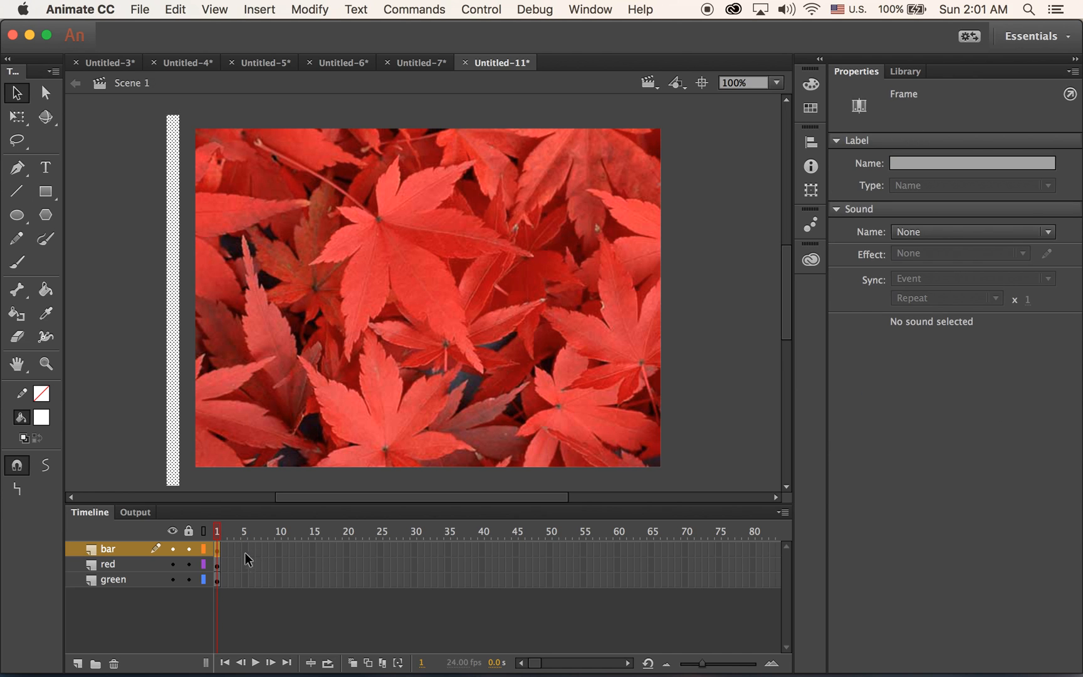
mouse_move(224, 376)
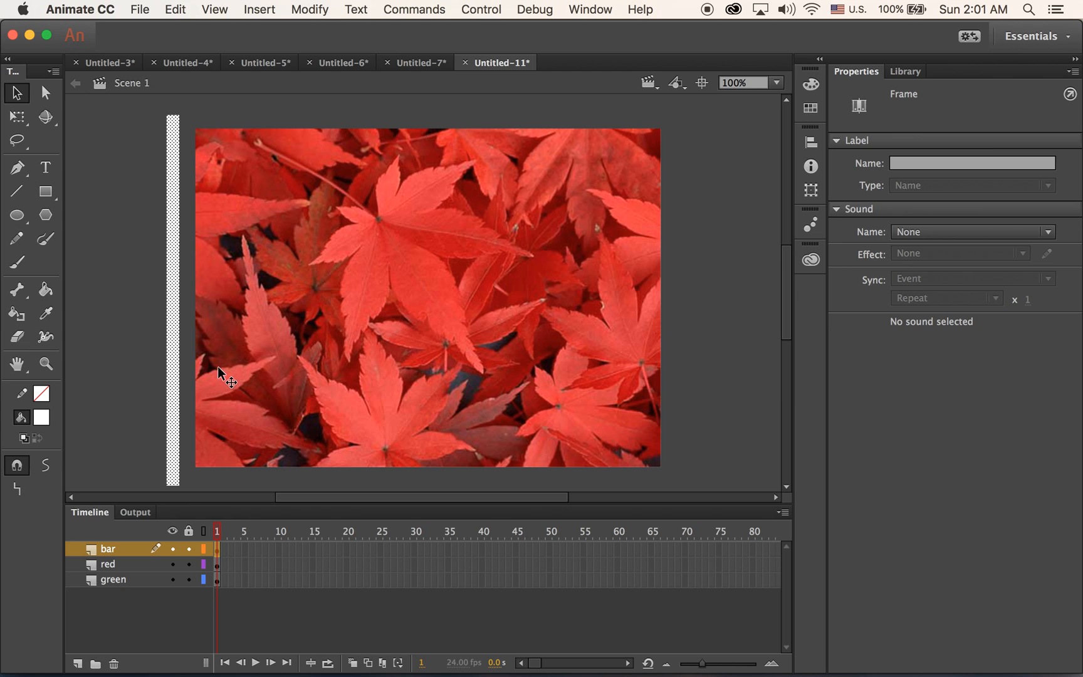
mouse_move(211, 337)
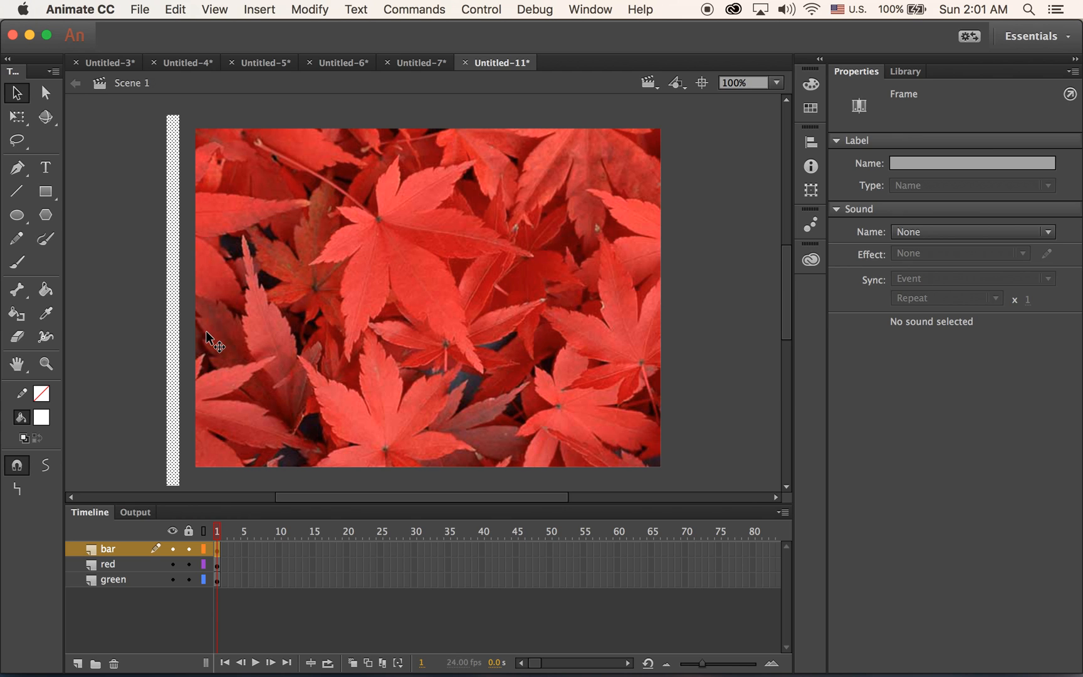
mouse_move(207, 322)
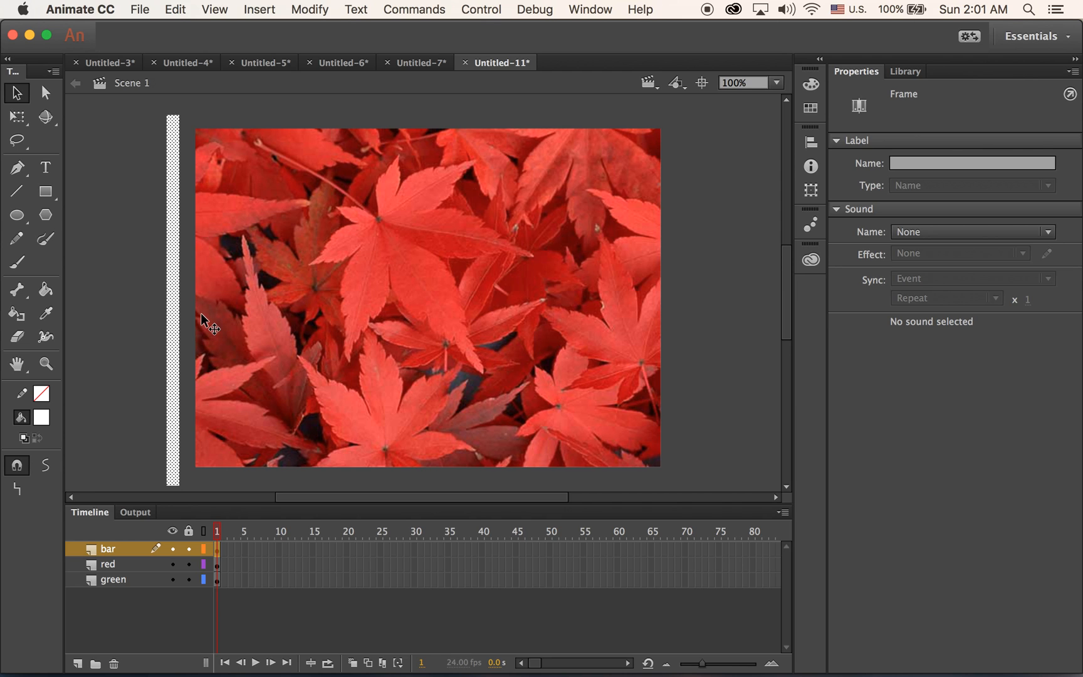
mouse_move(230, 361)
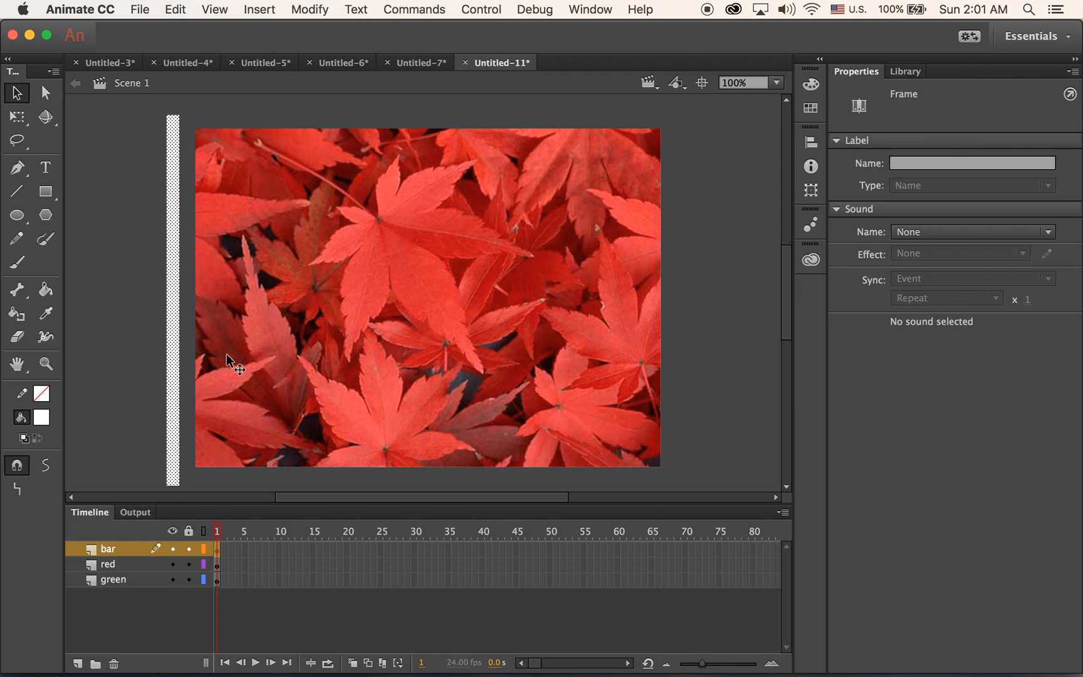
mouse_move(180, 321)
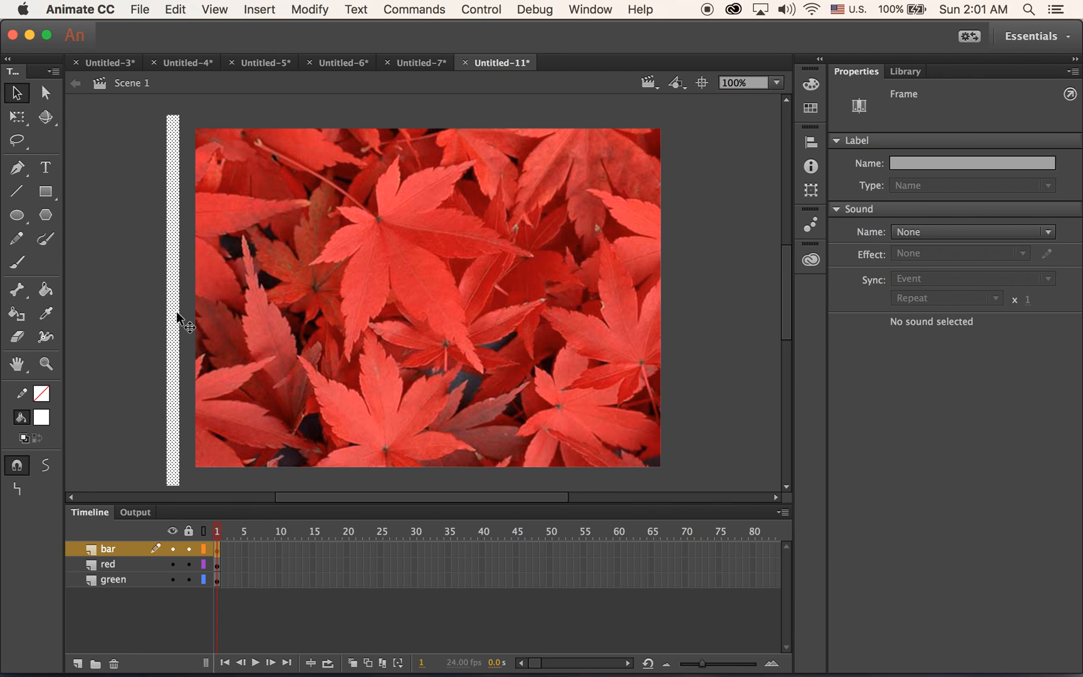
mouse_move(542, 298)
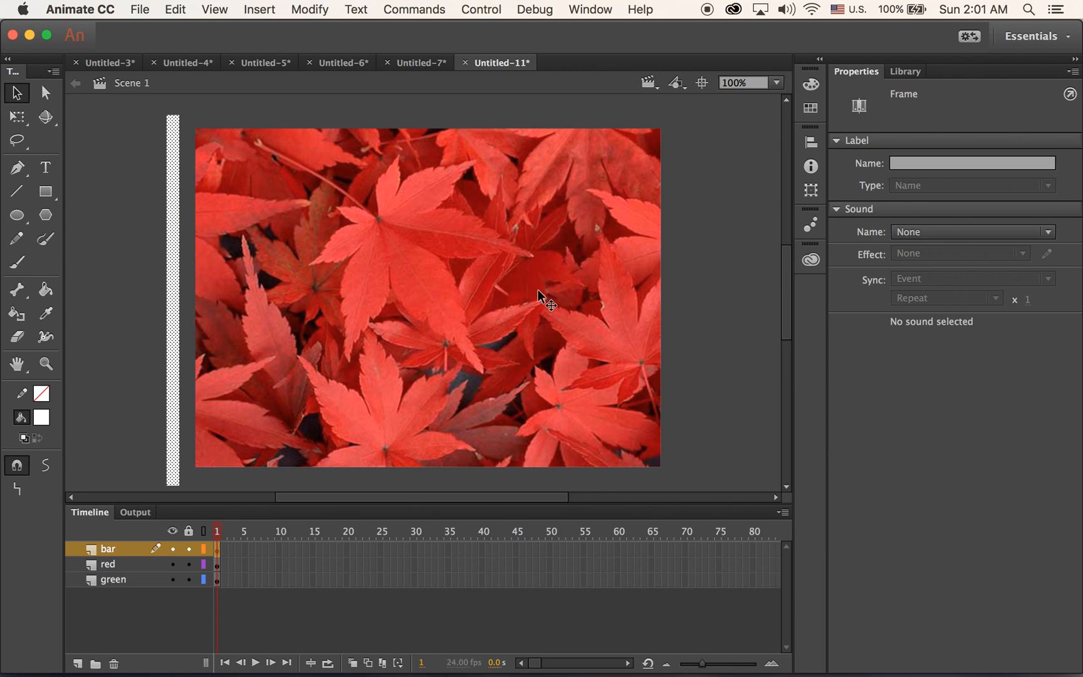
mouse_move(622, 274)
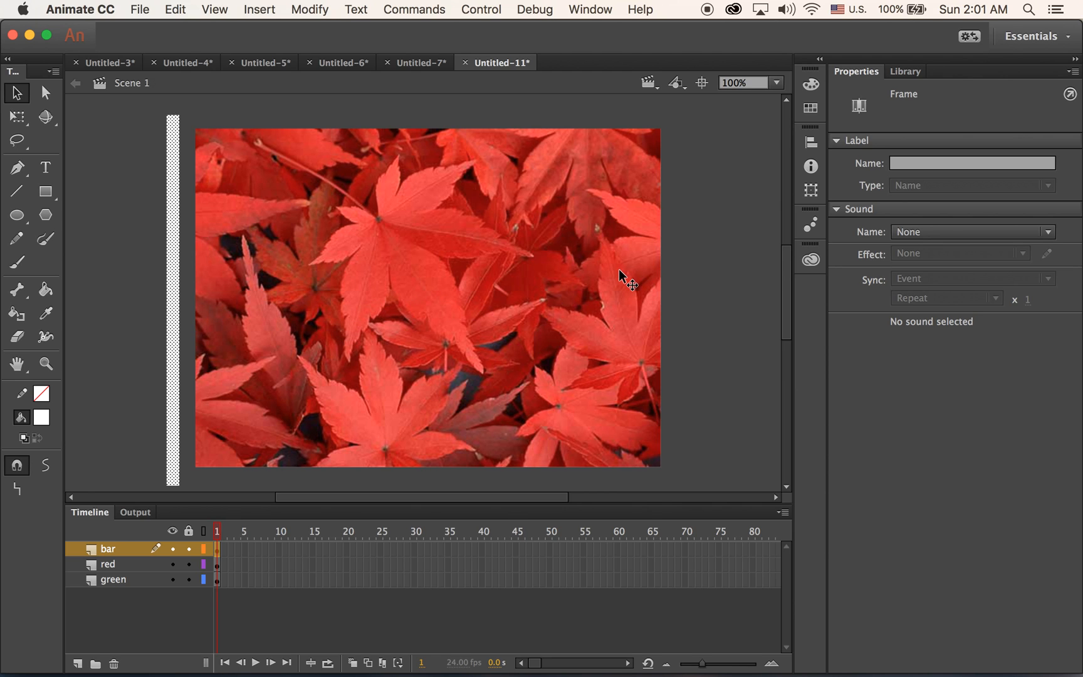
mouse_move(566, 275)
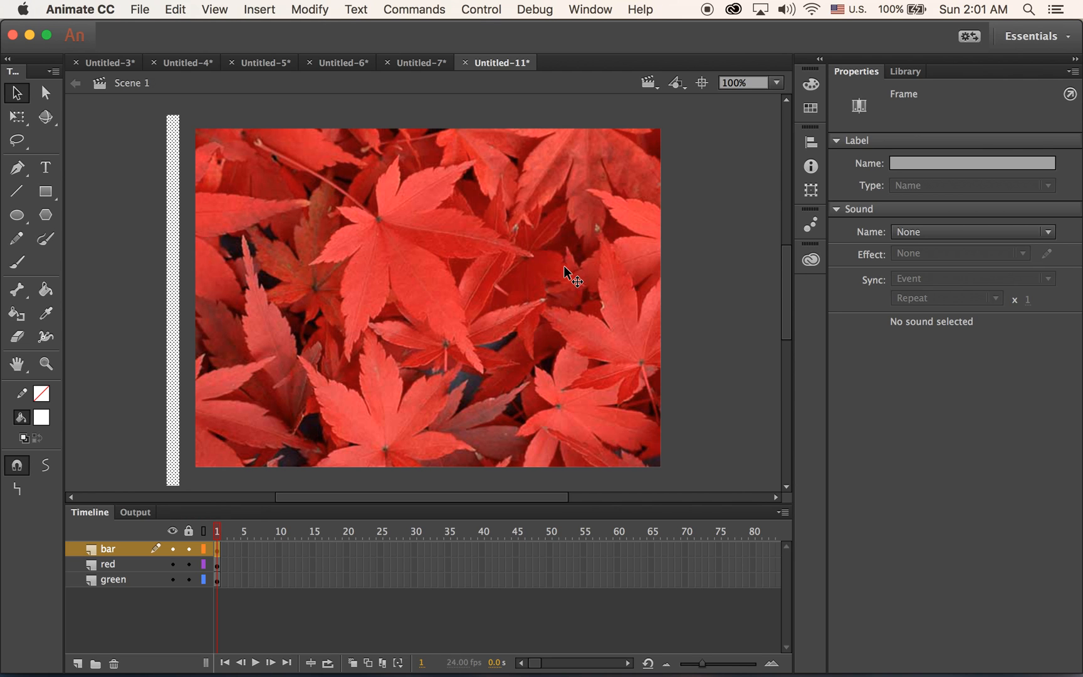
mouse_move(532, 303)
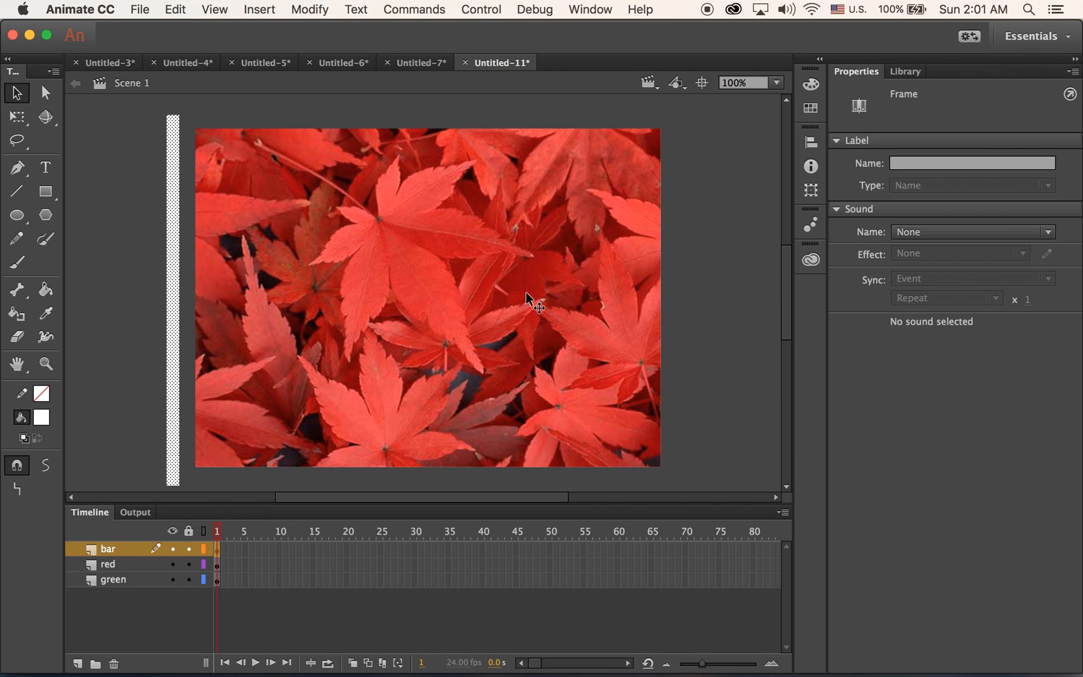
mouse_move(500, 347)
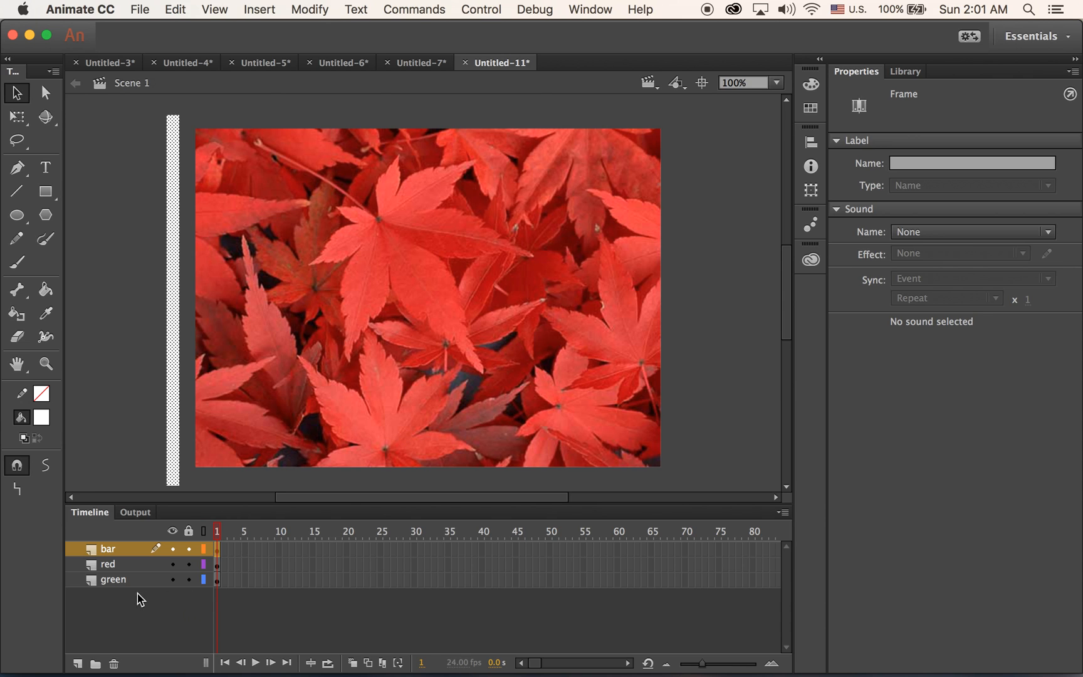
mouse_move(142, 587)
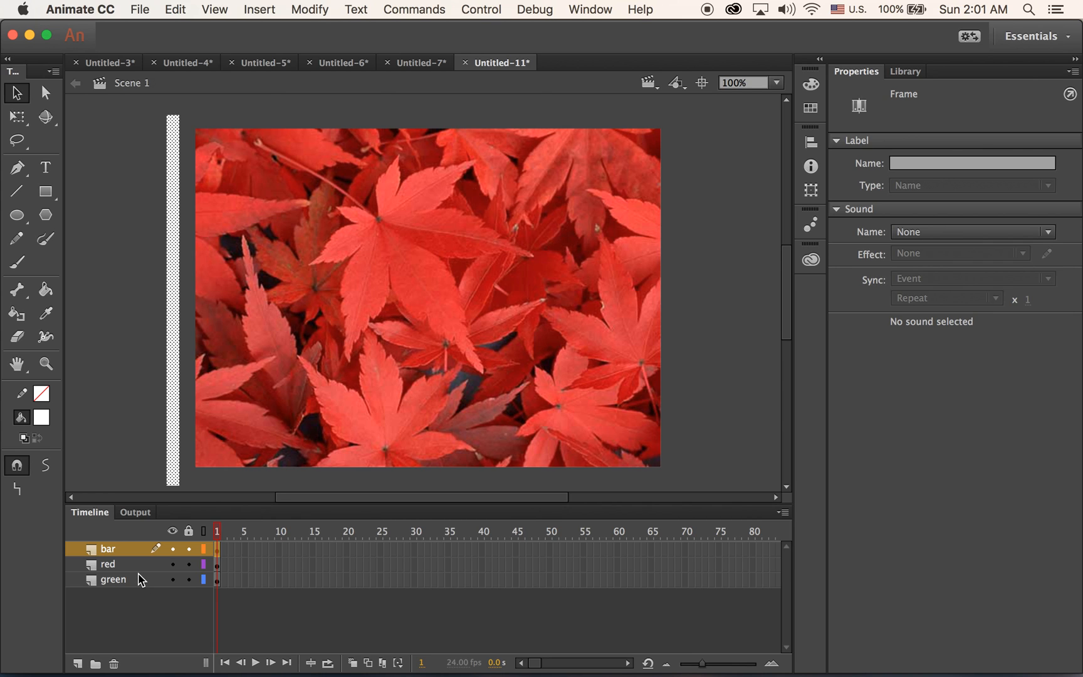
mouse_move(139, 584)
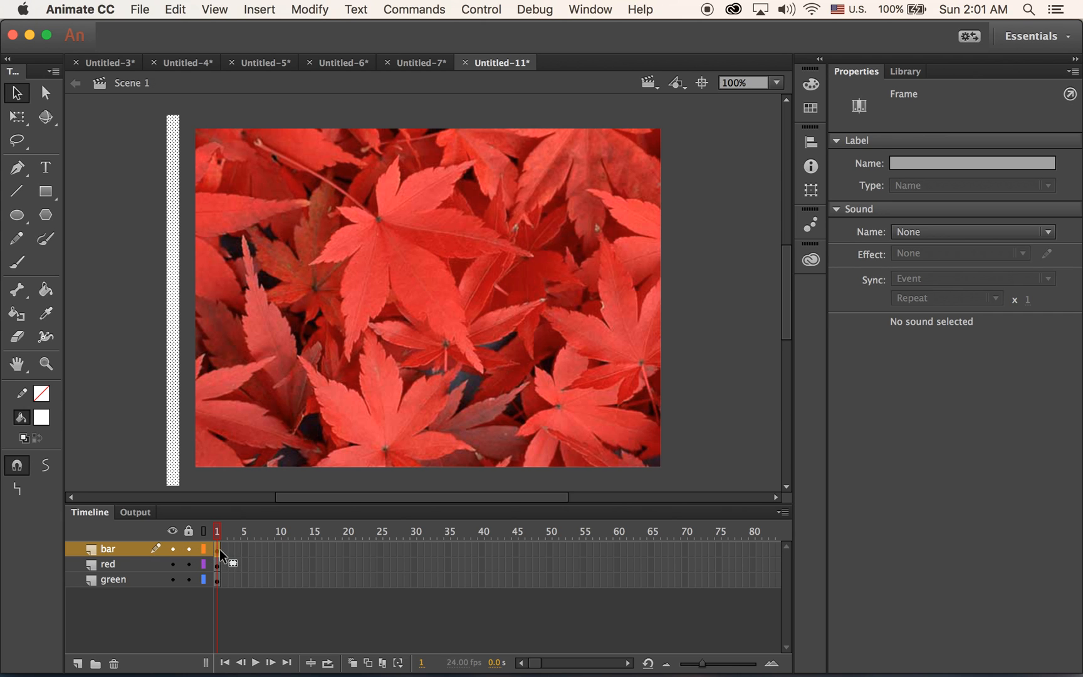
mouse_move(250, 228)
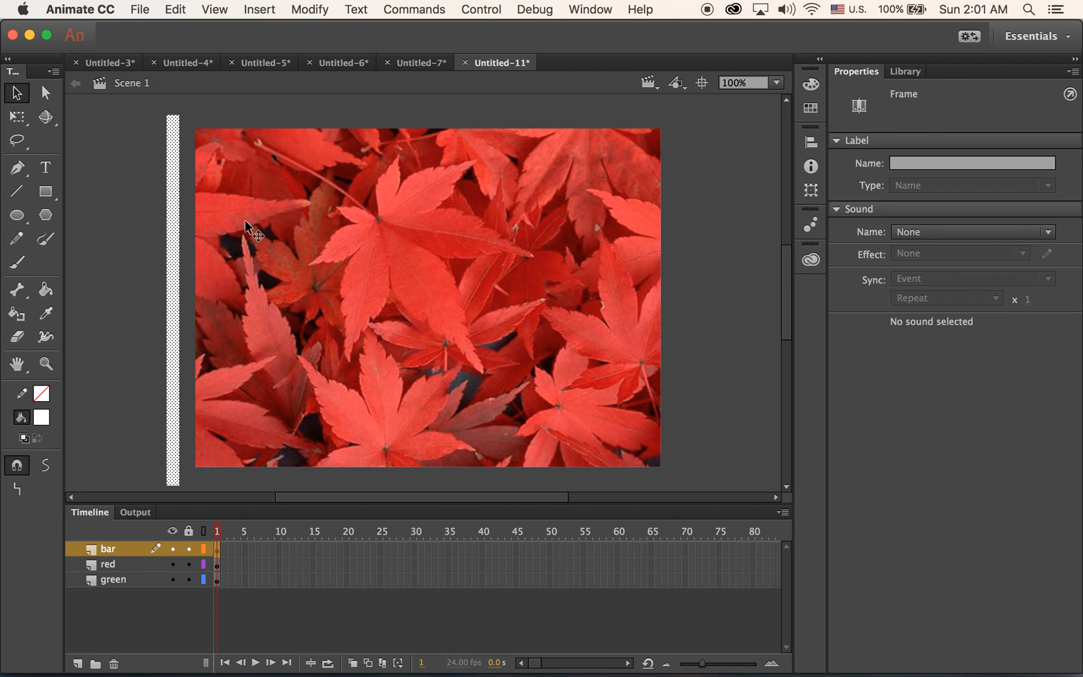
mouse_move(267, 6)
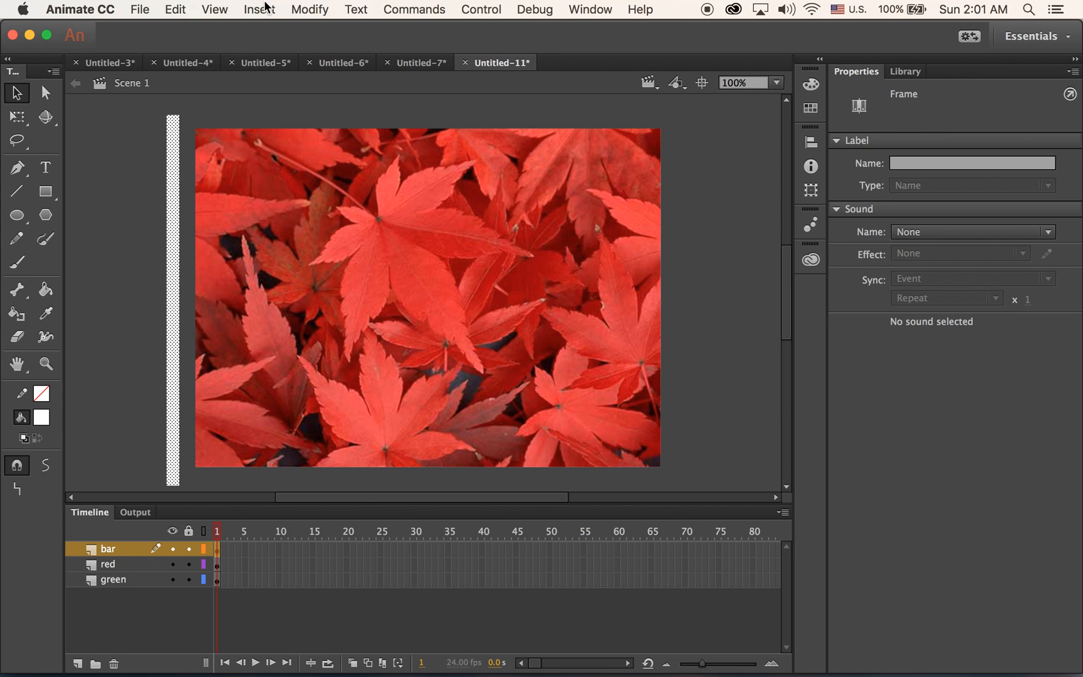
mouse_move(175, 253)
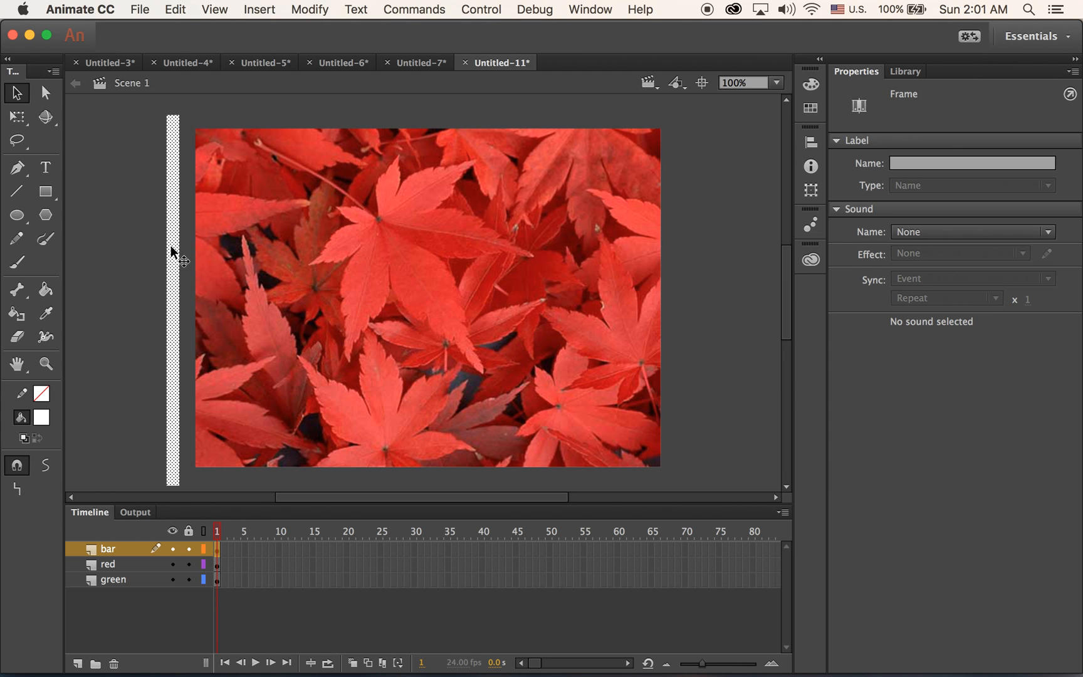
mouse_move(354, 62)
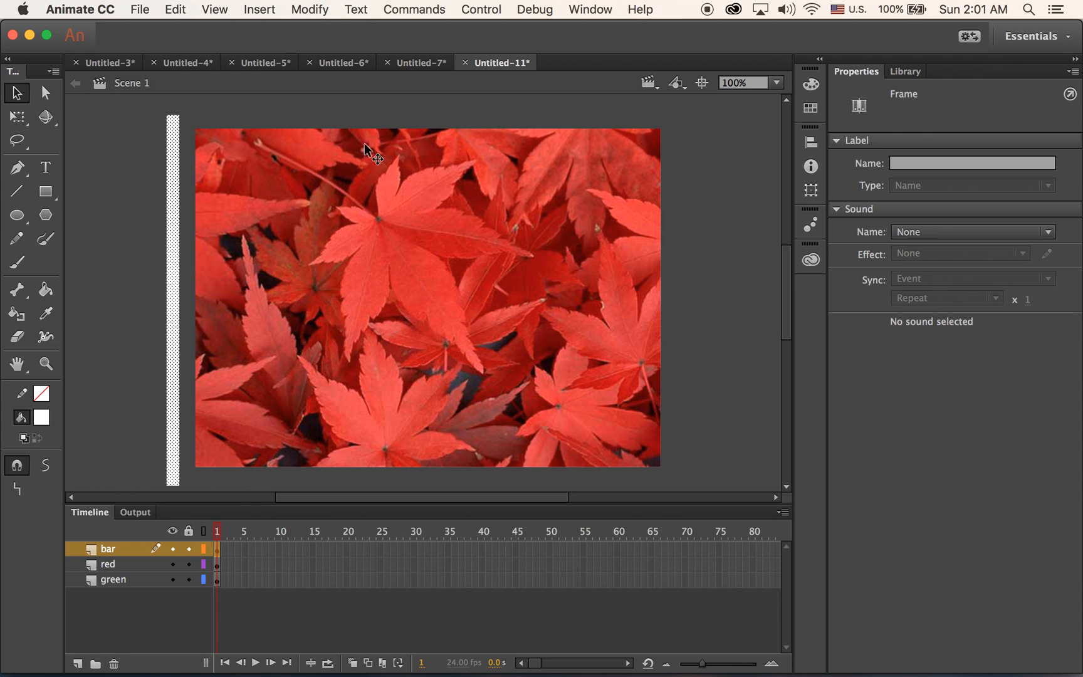
mouse_move(379, 160)
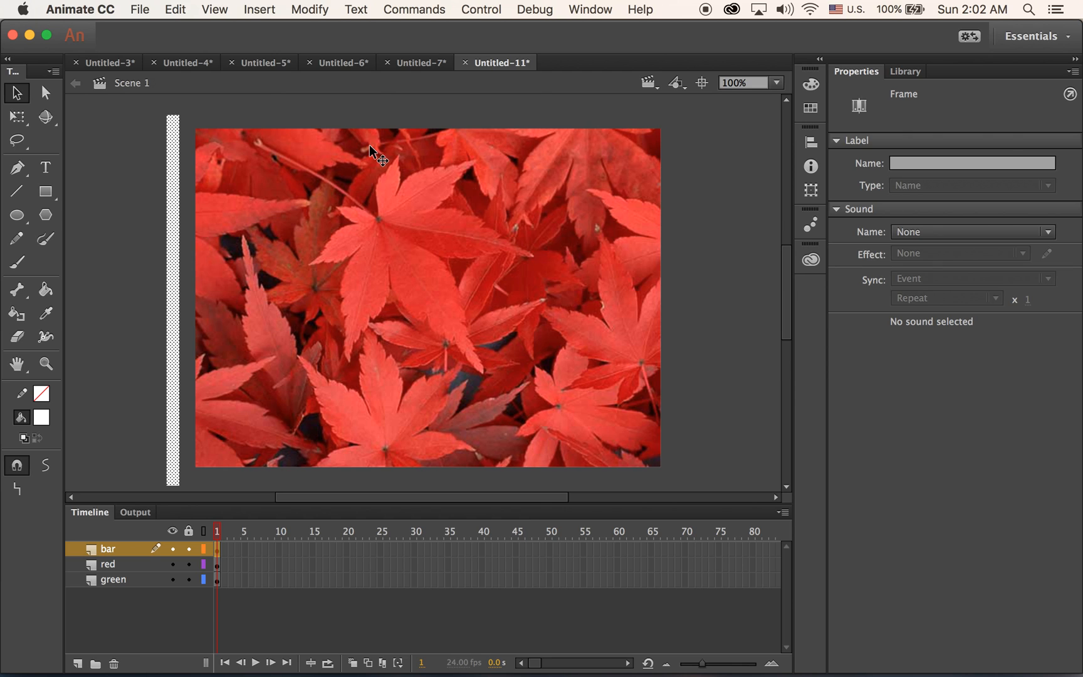
mouse_move(334, 132)
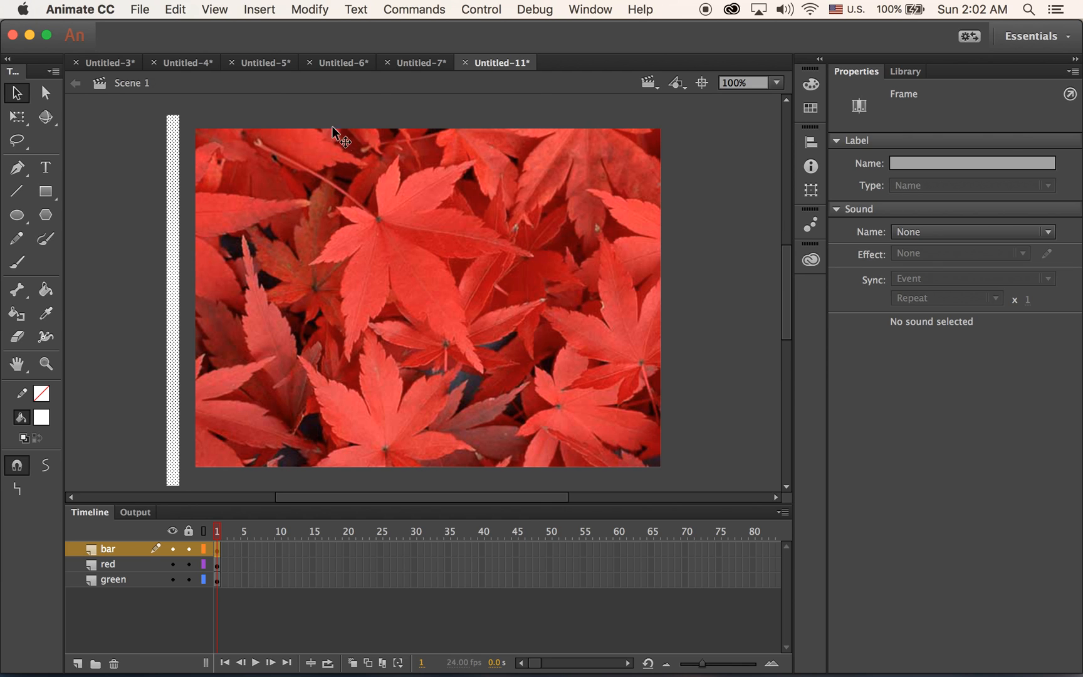
Step: Motion-tween the bar and drag it just past the stage's right edge at frame 24
left_click(259, 8)
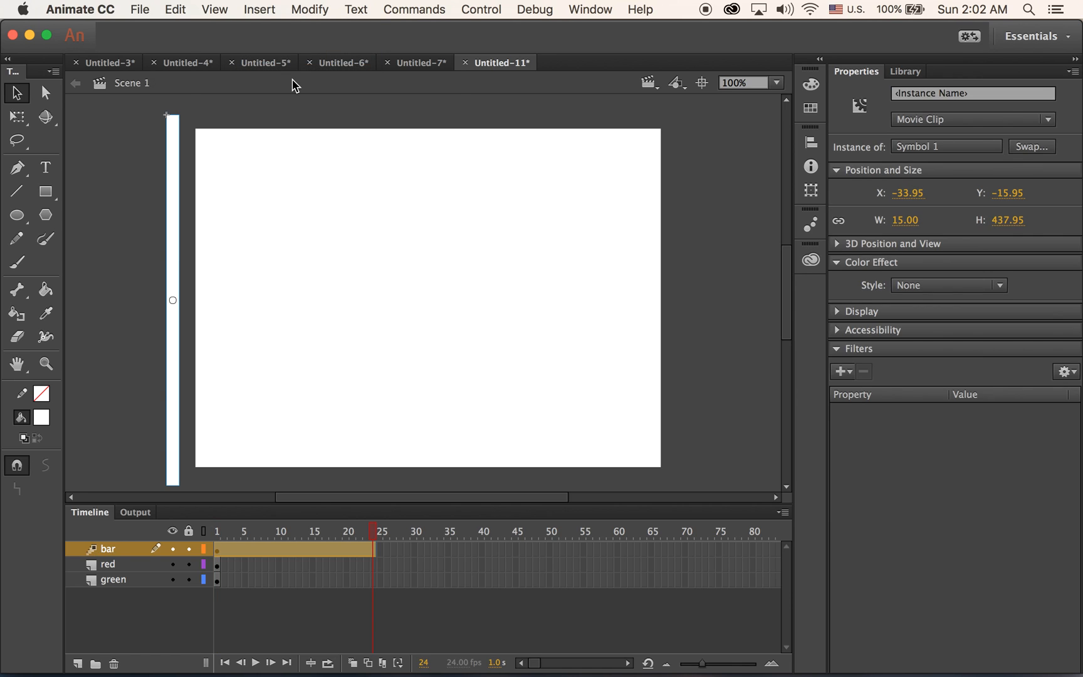
mouse_move(504, 501)
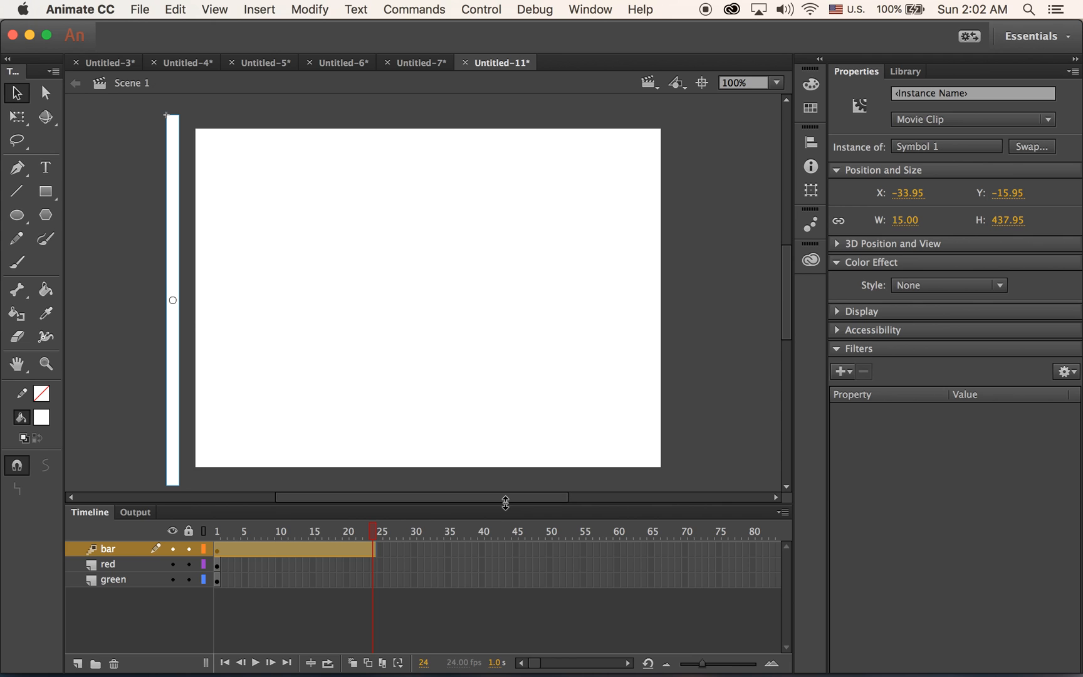
mouse_move(356, 561)
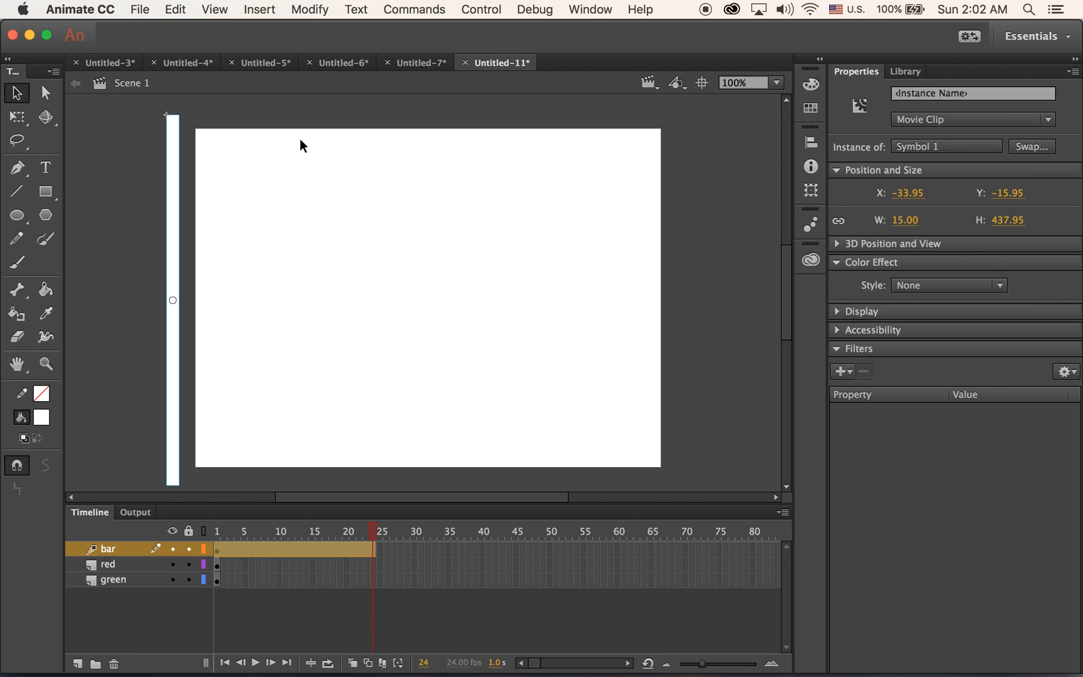
mouse_move(388, 353)
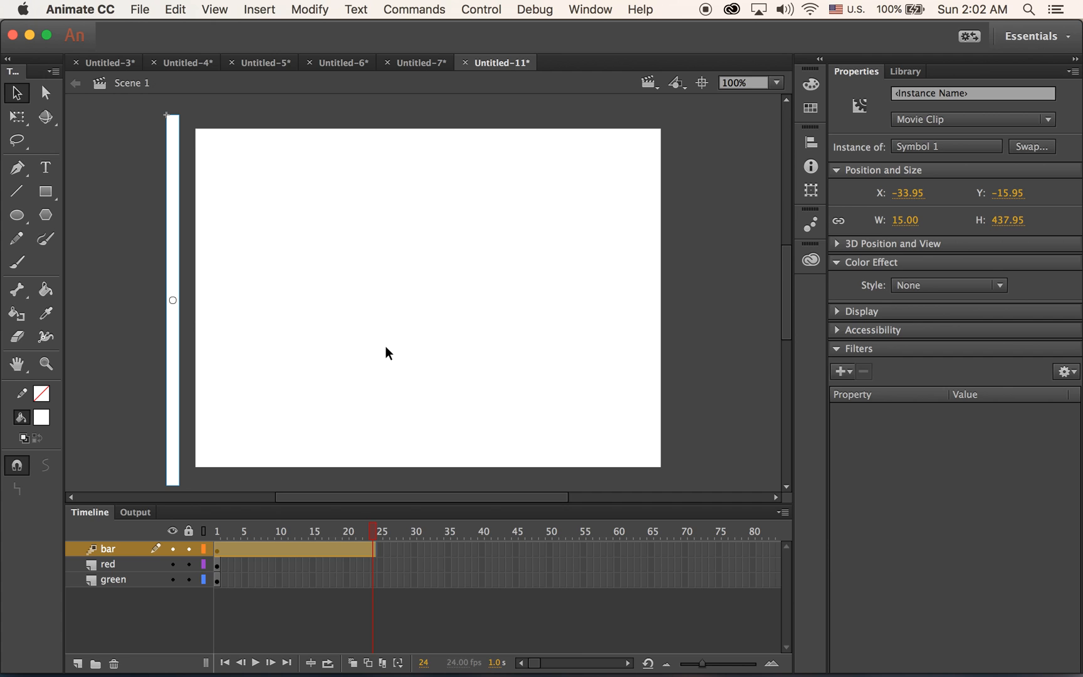
mouse_move(238, 156)
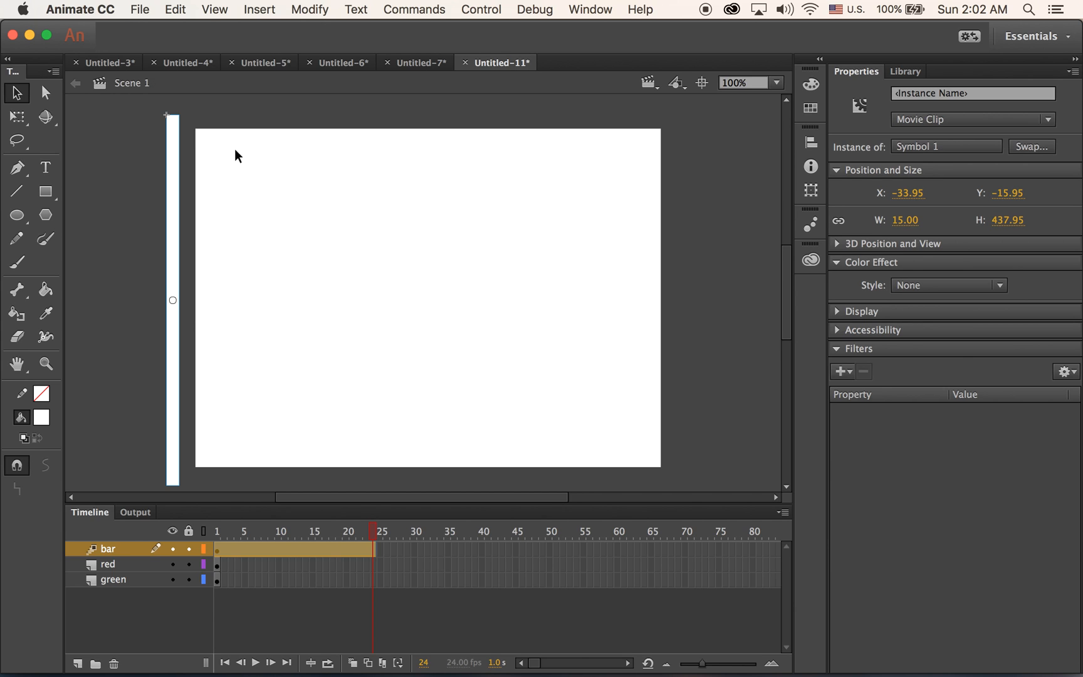
mouse_move(220, 151)
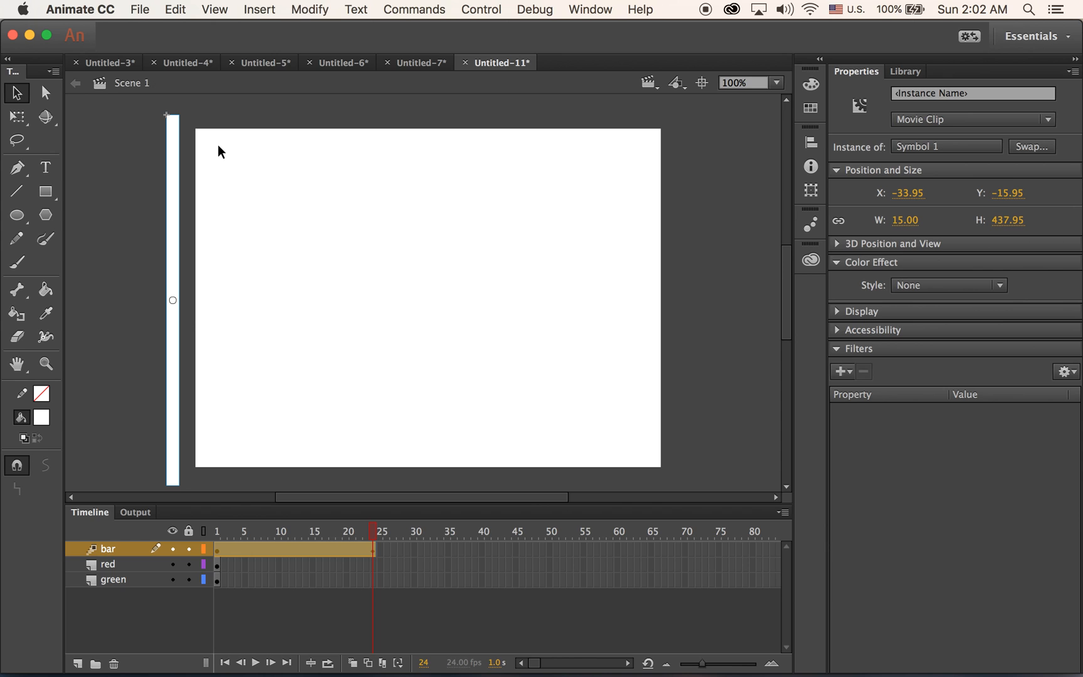
mouse_move(176, 343)
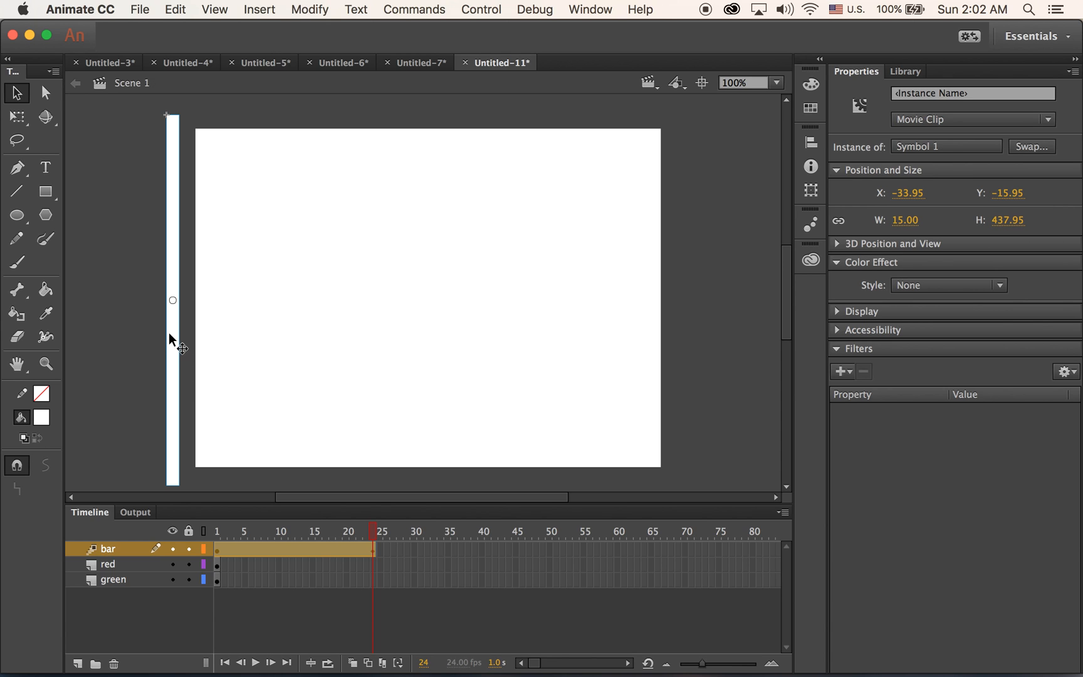
left_click_drag(173, 299, 310, 299)
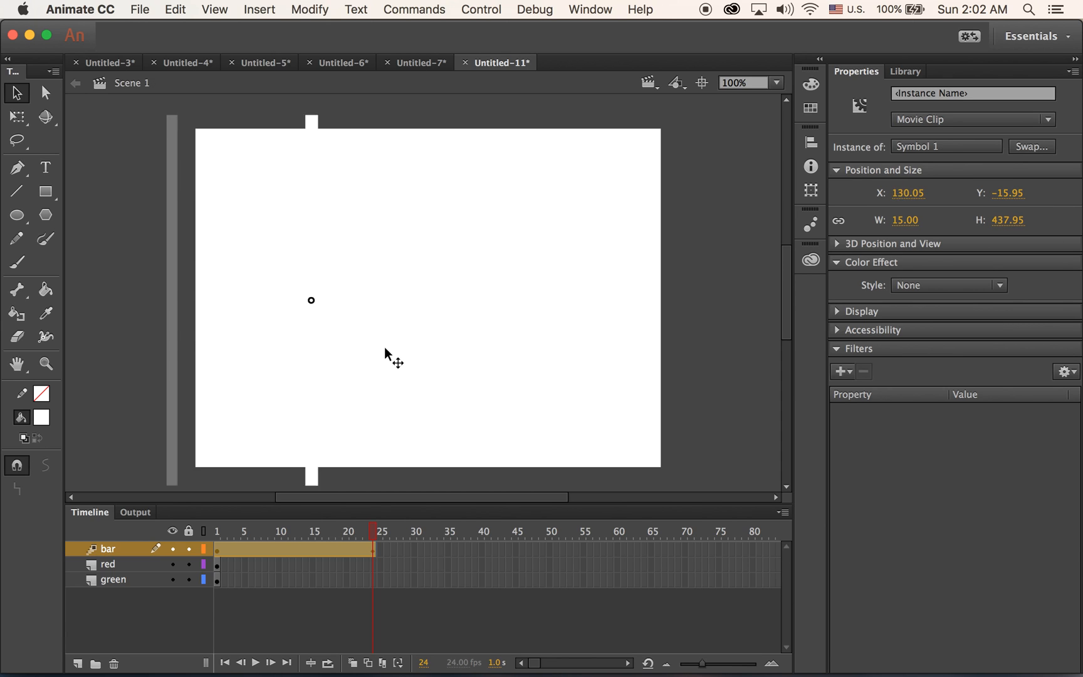
left_click_drag(311, 300, 634, 299)
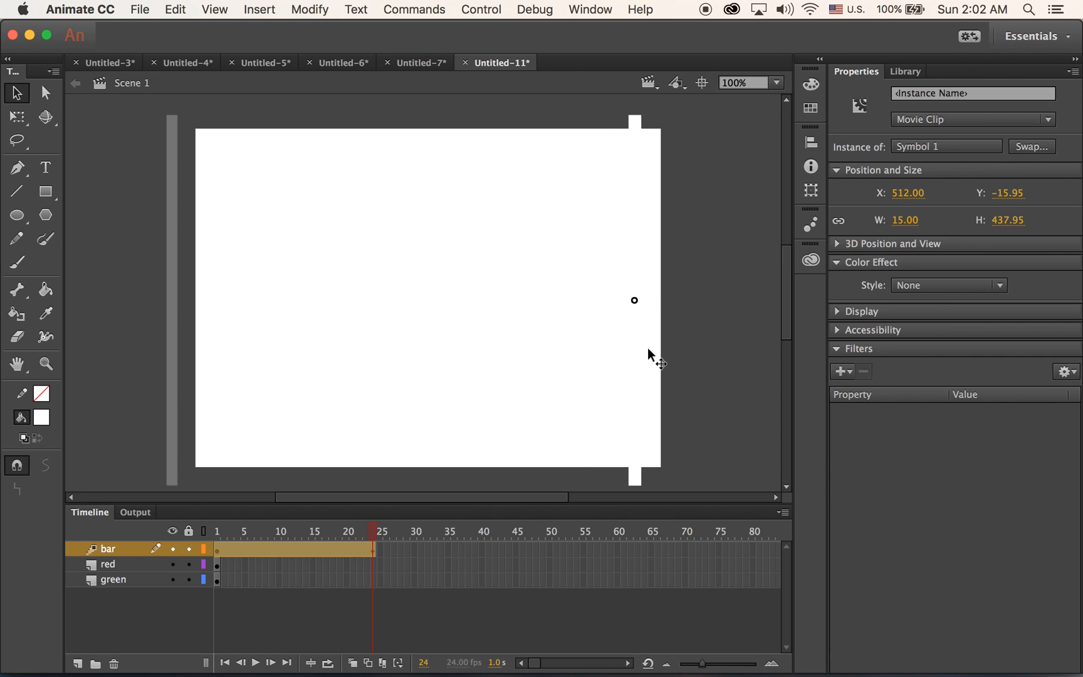
left_click_drag(634, 299, 681, 300)
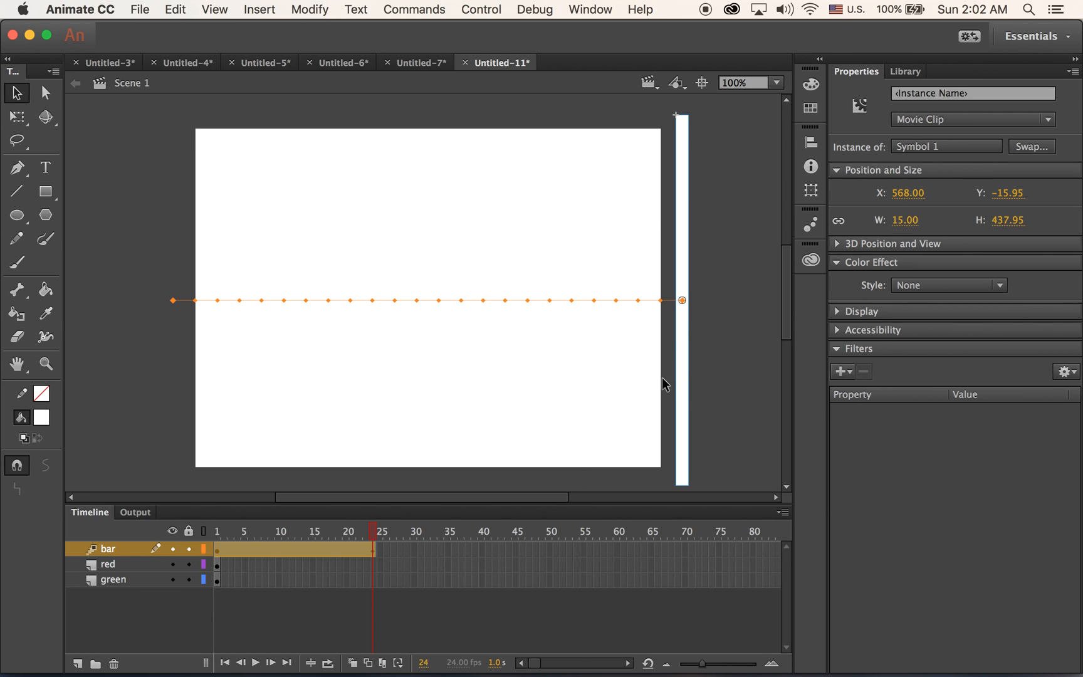
mouse_move(652, 385)
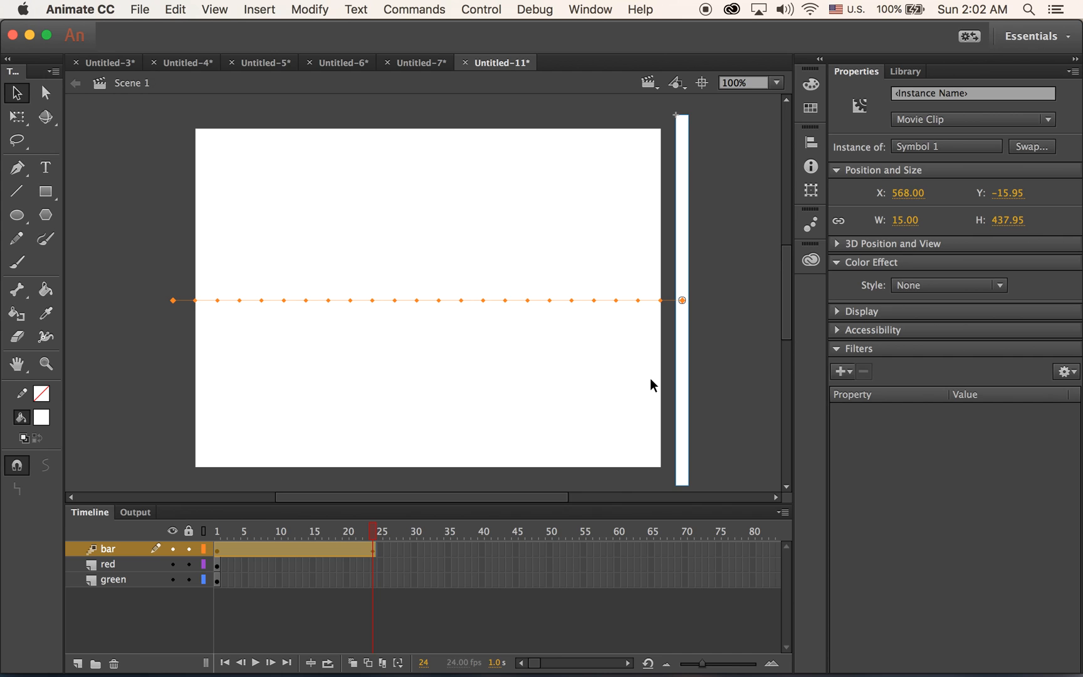
mouse_move(669, 395)
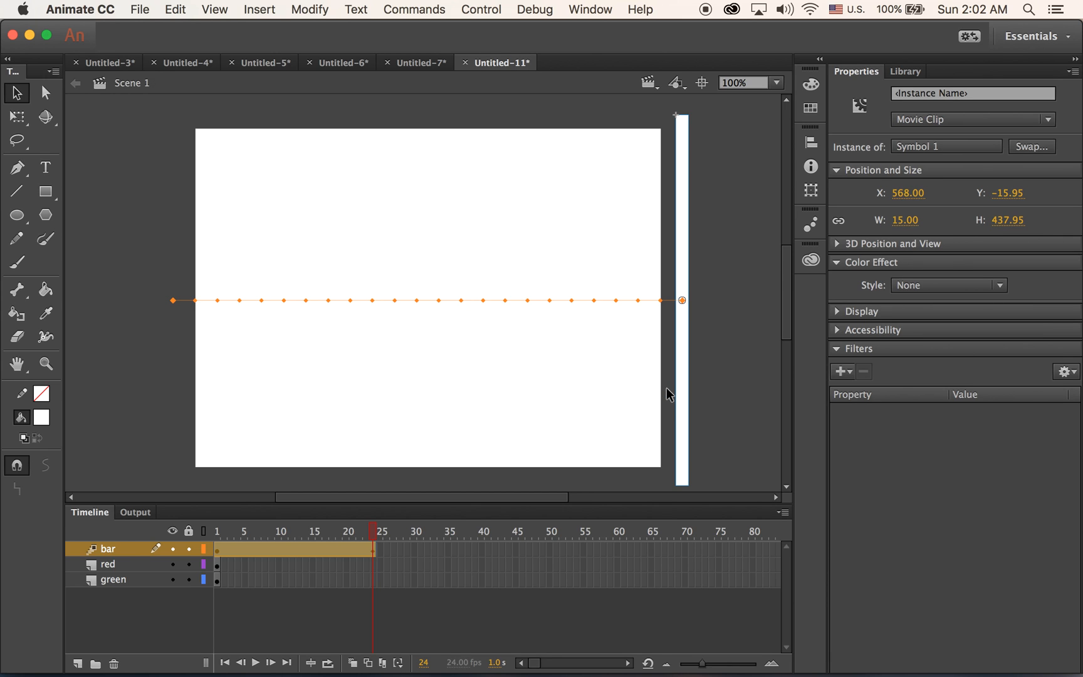
Step: Move the bar back to the stage's left edge and fill it black
left_click_drag(681, 299, 173, 300)
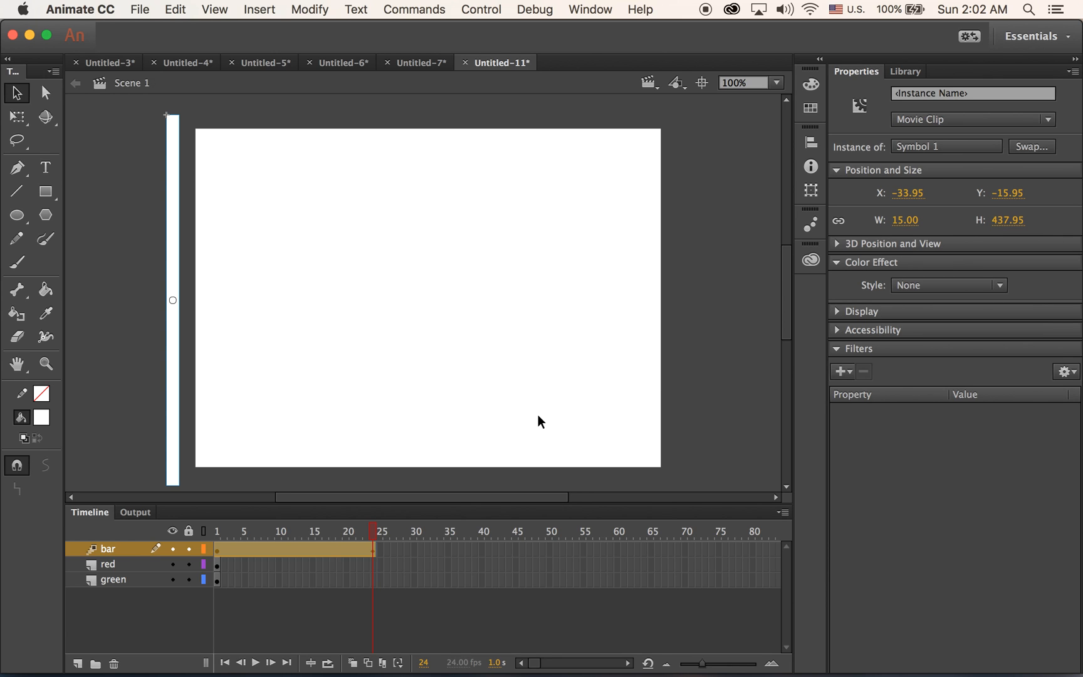
mouse_move(465, 436)
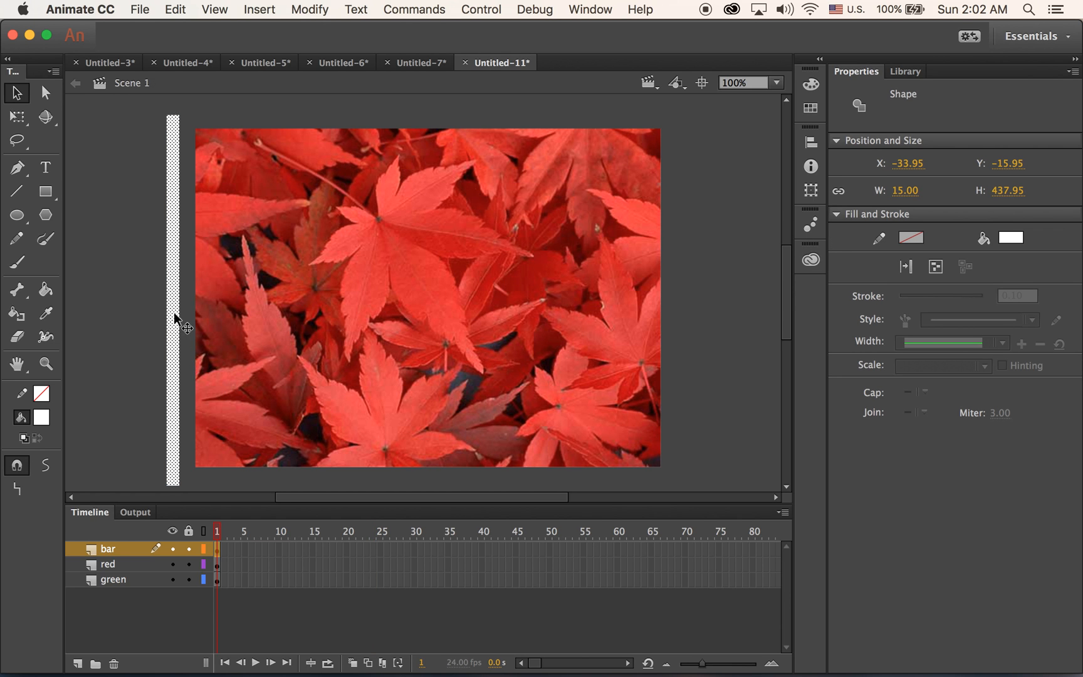
left_click(1009, 239)
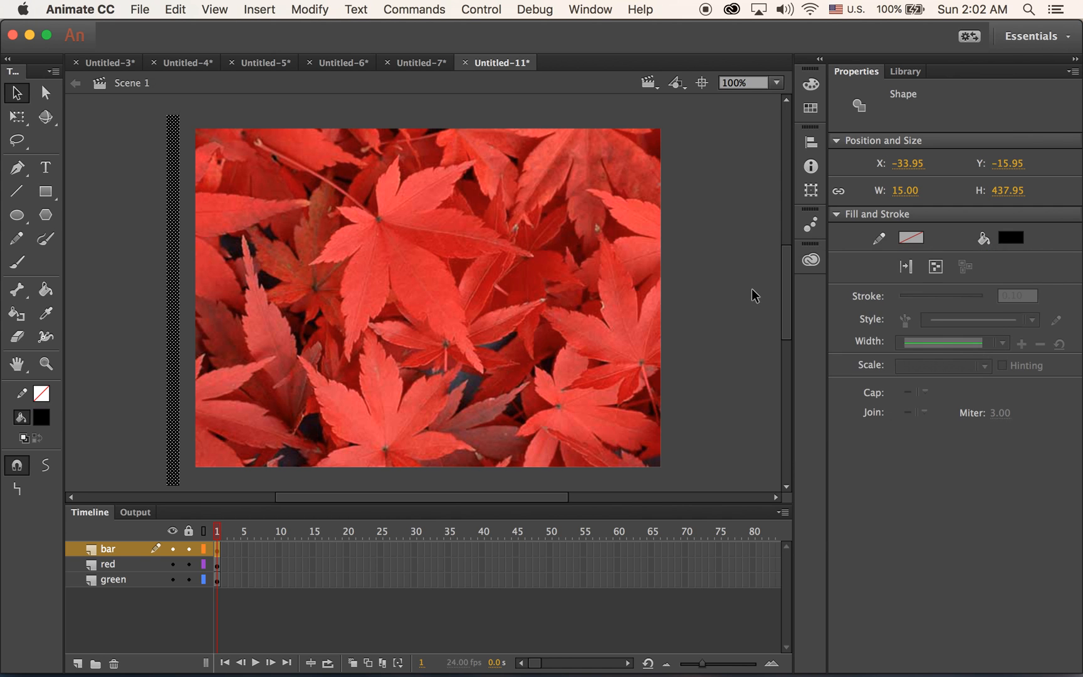
mouse_move(173, 216)
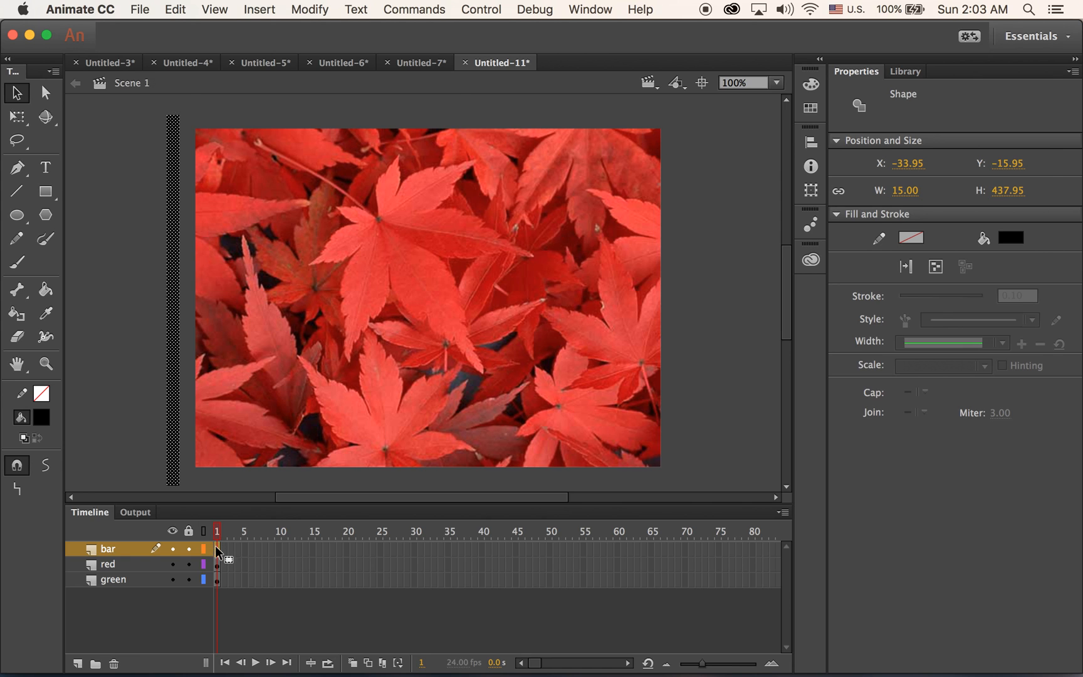
Step: Open the Insert menu's tween choices for the bar layer
left_click(260, 9)
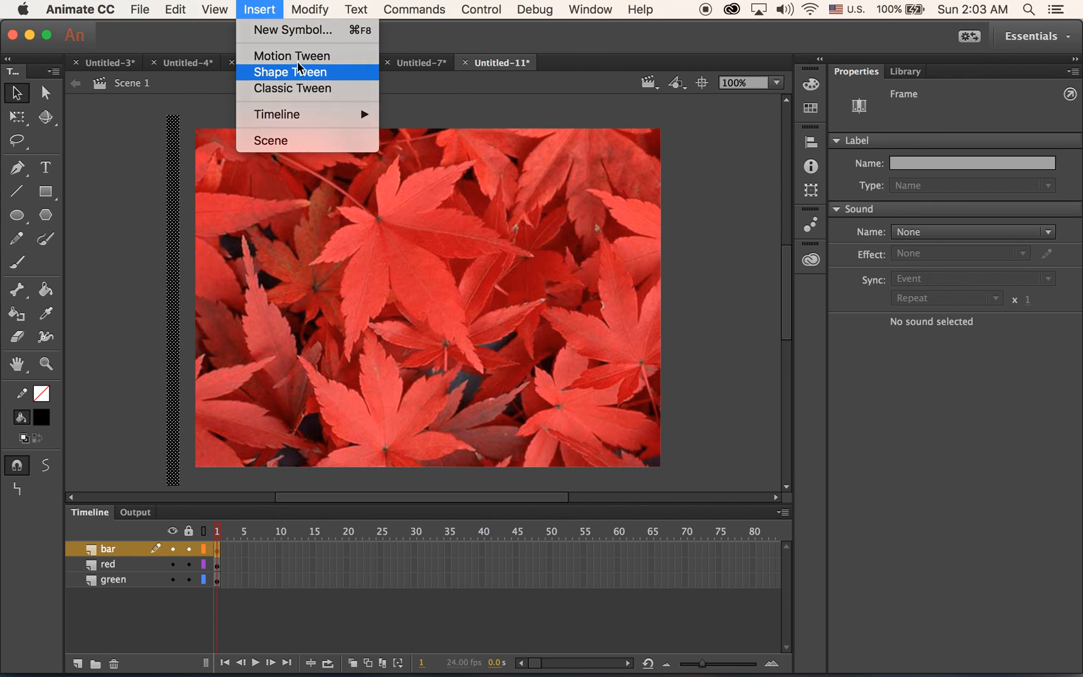
mouse_move(267, 5)
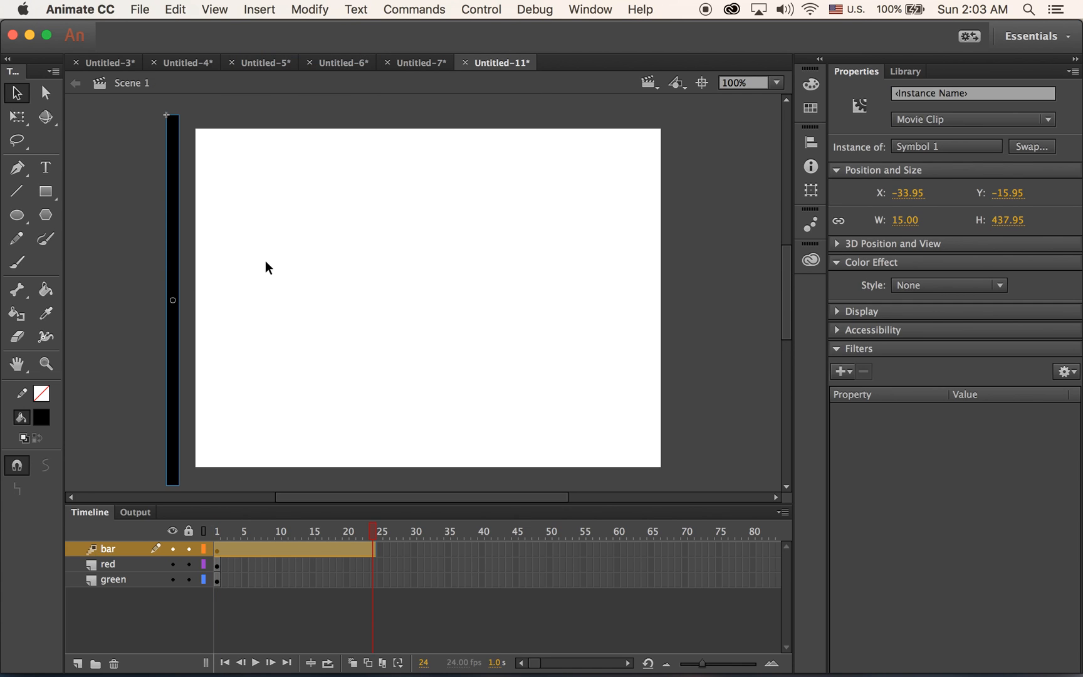
mouse_move(273, 319)
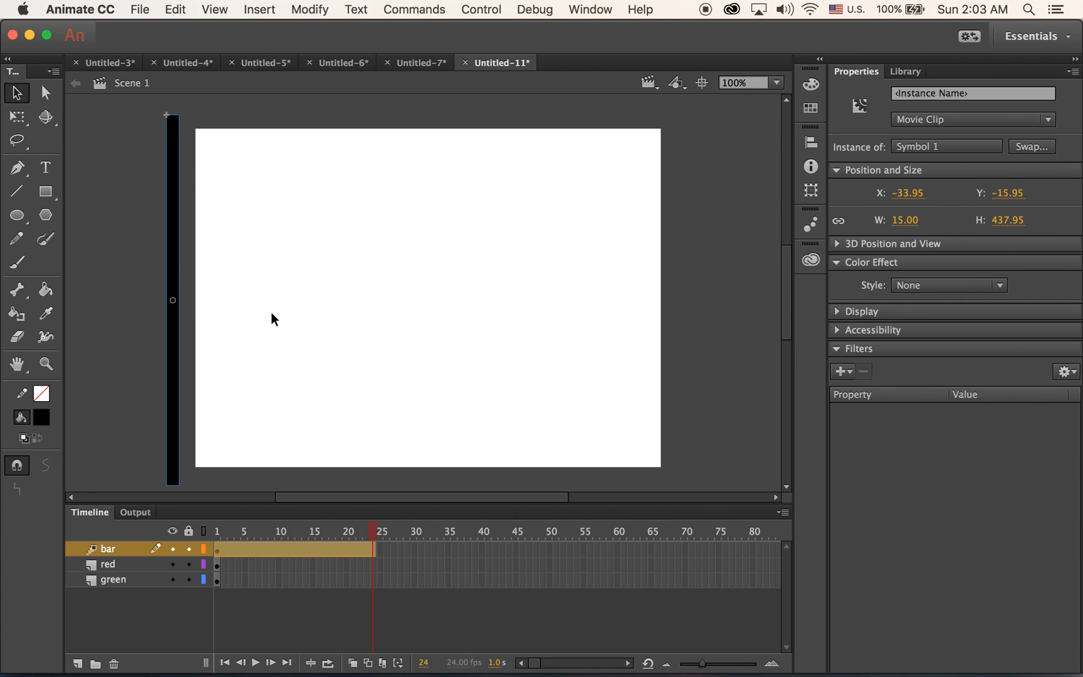
mouse_move(178, 293)
type("568")
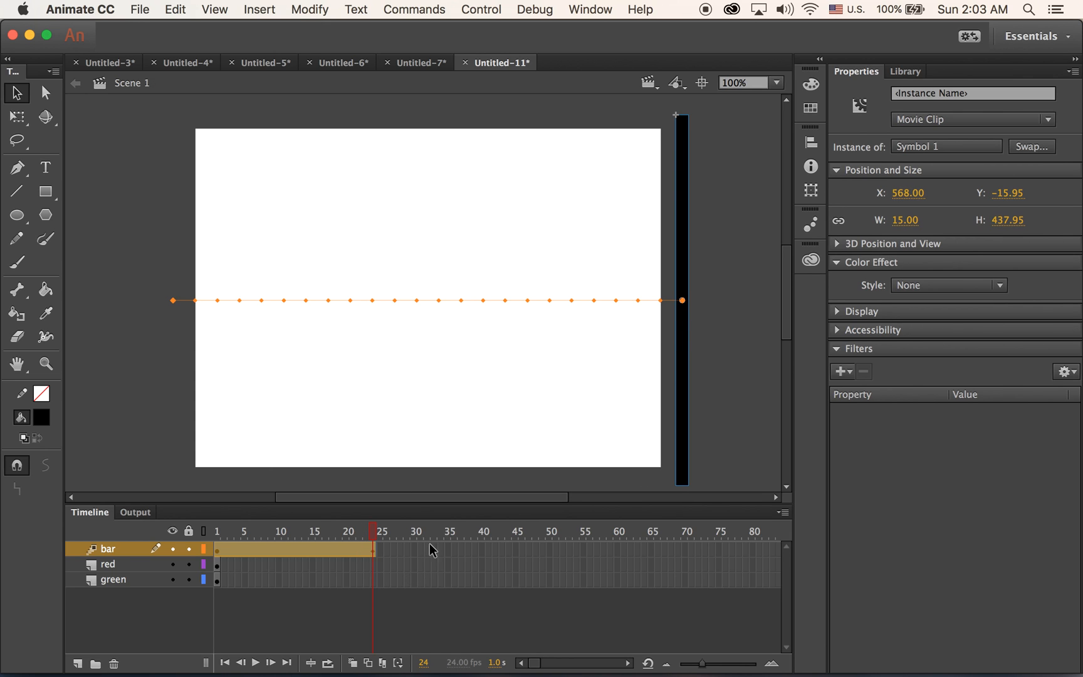
mouse_move(416, 556)
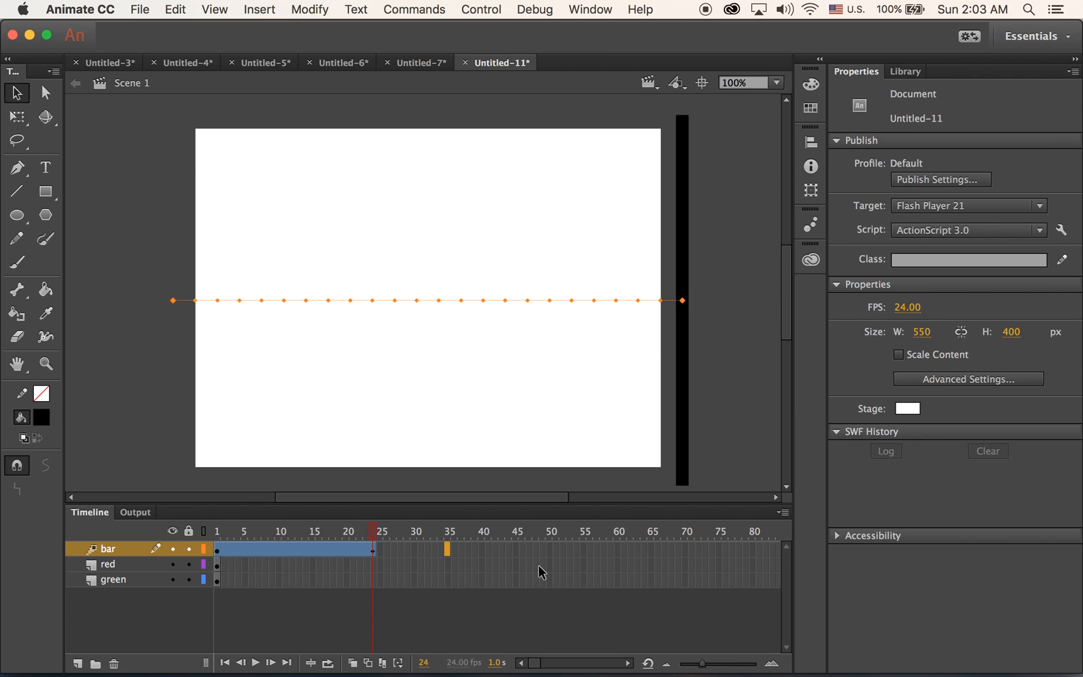
mouse_move(548, 571)
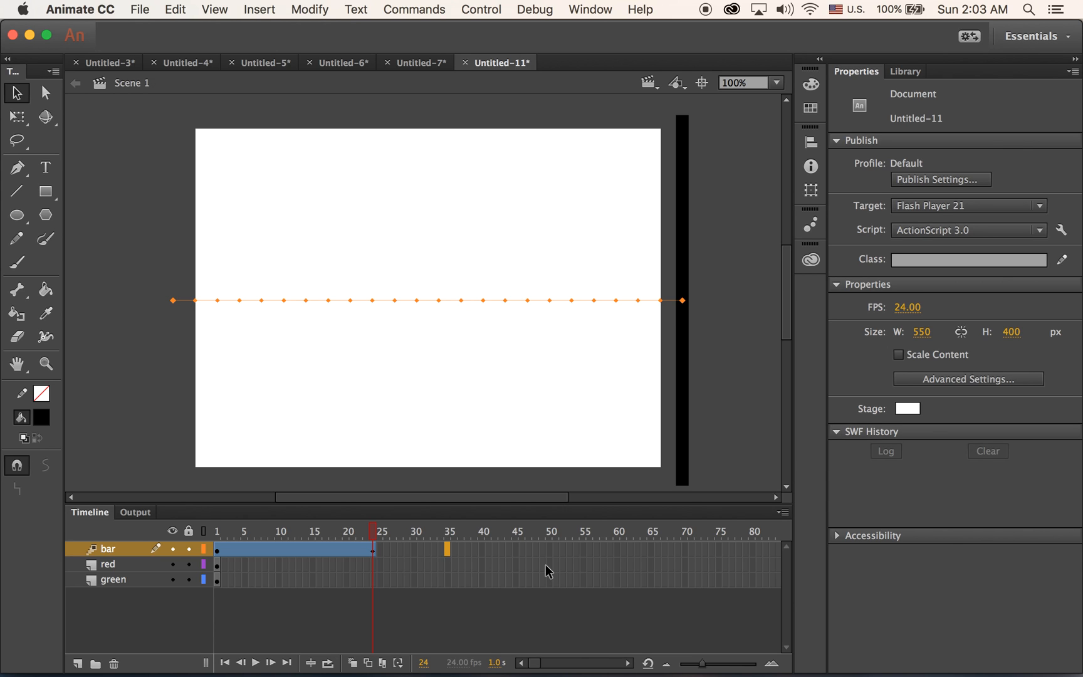
mouse_move(559, 485)
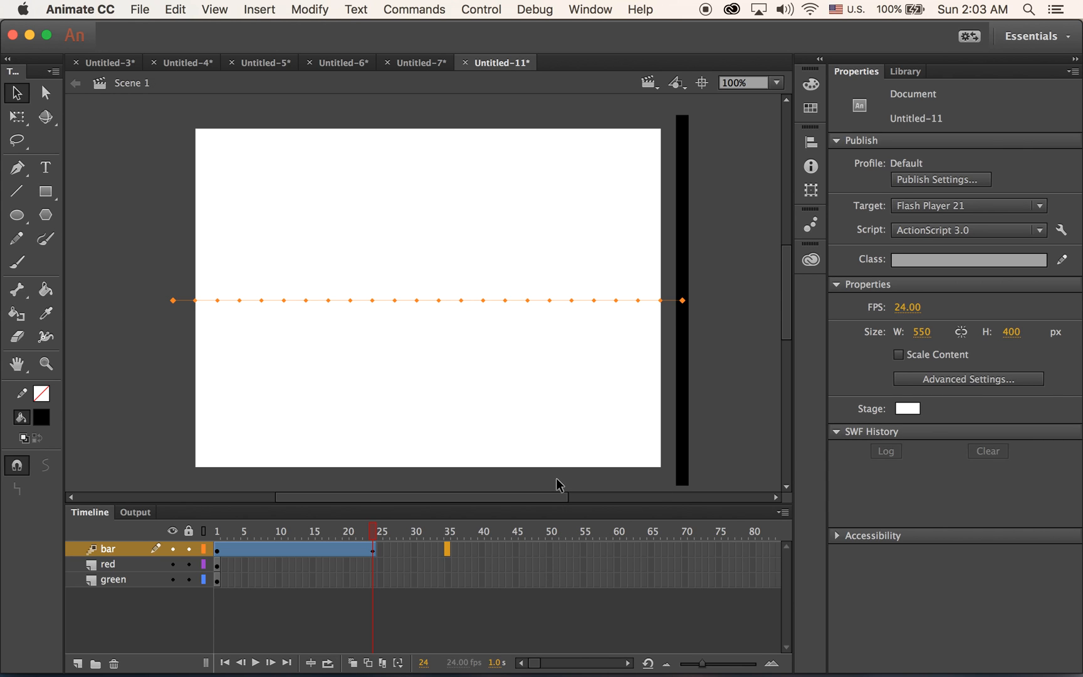
Step: Extend the tween to frame 35 and drag the bar back toward the stage's left
left_click(447, 549)
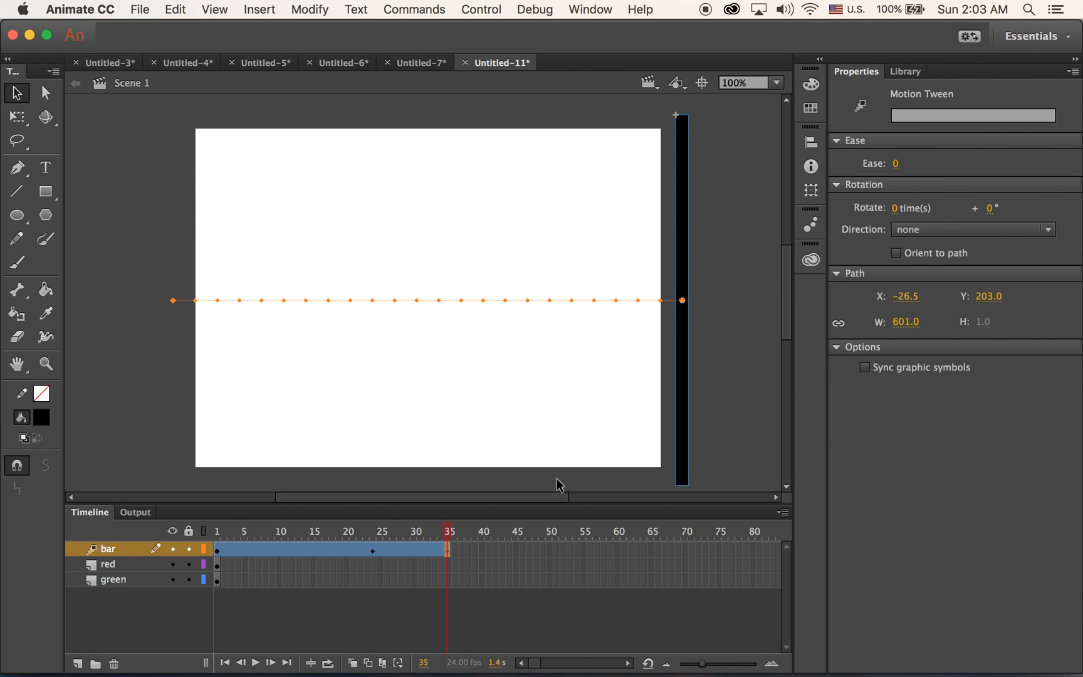
left_click(682, 300)
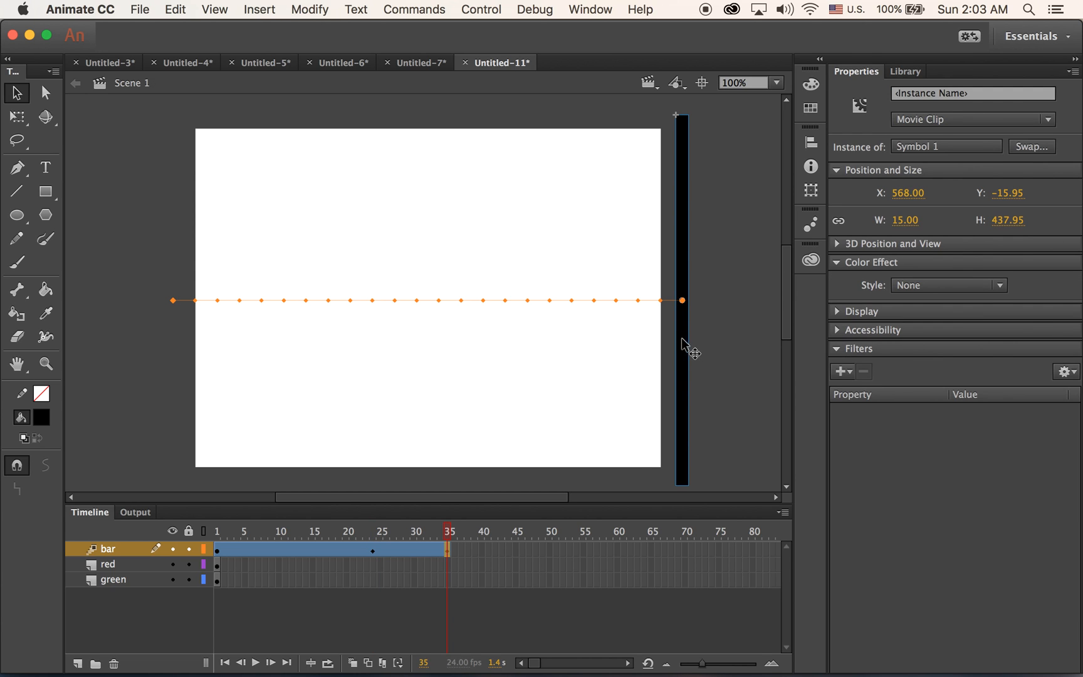
left_click_drag(682, 299, 421, 304)
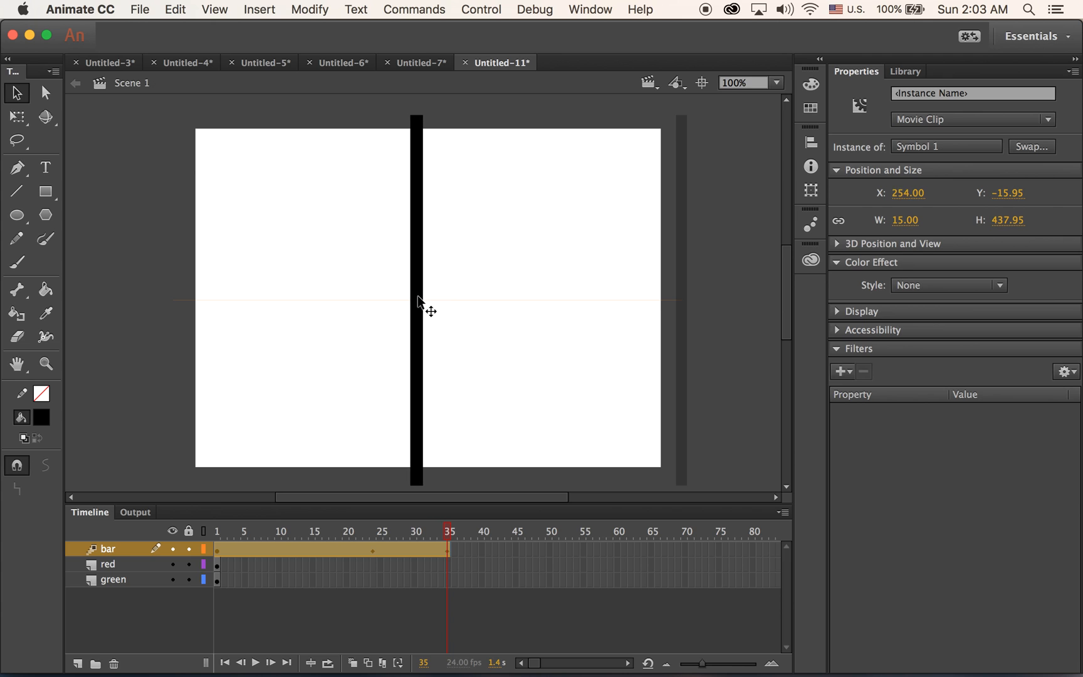
left_click_drag(417, 300, 339, 292)
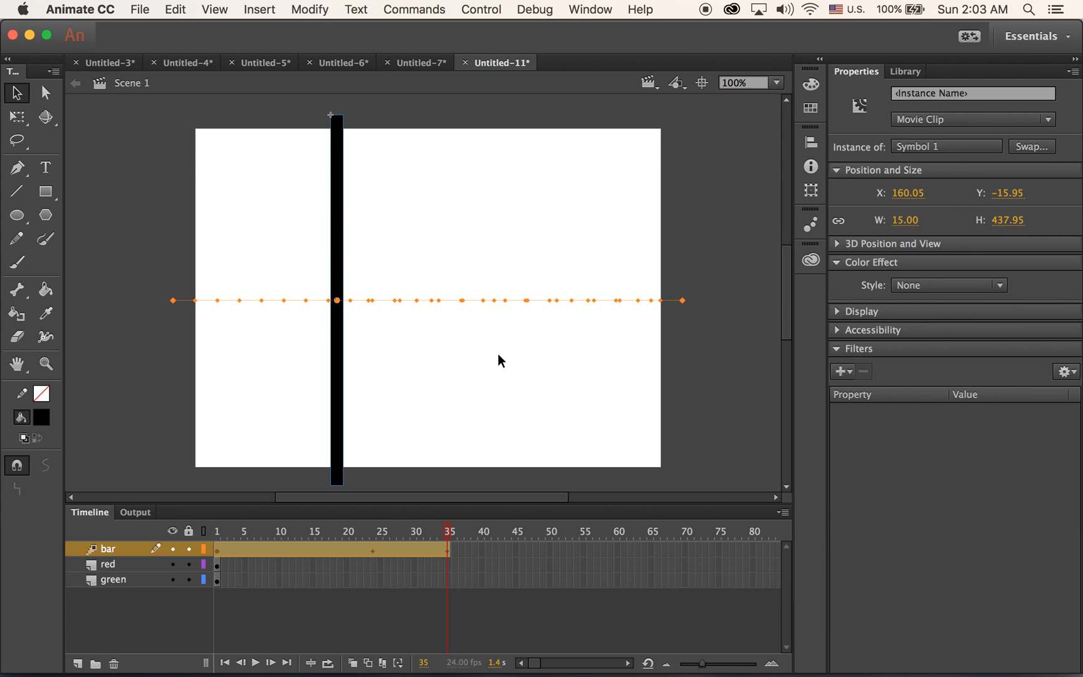
mouse_move(306, 308)
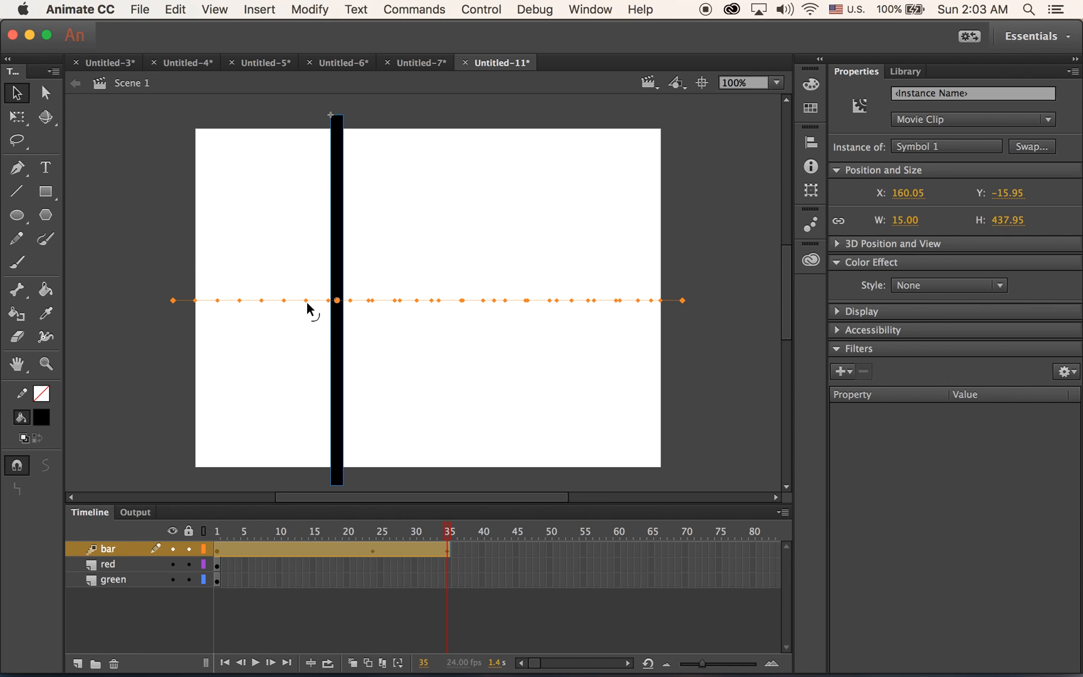
left_click(15, 118)
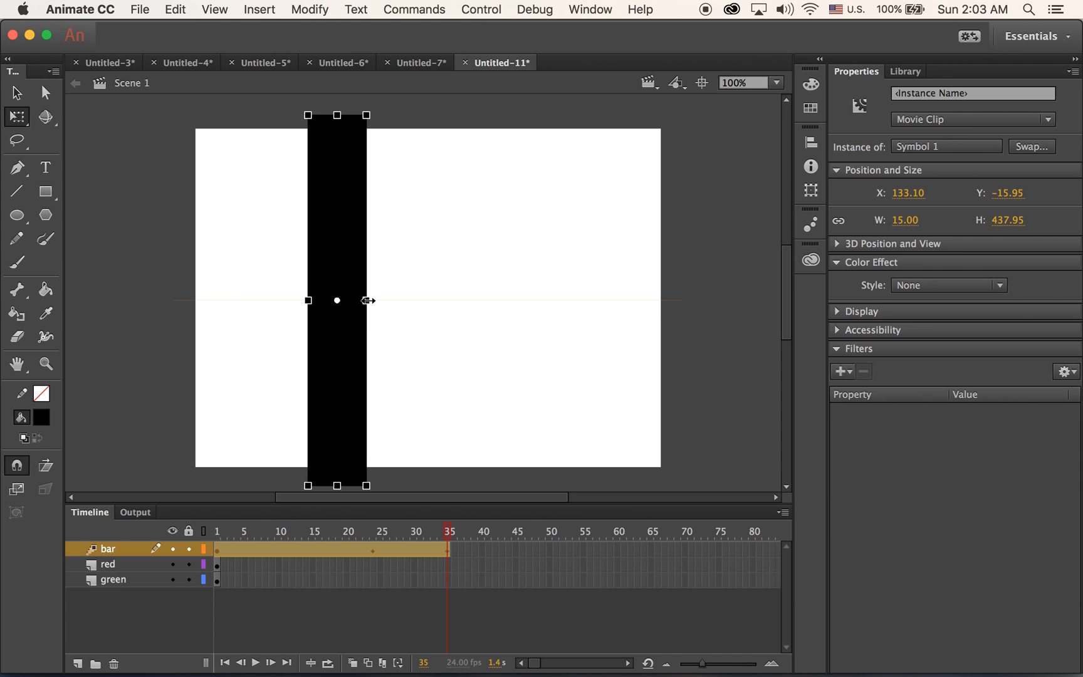
Step: Preview frames 12 and 24, then extend the tween to frame 45
left_click(292, 531)
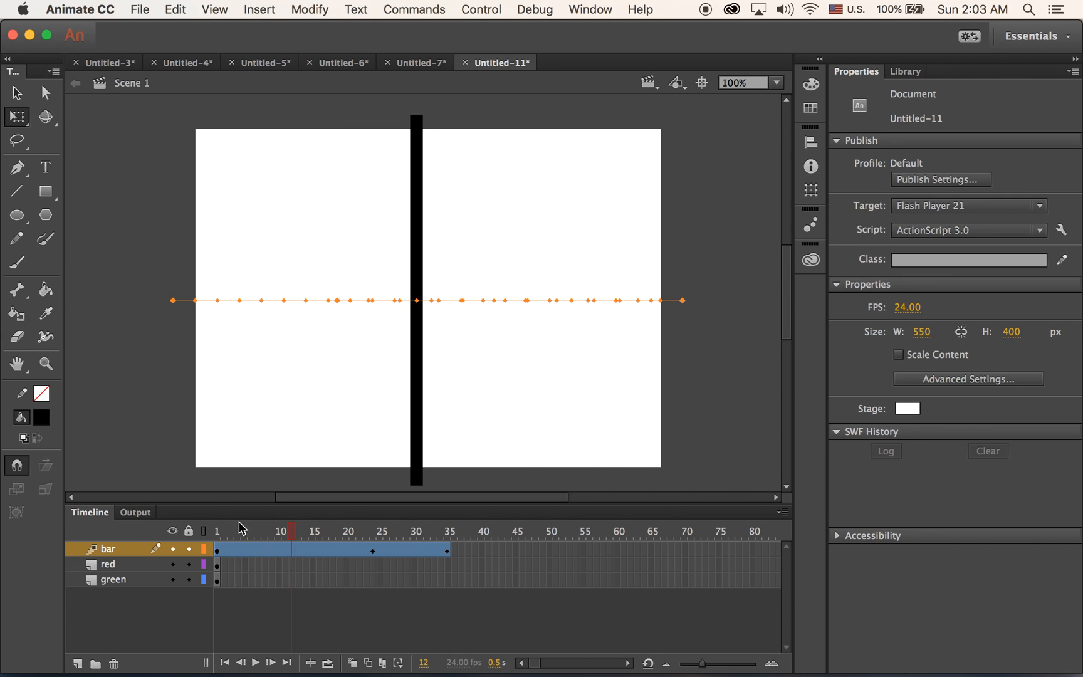
left_click(307, 548)
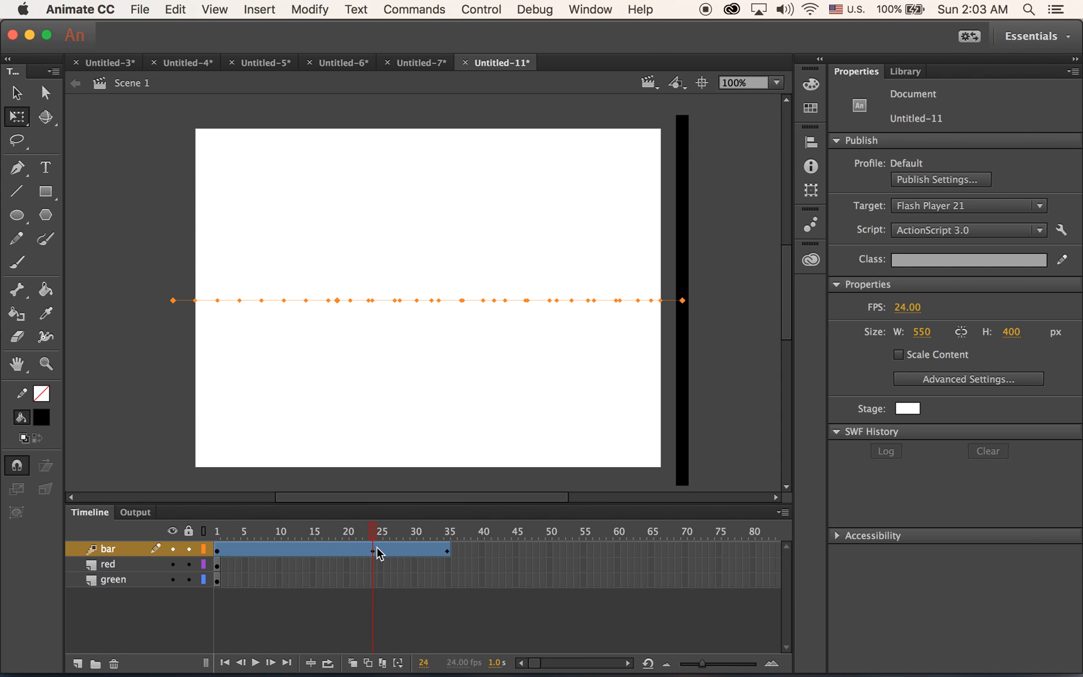
left_click(441, 544)
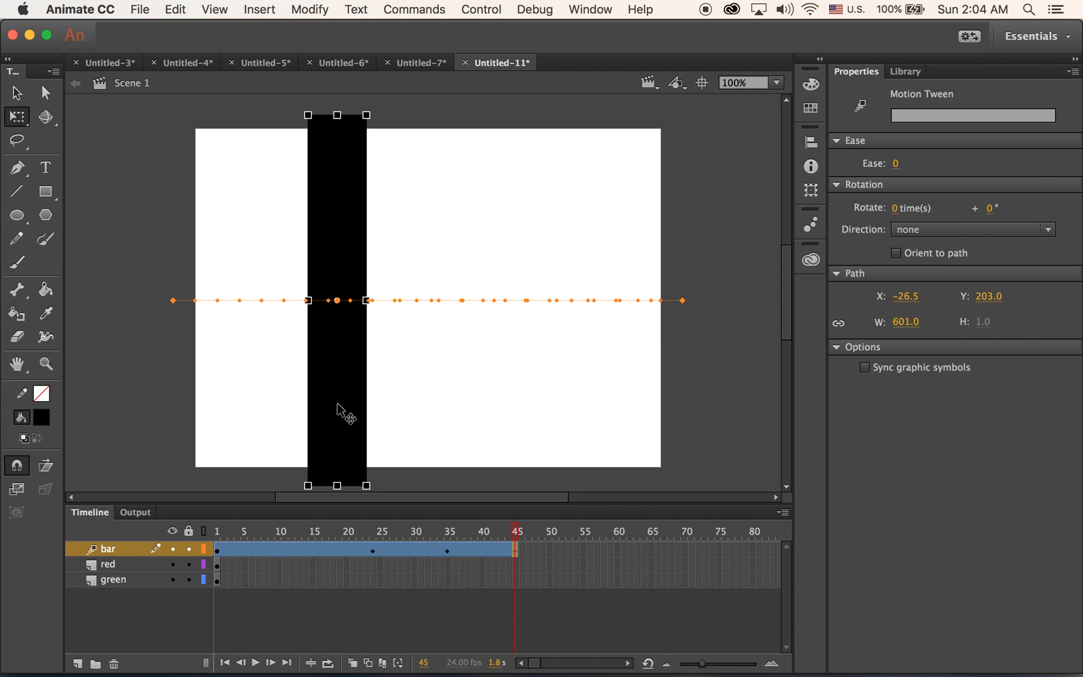
Step: Shift the wide bar right at frame 45 and set the thin bar near centre at frame 60
left_click_drag(337, 300, 525, 300)
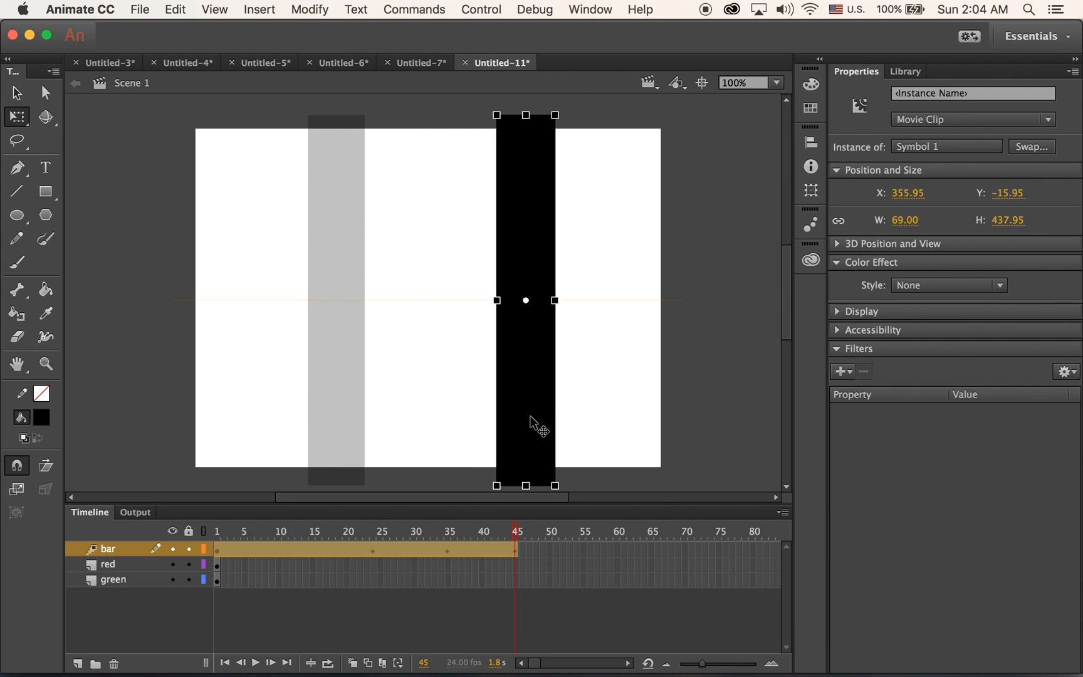
left_click_drag(525, 299, 569, 300)
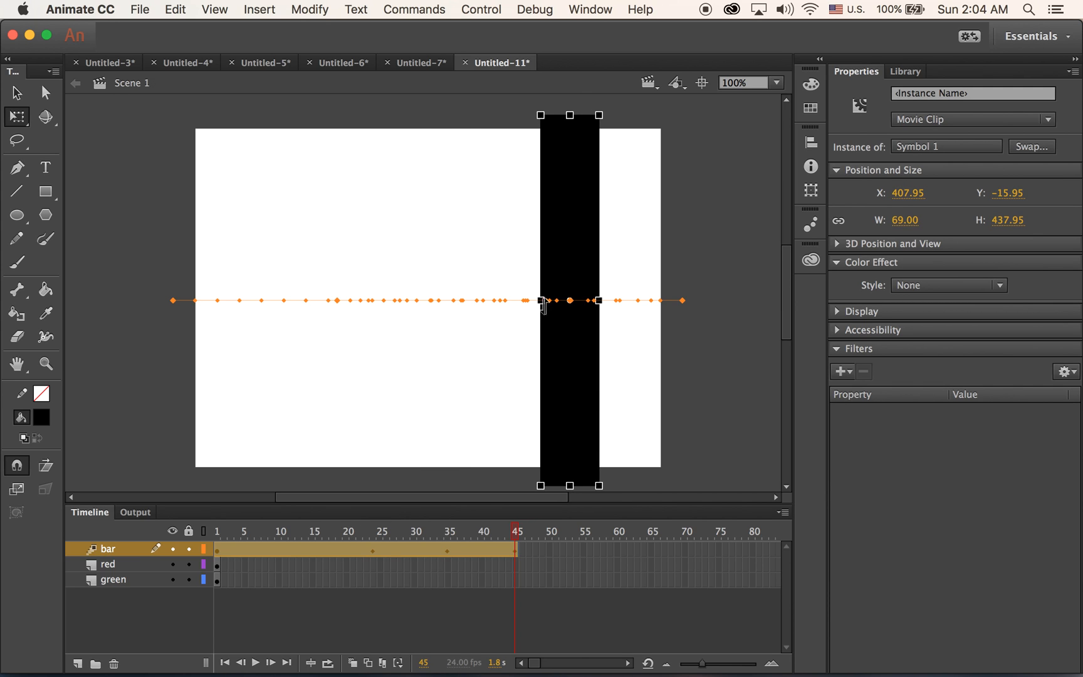
left_click_drag(568, 300, 583, 299)
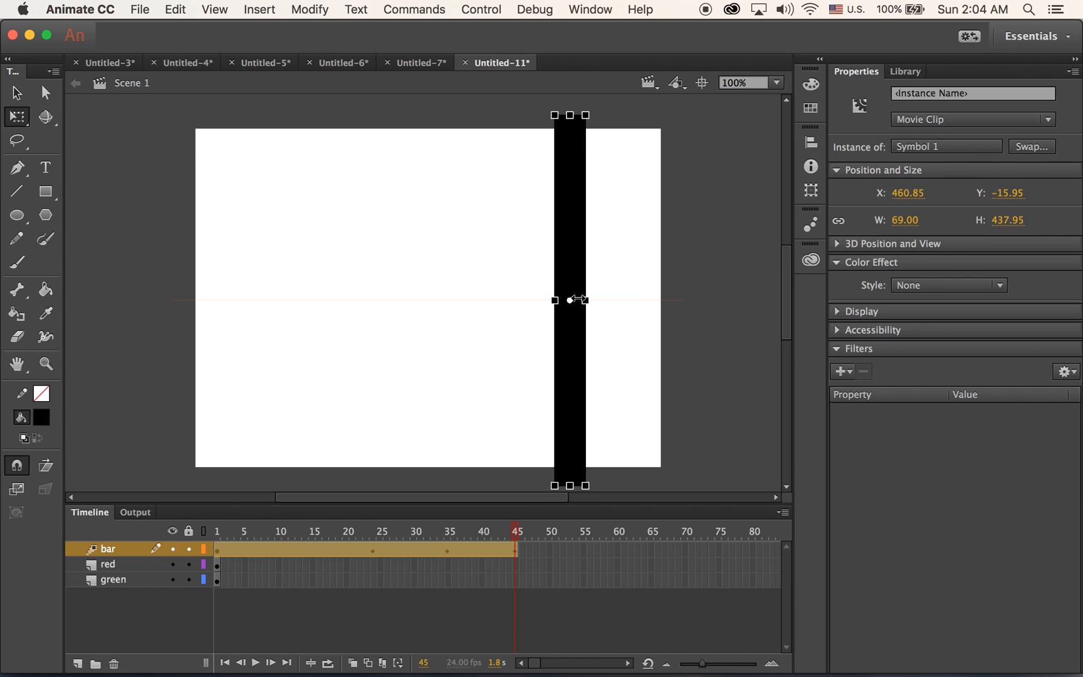
left_click_drag(586, 299, 576, 300)
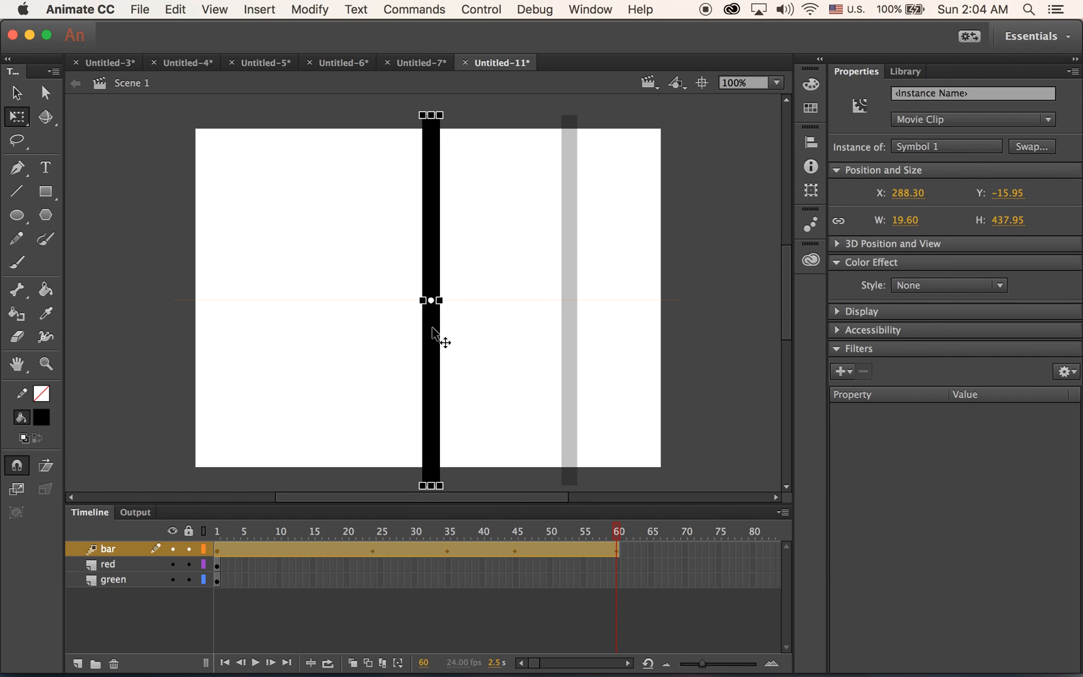
left_click_drag(431, 299, 434, 300)
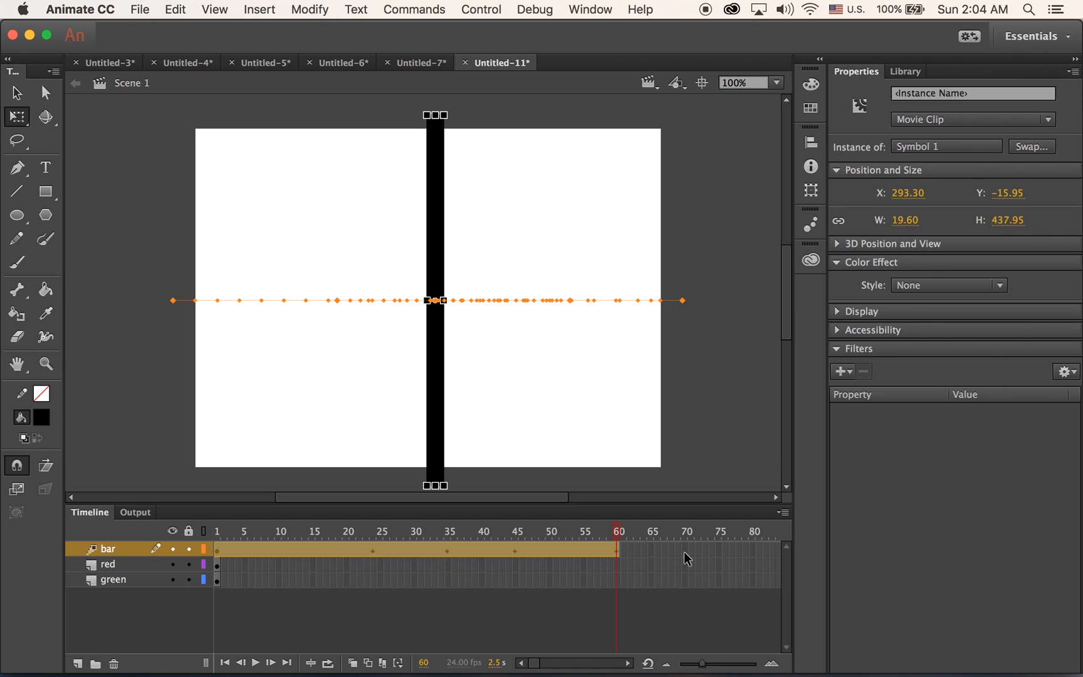
mouse_move(756, 574)
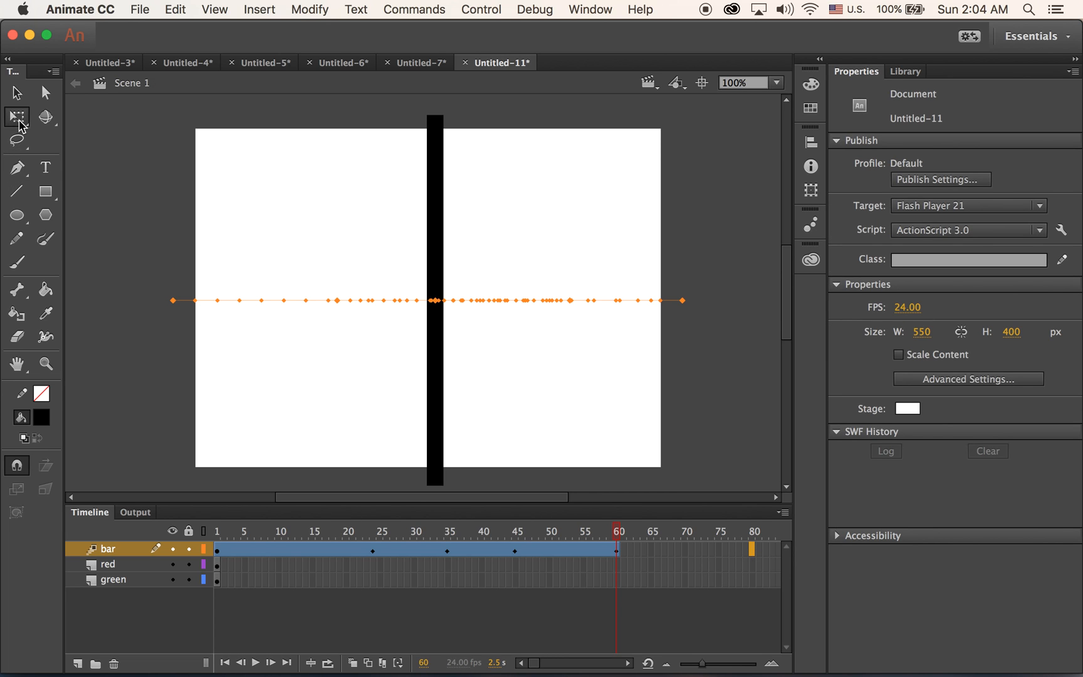
Step: Extend the bar's tween to frame 80 and begin widening the bar there with Free Transform
left_click(435, 302)
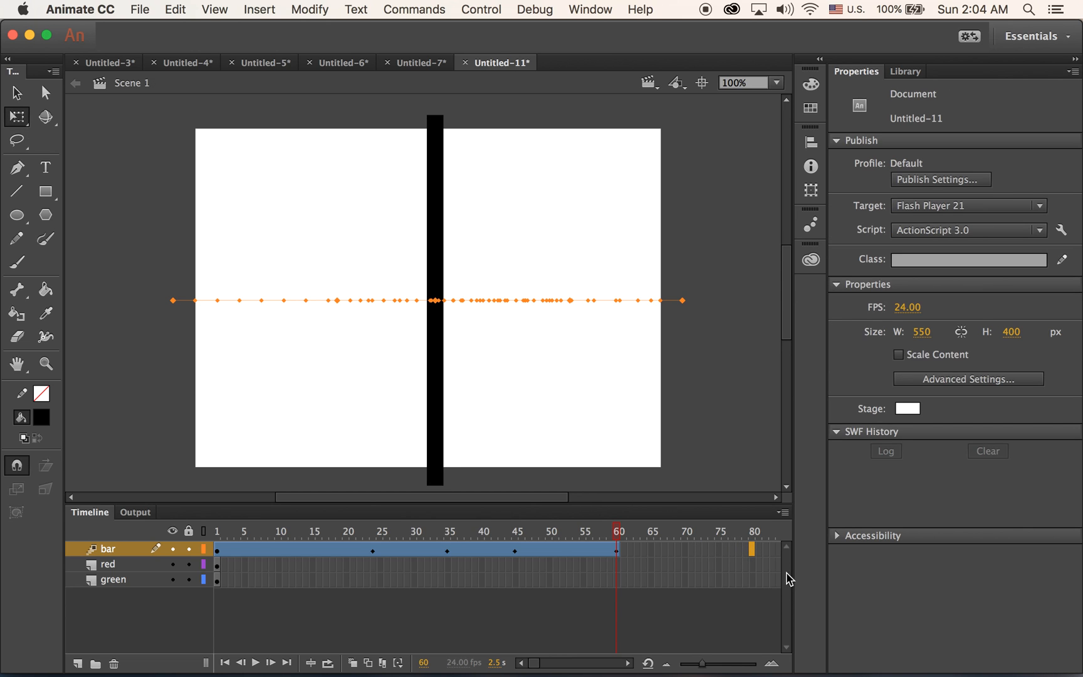
left_click(750, 549)
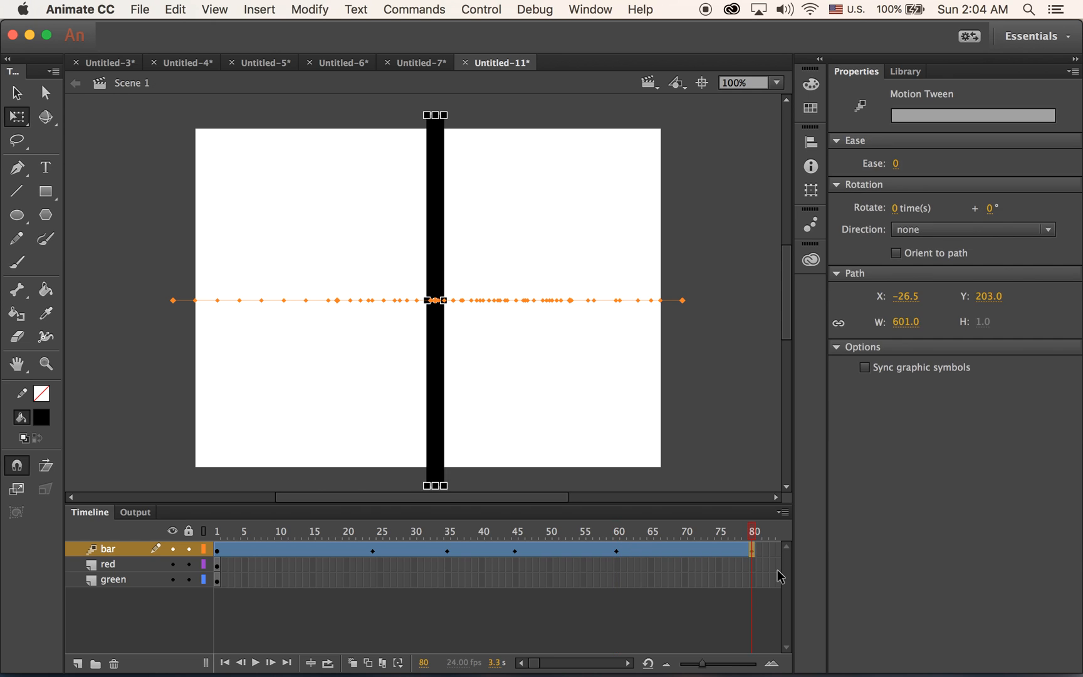
mouse_move(444, 300)
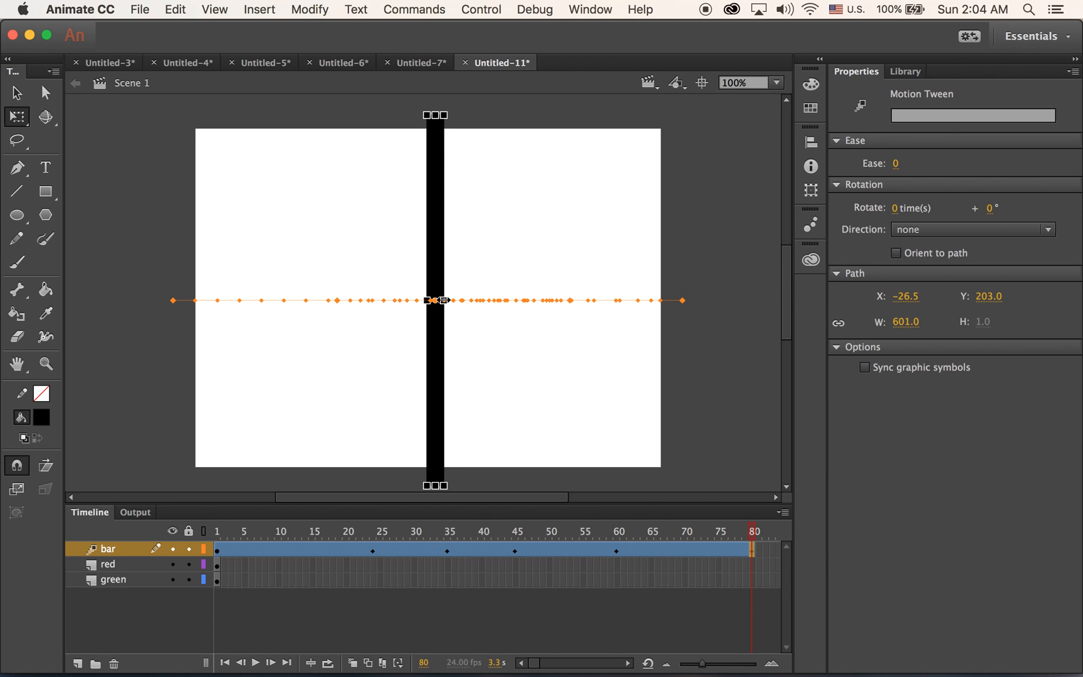
left_click(435, 300)
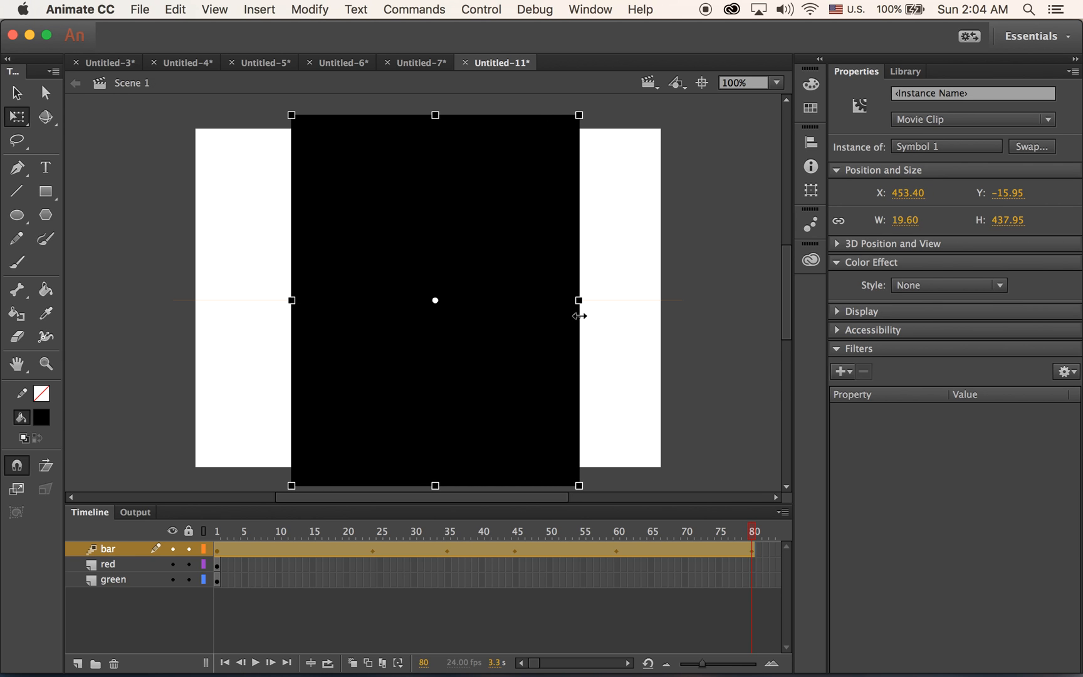
left_click_drag(579, 299, 607, 300)
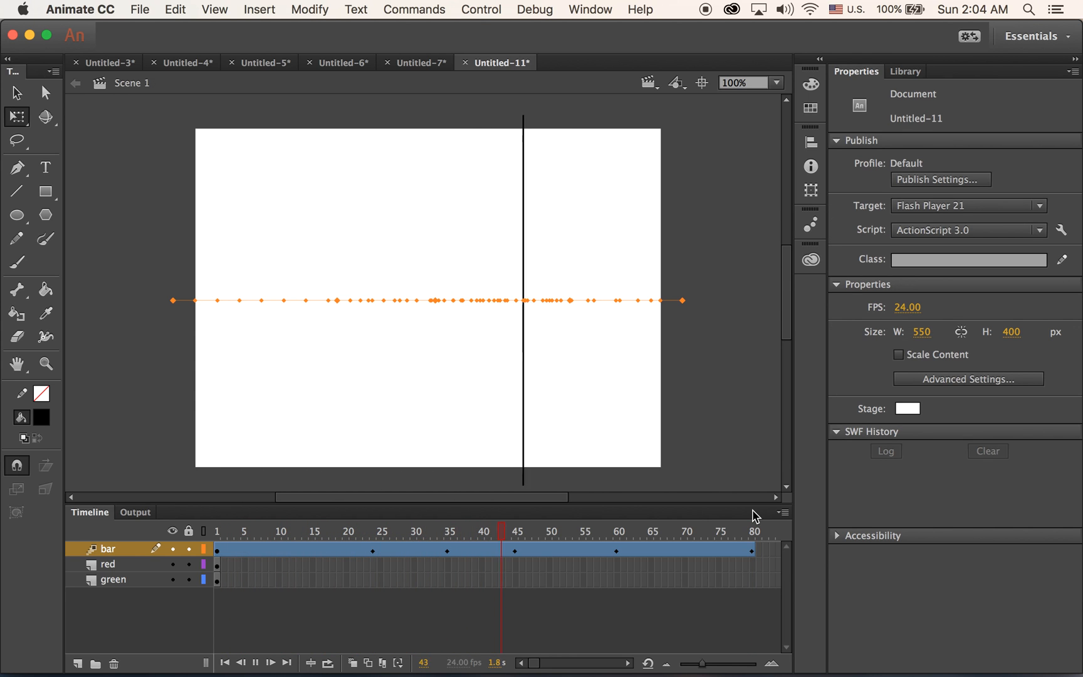
Step: Preview the bar tween and widen the frame-80 bar to about 588 pixels, covering the stage
left_click(260, 663)
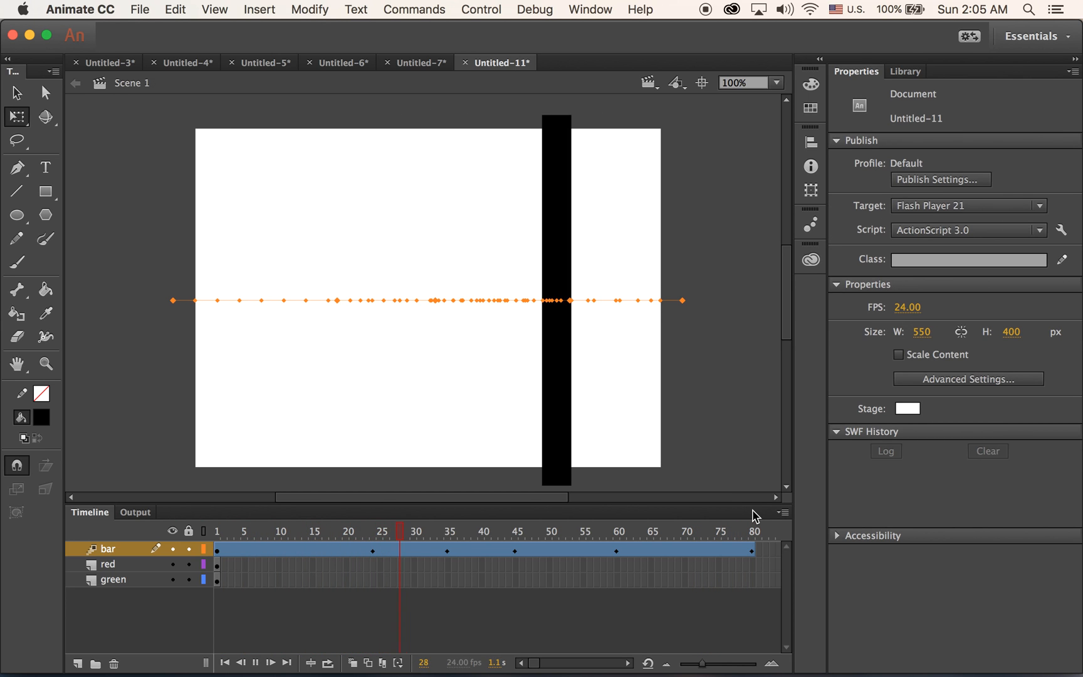
left_click(652, 530)
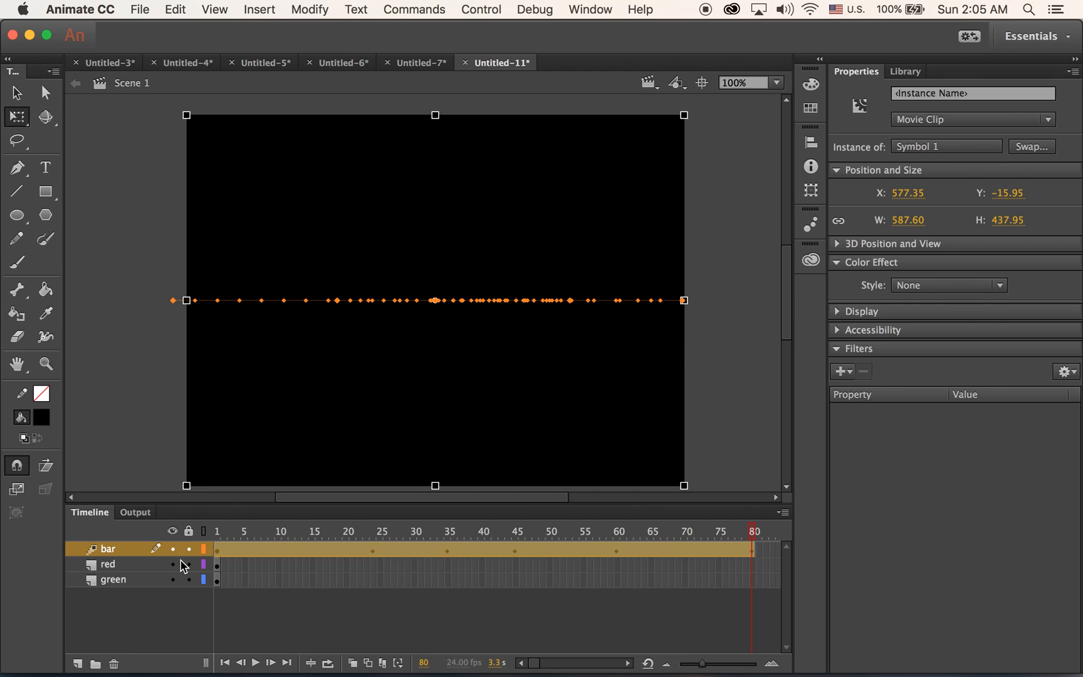
mouse_move(162, 583)
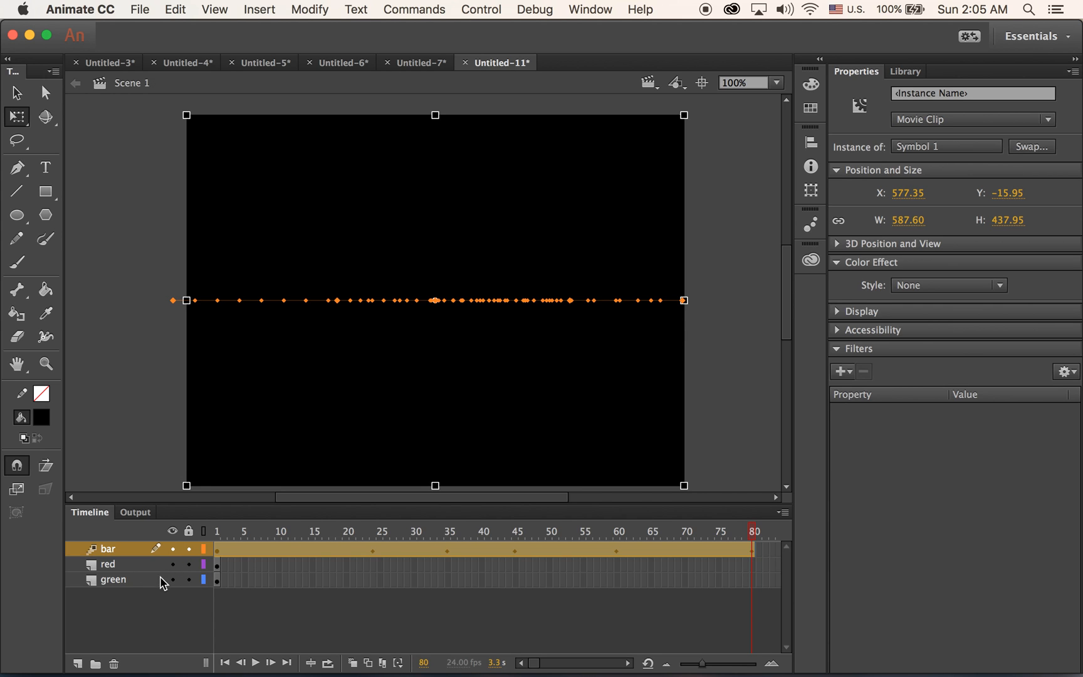
mouse_move(217, 583)
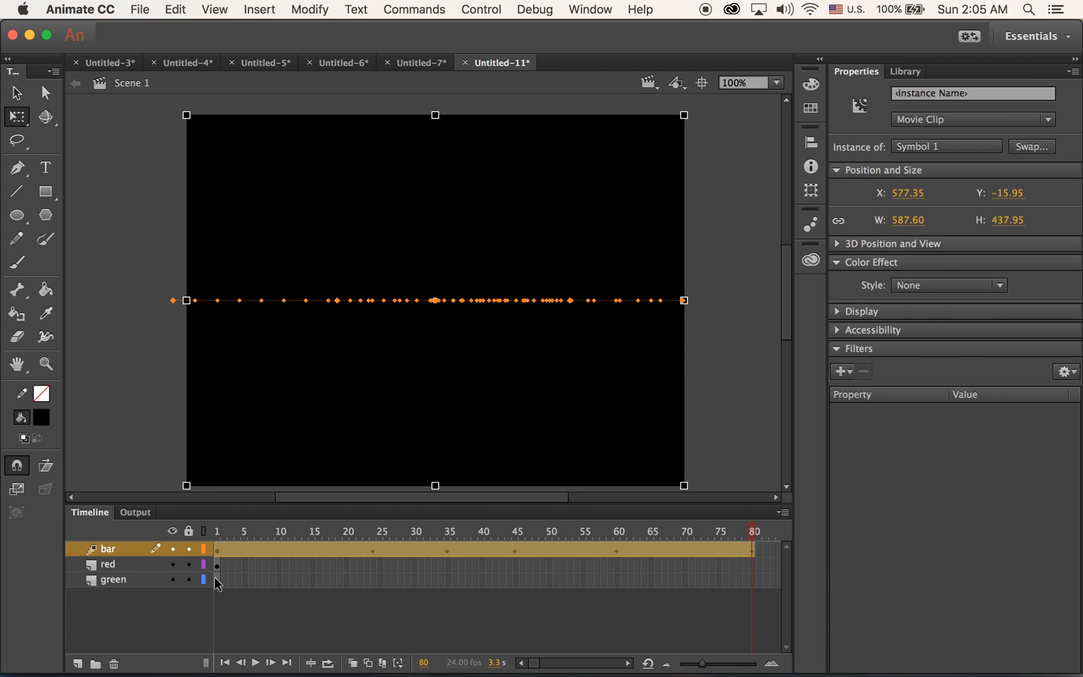
mouse_move(220, 581)
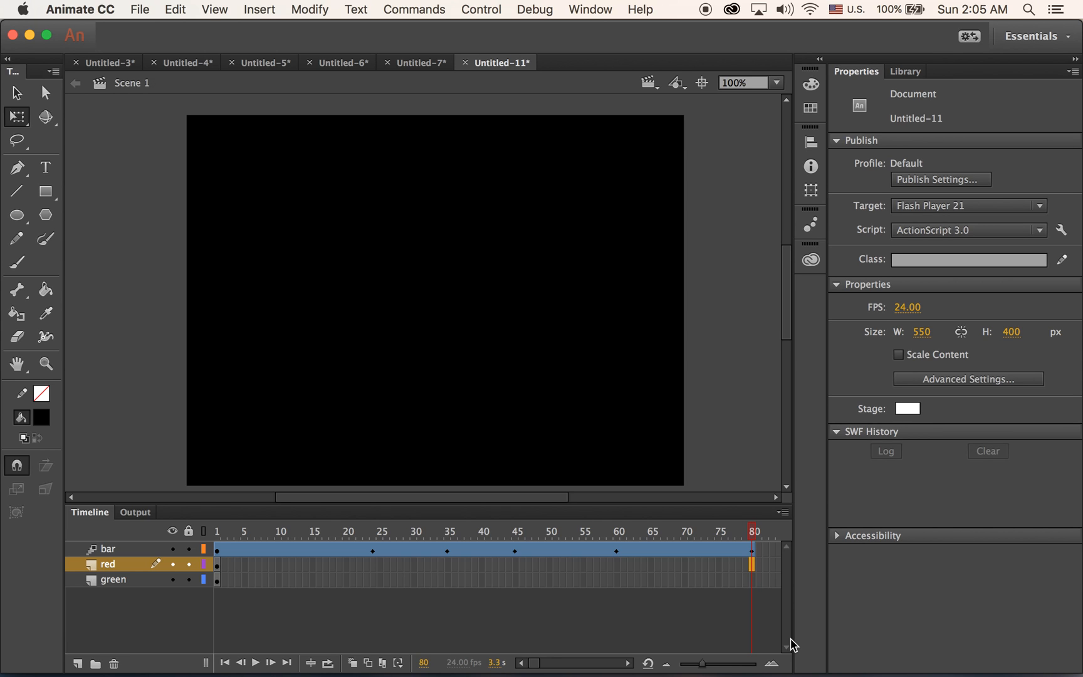
Step: Insert frames to frame 80 on the red and green layers, then hide the bar layer
left_click(753, 573)
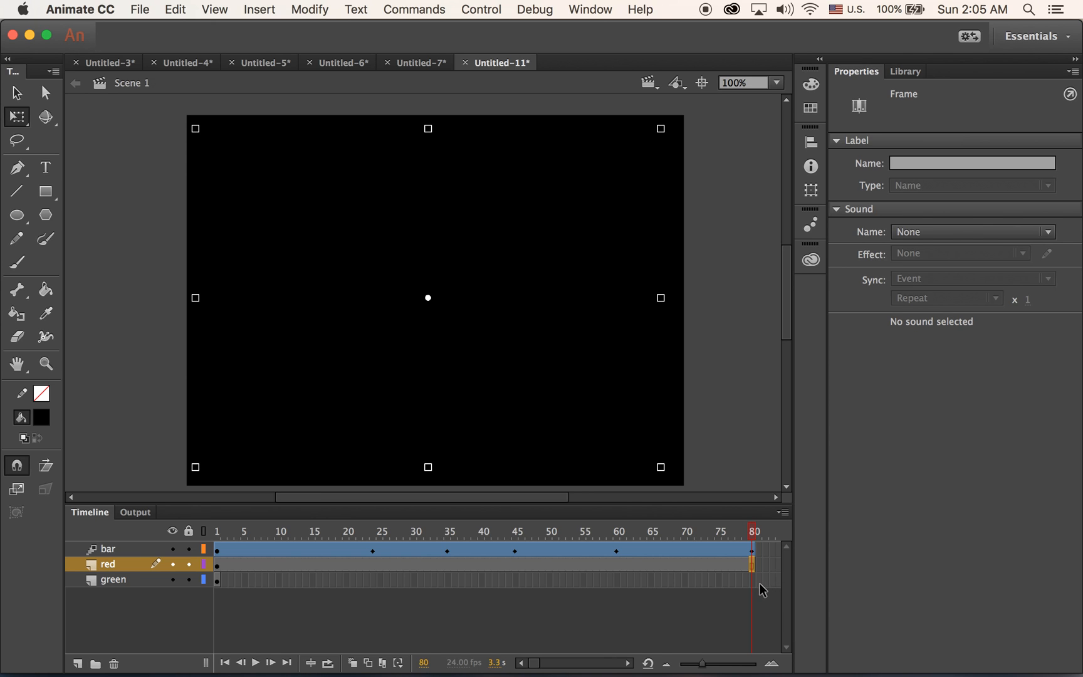
left_click(112, 578)
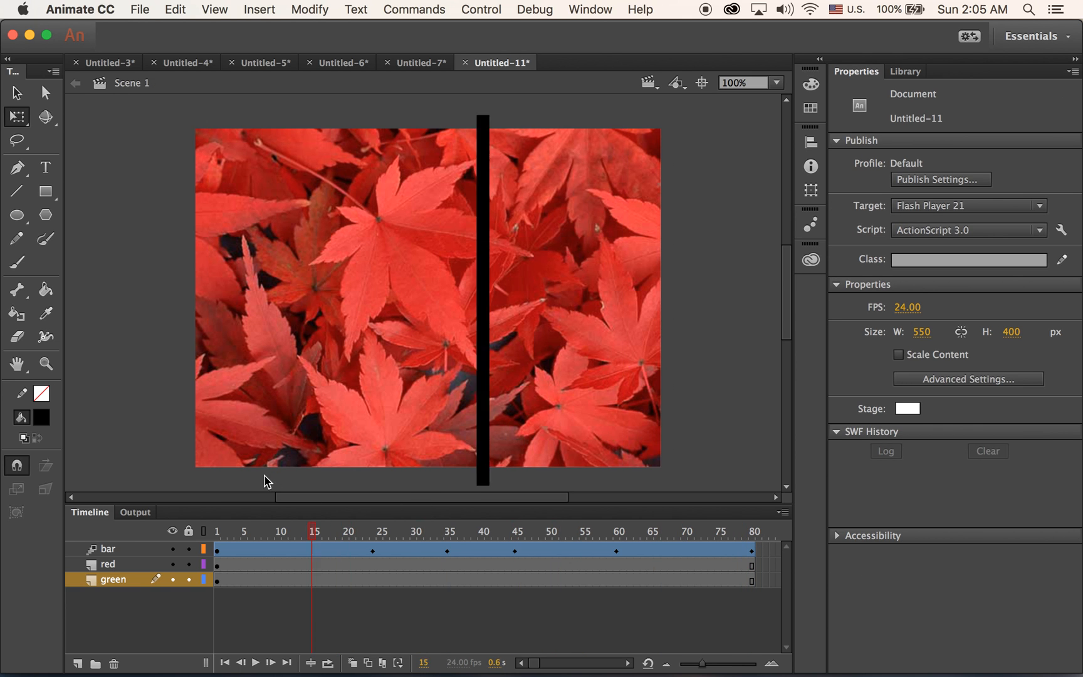
left_click(241, 661)
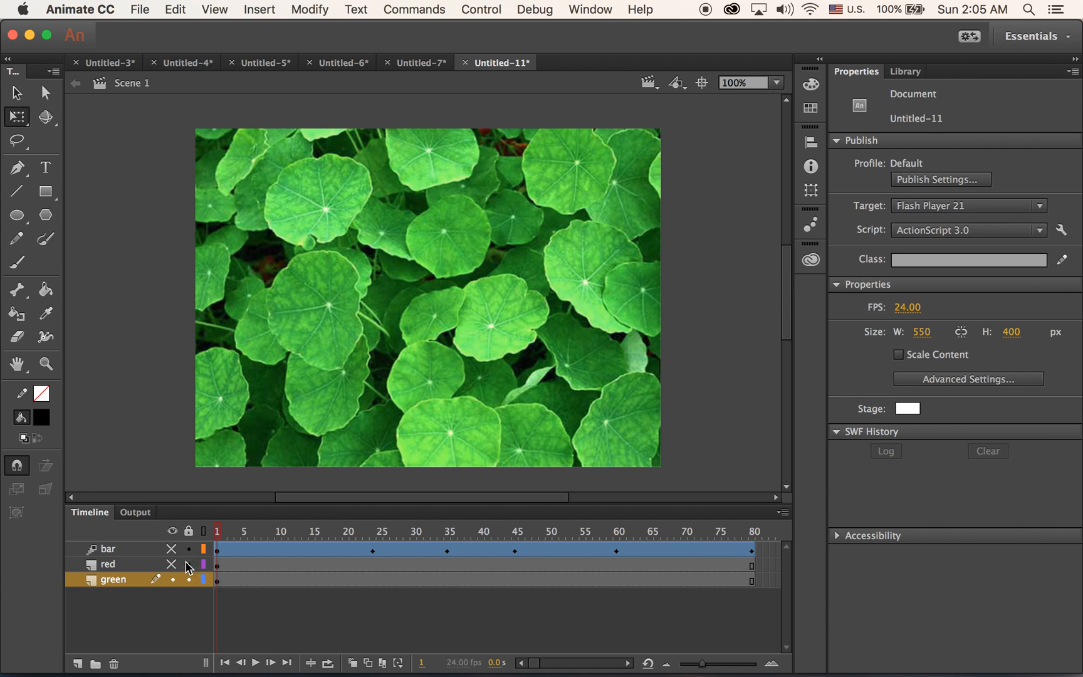
left_click(171, 564)
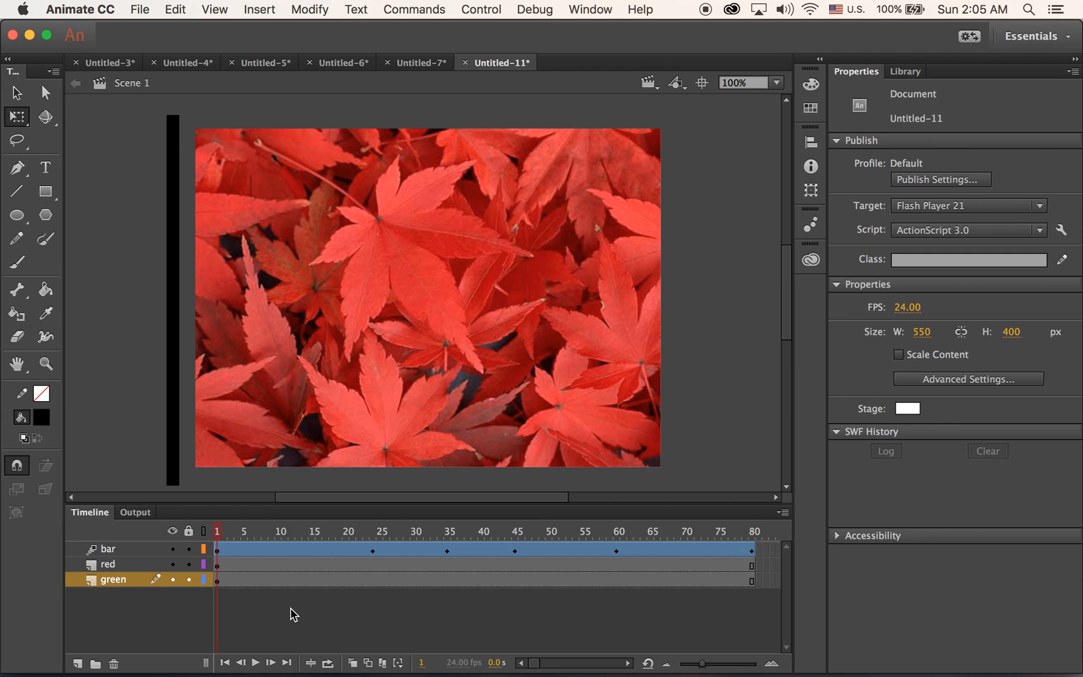
mouse_move(283, 608)
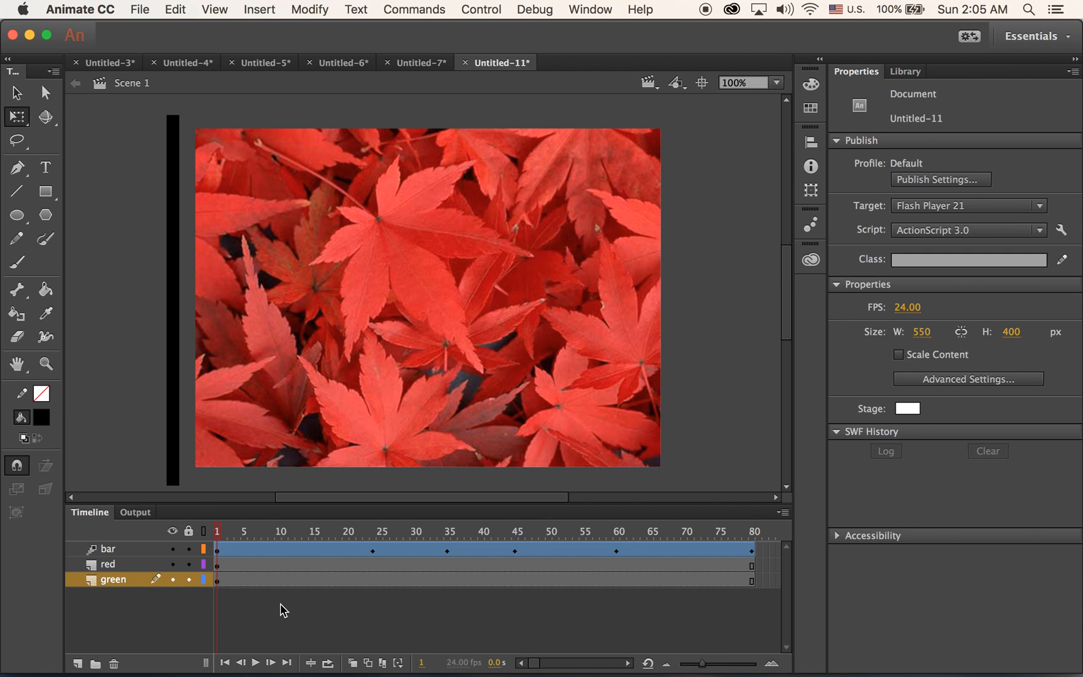
mouse_move(249, 403)
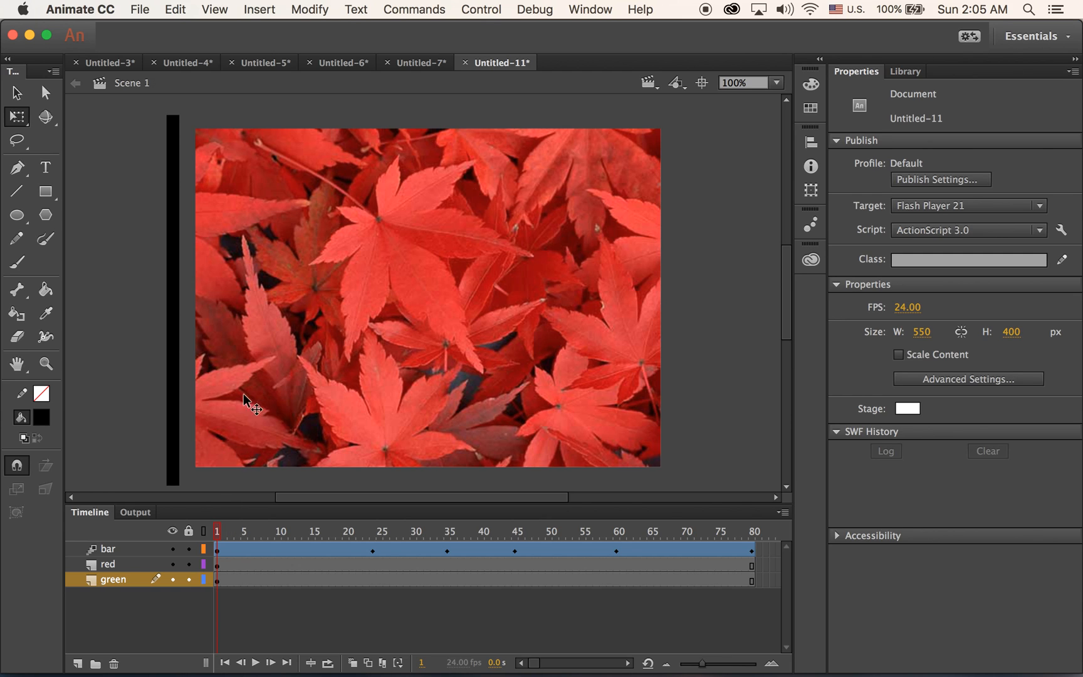
mouse_move(252, 436)
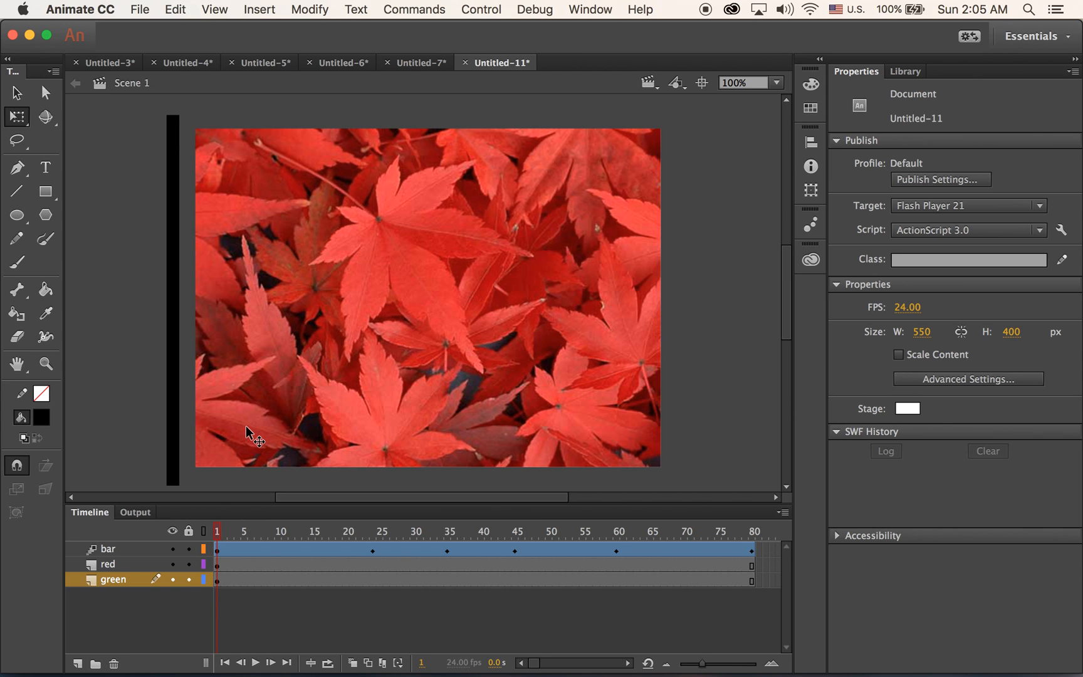
mouse_move(235, 482)
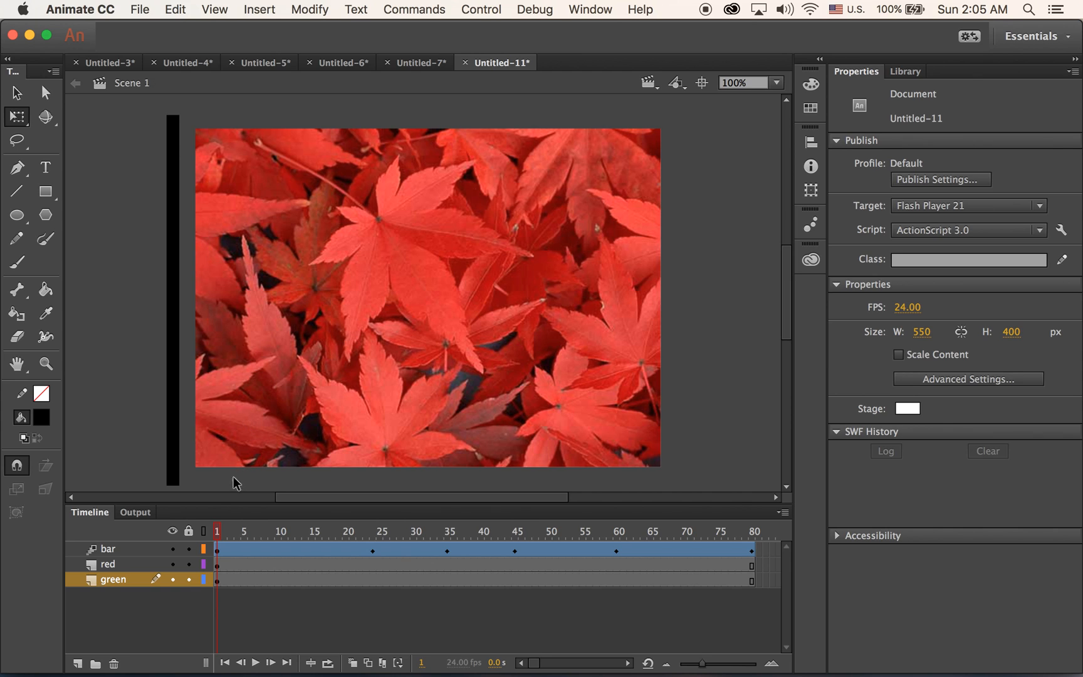
mouse_move(180, 421)
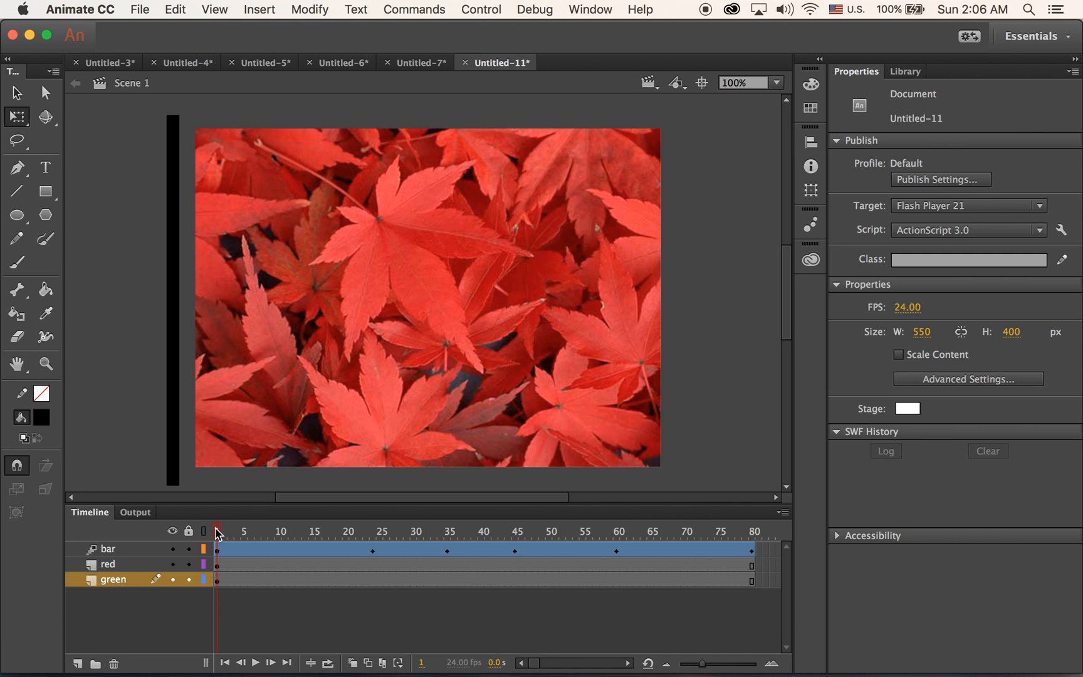
mouse_move(110, 553)
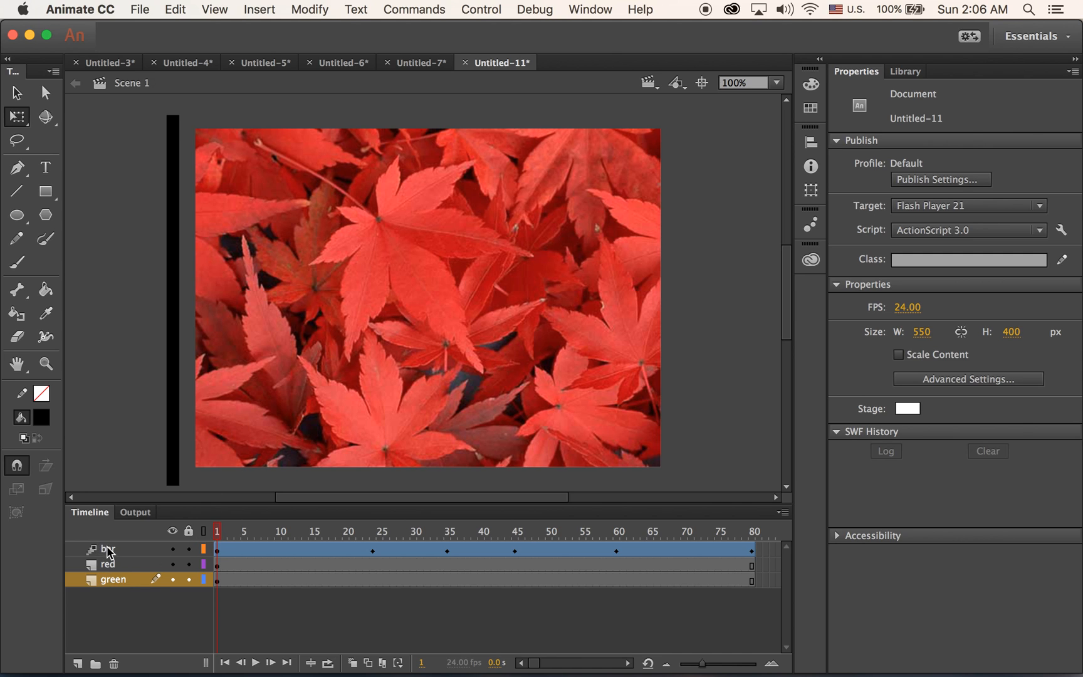
Step: Set the bar layer as a Mask over the red leaf layer from its right-click menu
left_click(106, 549)
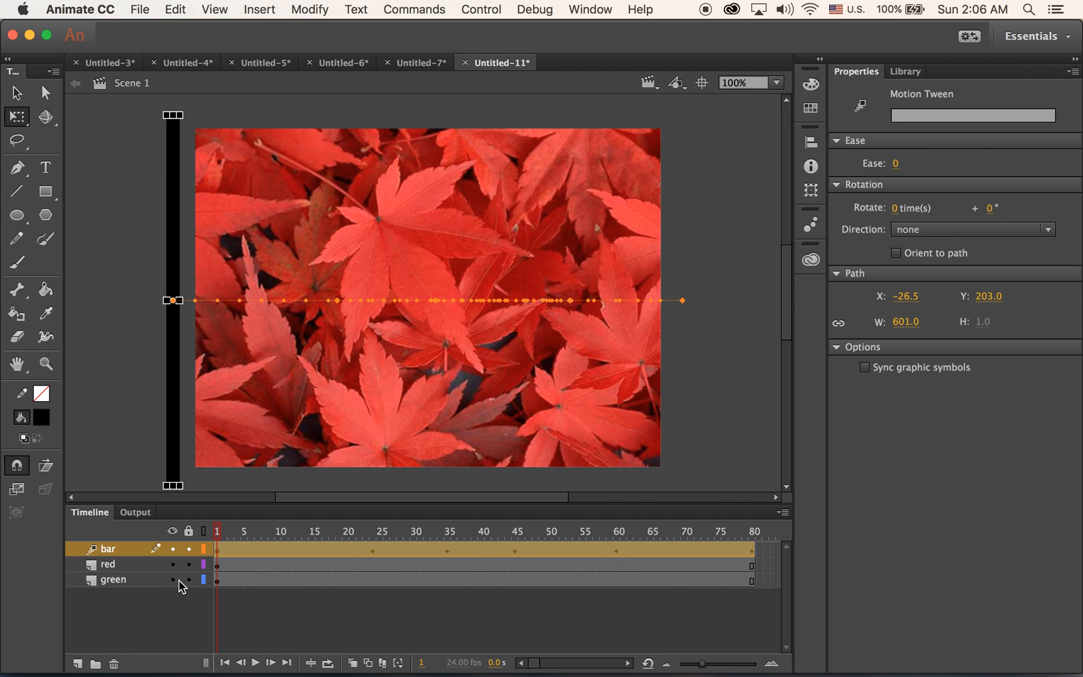
right_click(113, 579)
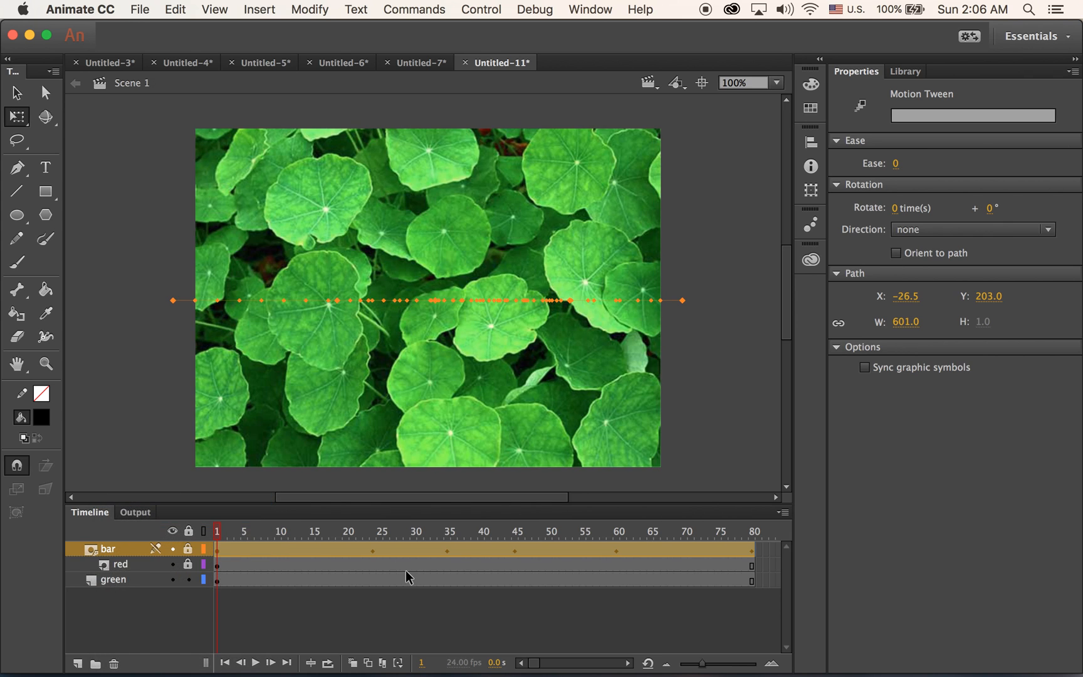
mouse_move(404, 626)
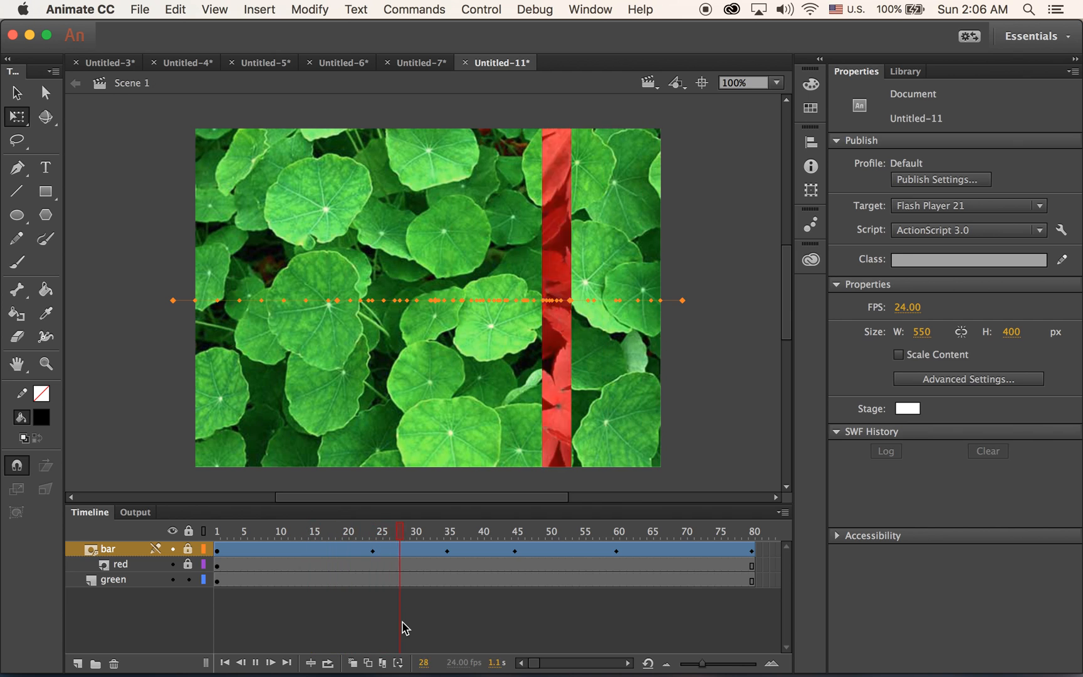
Step: Play the timeline to watch the red leaves revealed through the moving bar mask
left_click(725, 532)
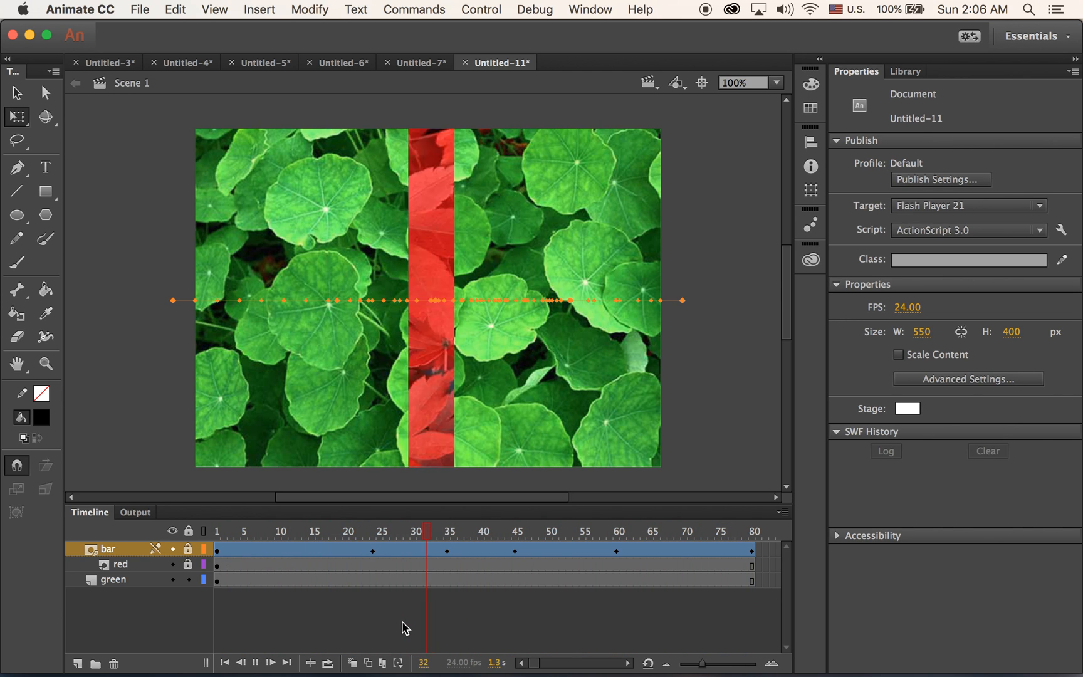
left_click(739, 531)
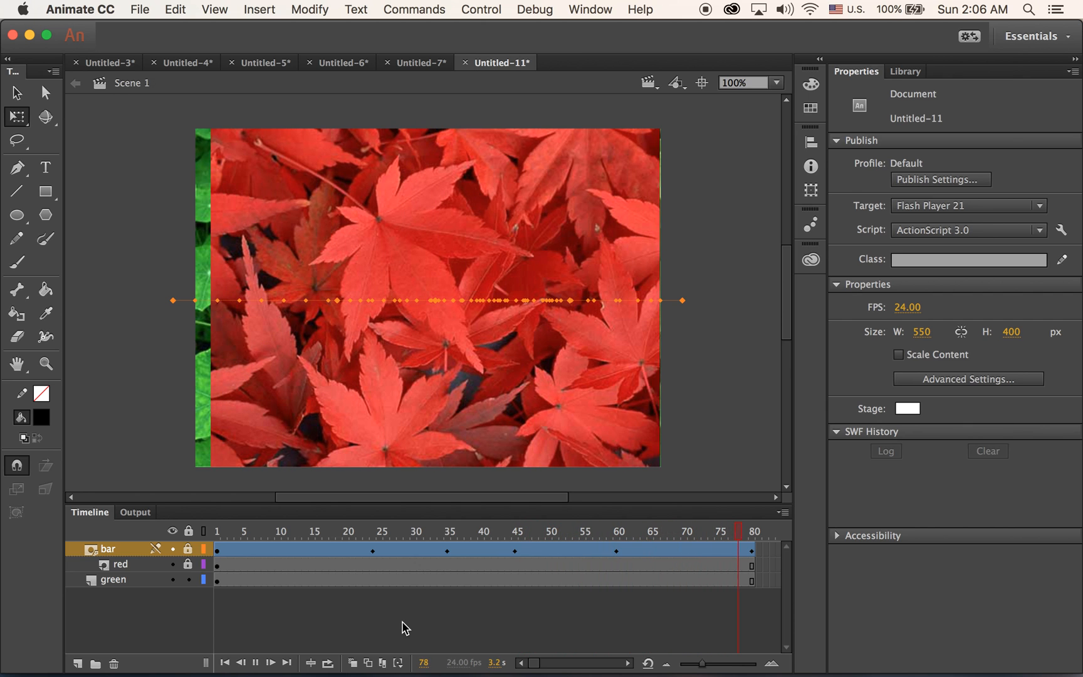